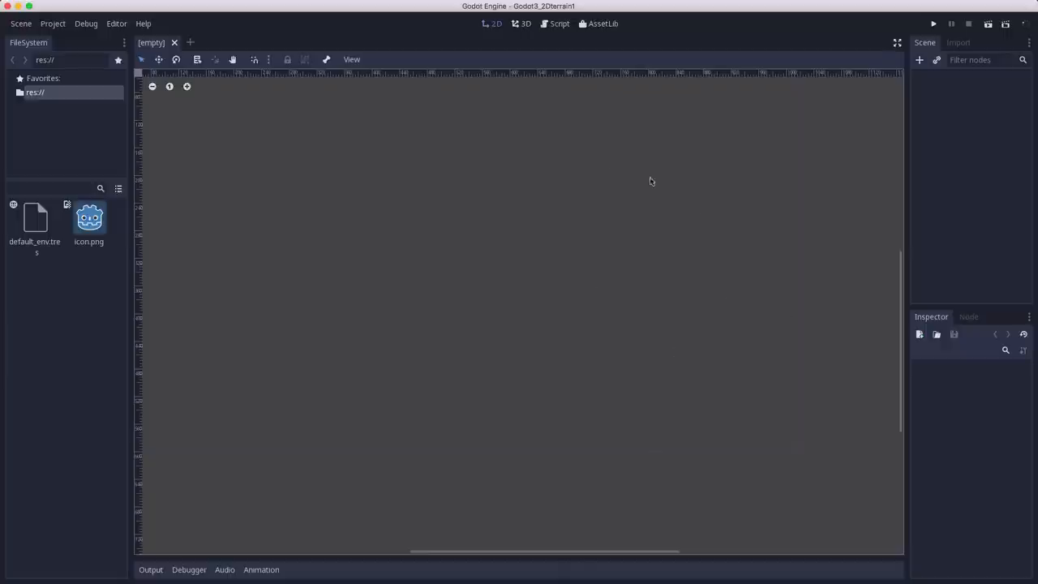
{"action": "mouse_move", "coordinate": [686, 242]}
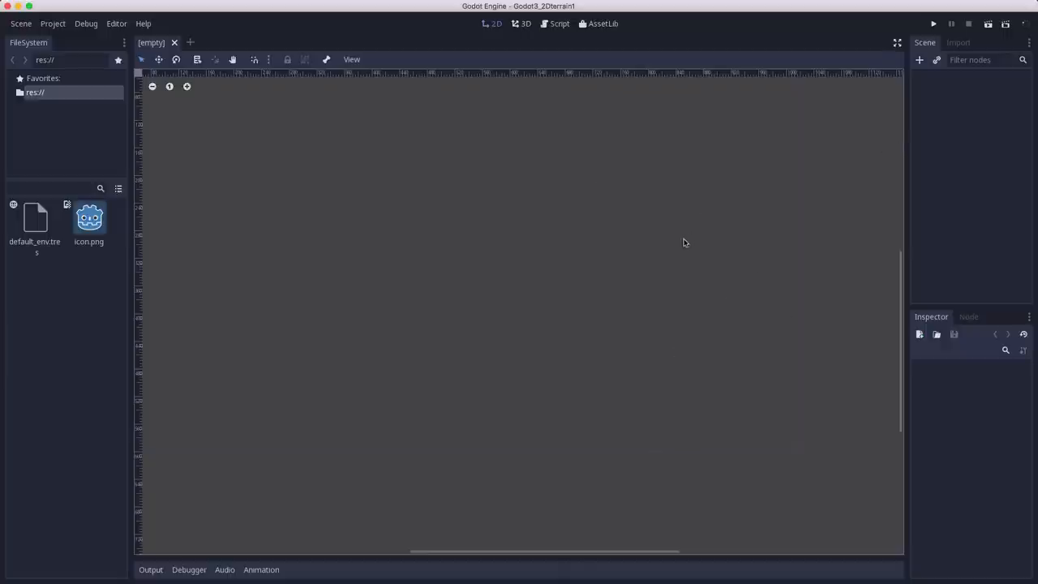
Add a Line2D node to the empty scene by searching 'line2' in Create New Node
{"action": "left_click", "coordinate": [922, 60]}
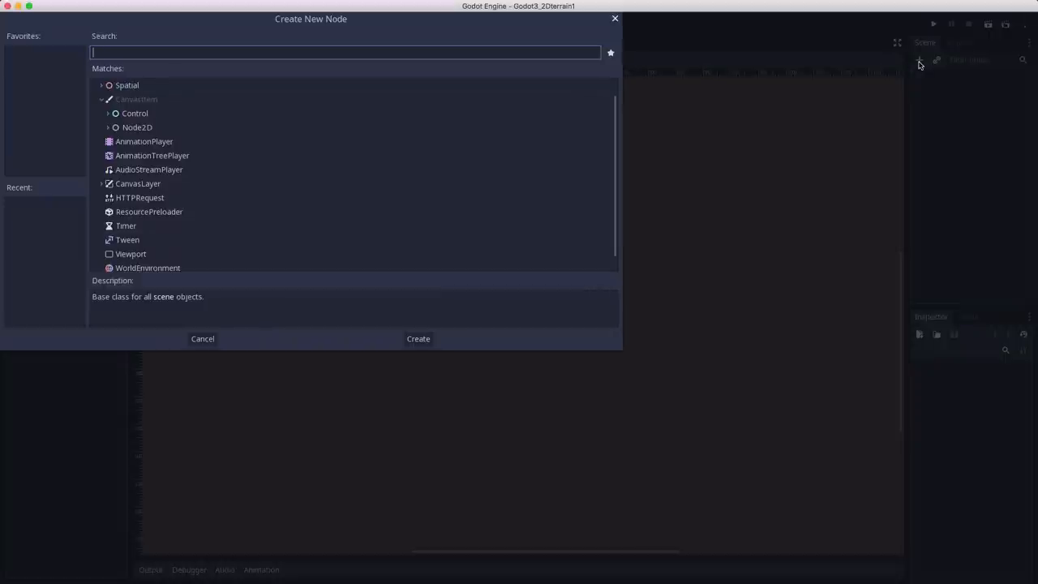
{"action": "type", "text": "line2"}
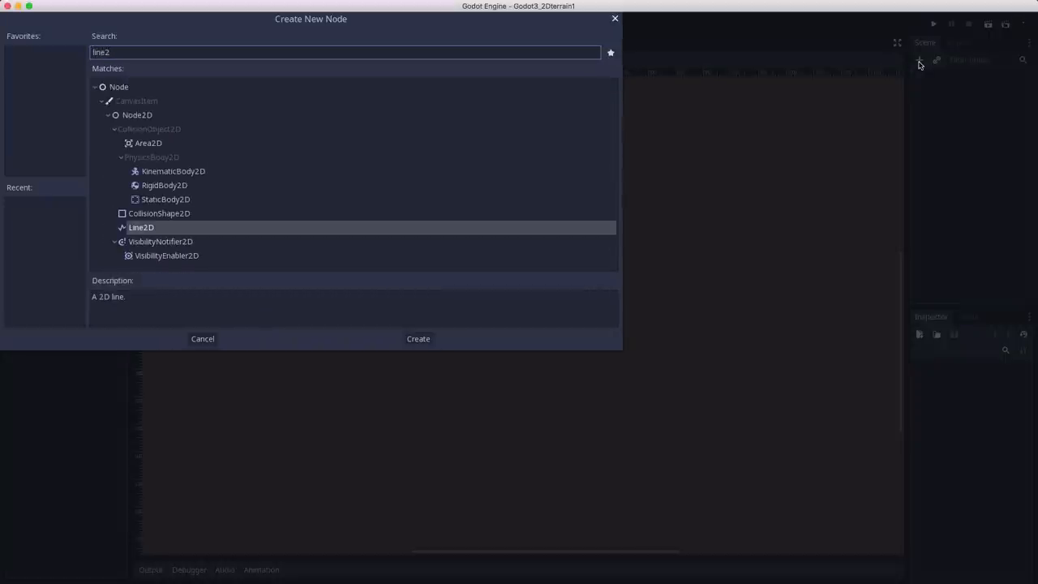
{"action": "left_click", "coordinate": [417, 339]}
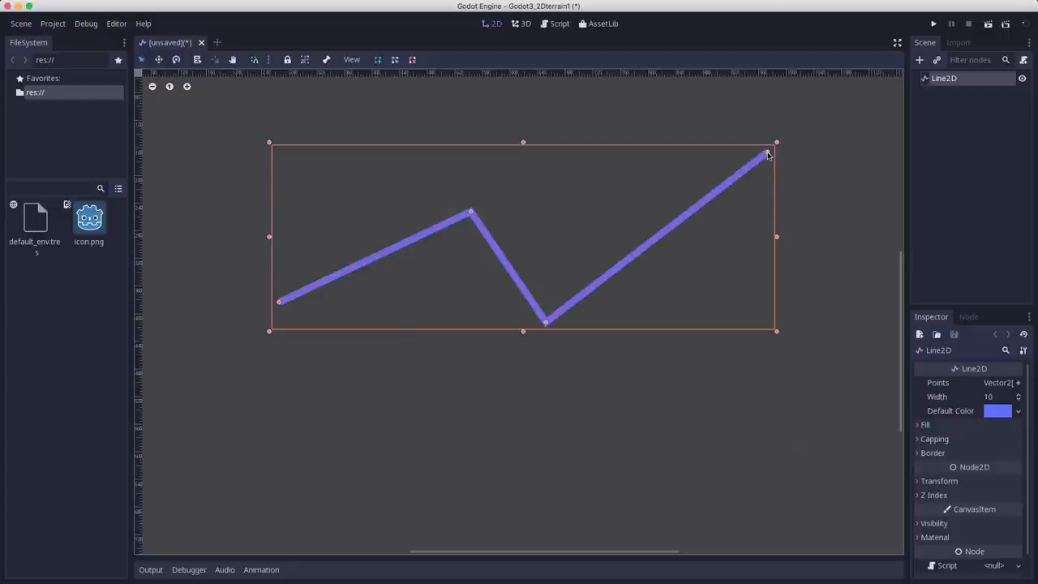
Drag in the 2D viewport to extend the Line2D with another point
{"action": "left_click_drag", "start_coordinate": [766, 155], "coordinate": [477, 301]}
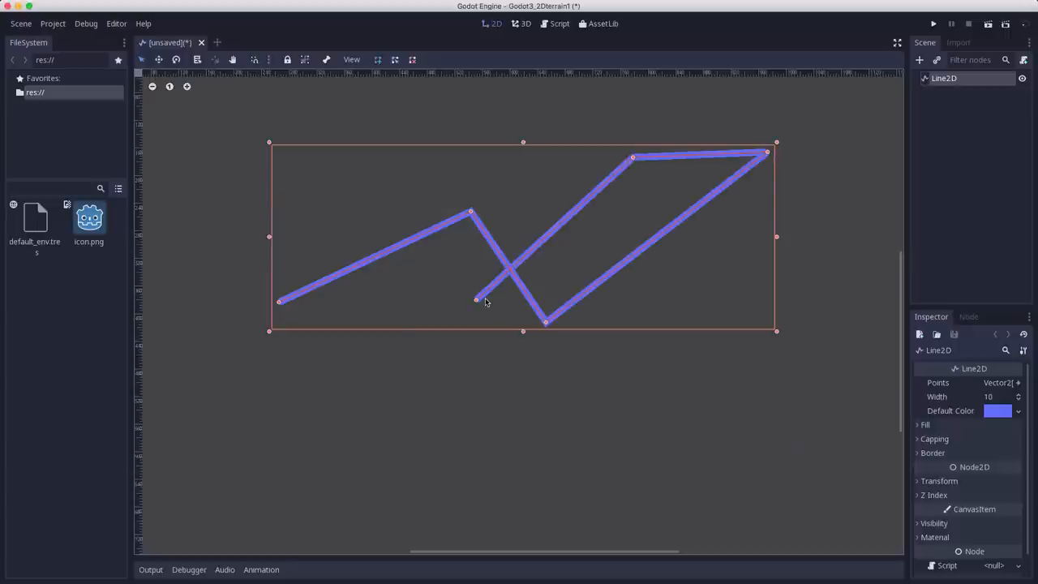
{"action": "mouse_move", "coordinate": [343, 291]}
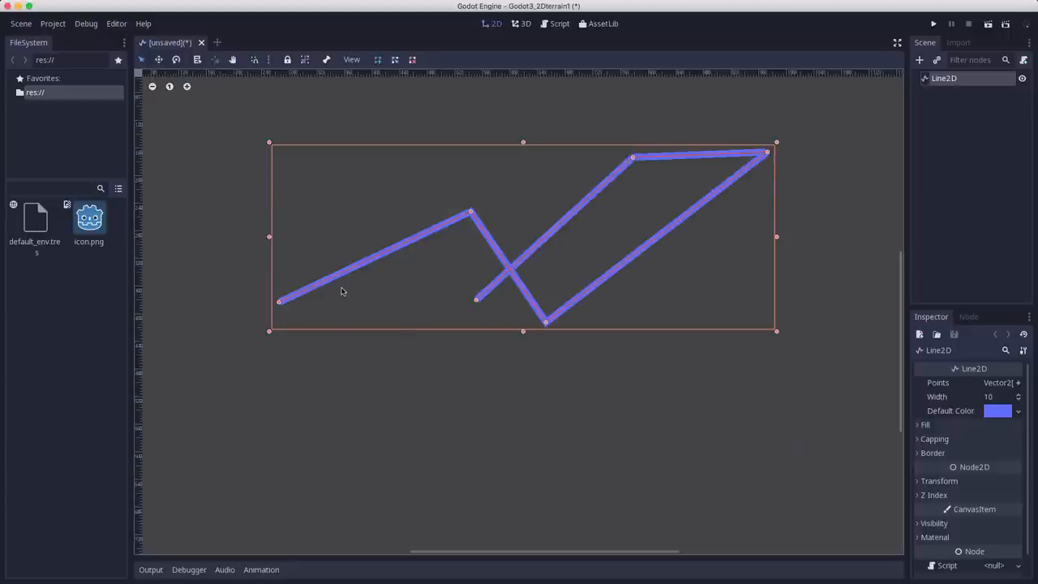
{"action": "mouse_move", "coordinate": [714, 425]}
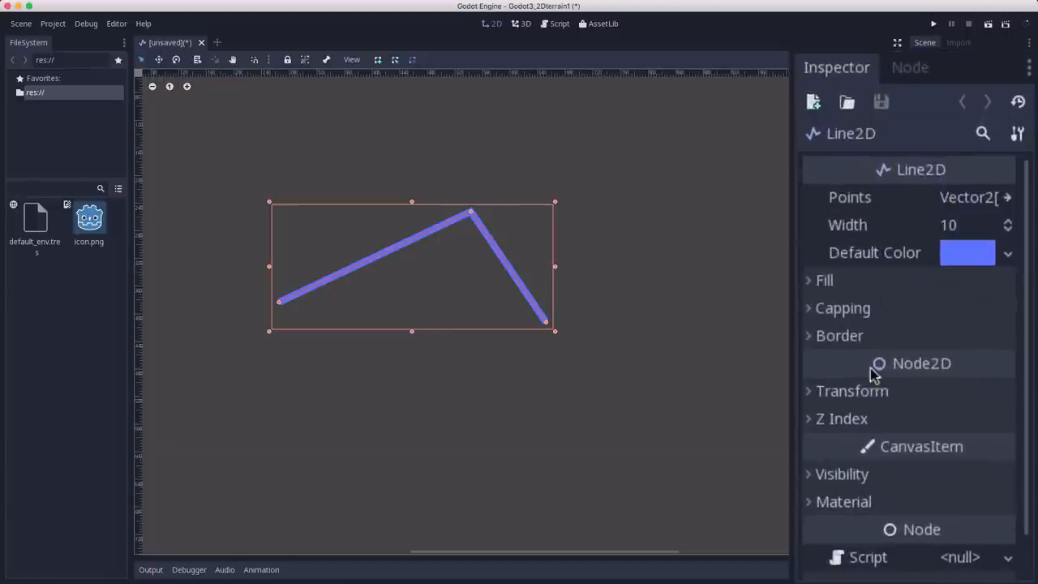
{"action": "mouse_move", "coordinate": [965, 231]}
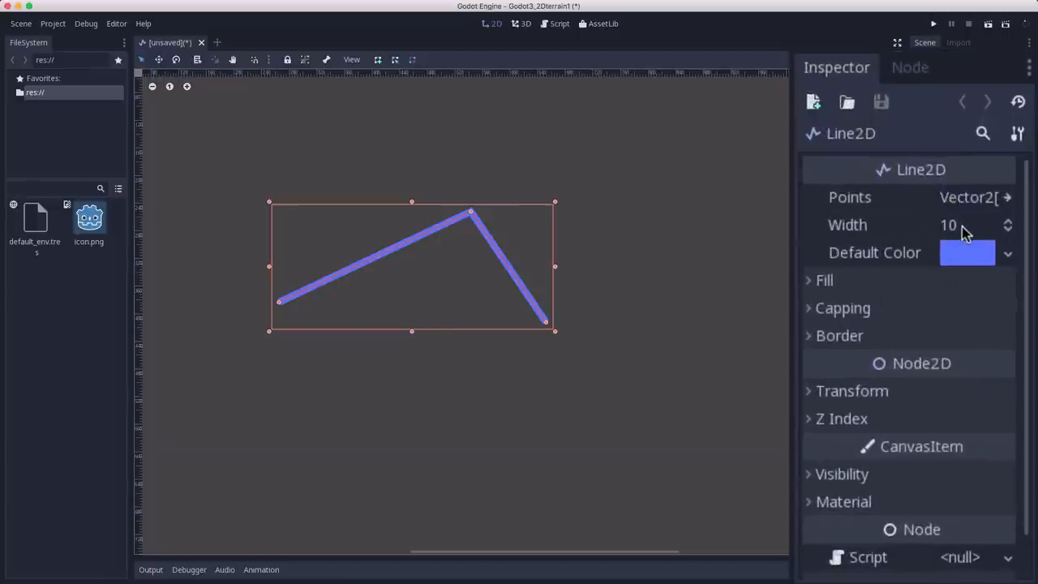
{"action": "mouse_move", "coordinate": [405, 256]}
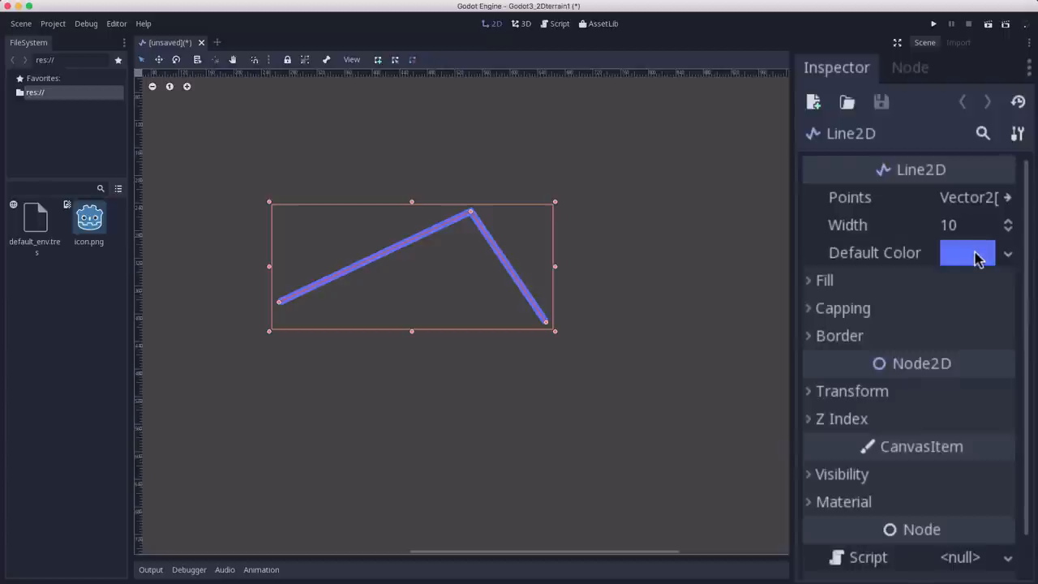
Set the Line2D Default Color to bright green in the color picker
{"action": "left_click", "coordinate": [963, 252]}
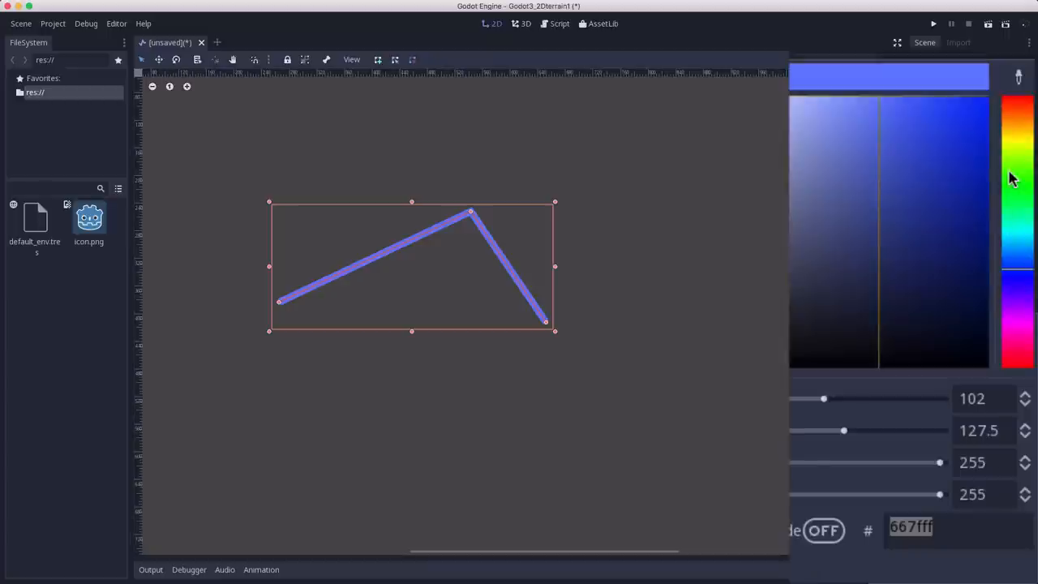
{"action": "left_click", "coordinate": [1014, 171]}
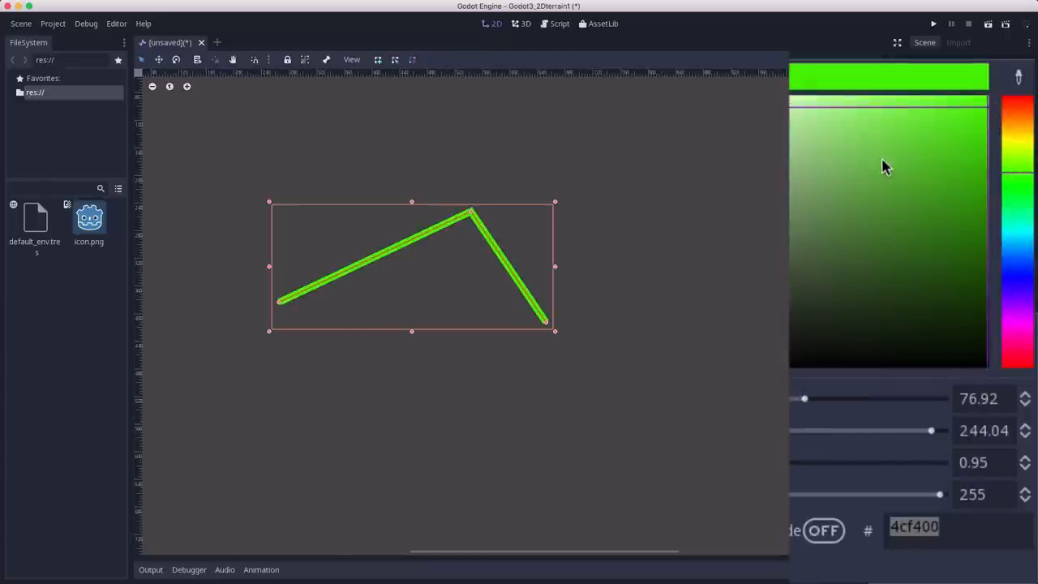
{"action": "mouse_move", "coordinate": [998, 280]}
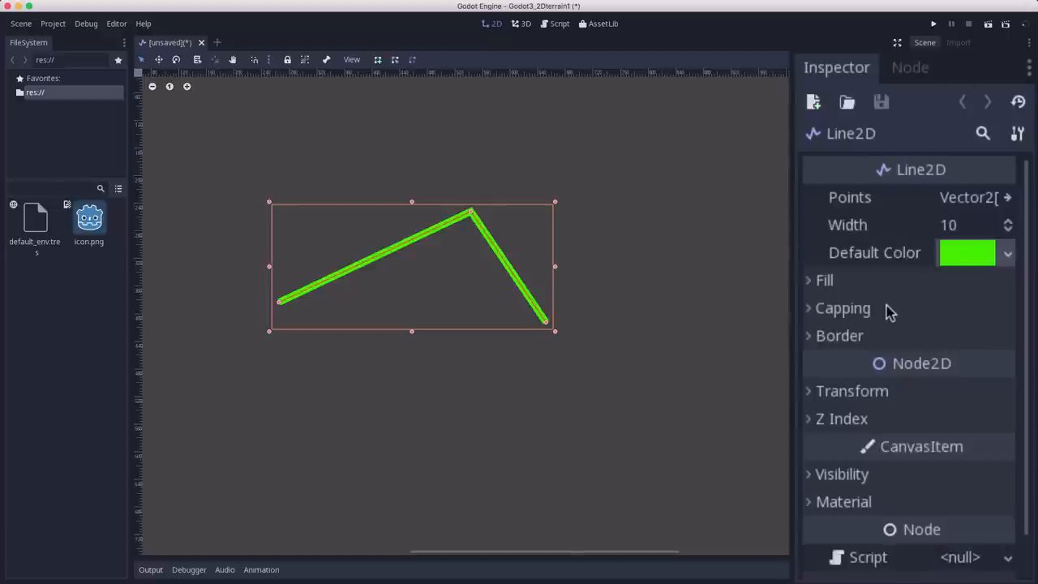
{"action": "mouse_move", "coordinate": [854, 347]}
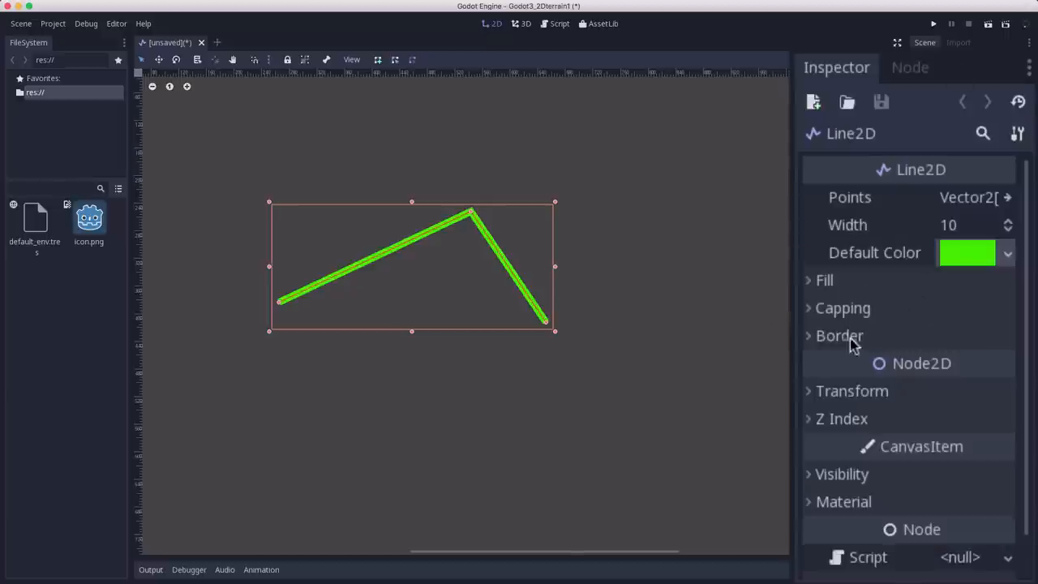
Set the line's Joint Mode, Begin Cap Mode and End Cap Mode to Round
{"action": "left_click", "coordinate": [842, 308]}
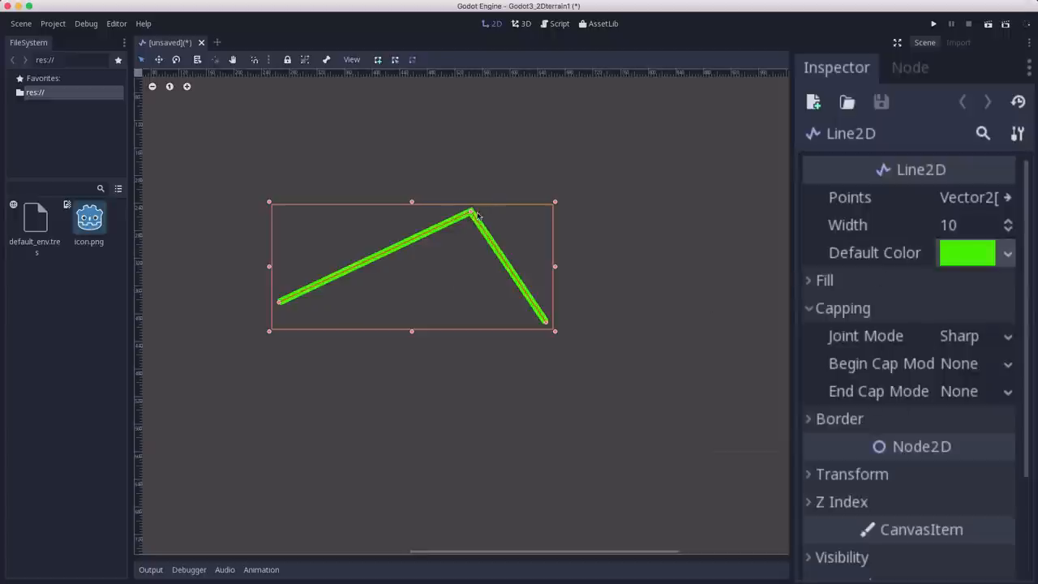
{"action": "left_click", "coordinate": [974, 363]}
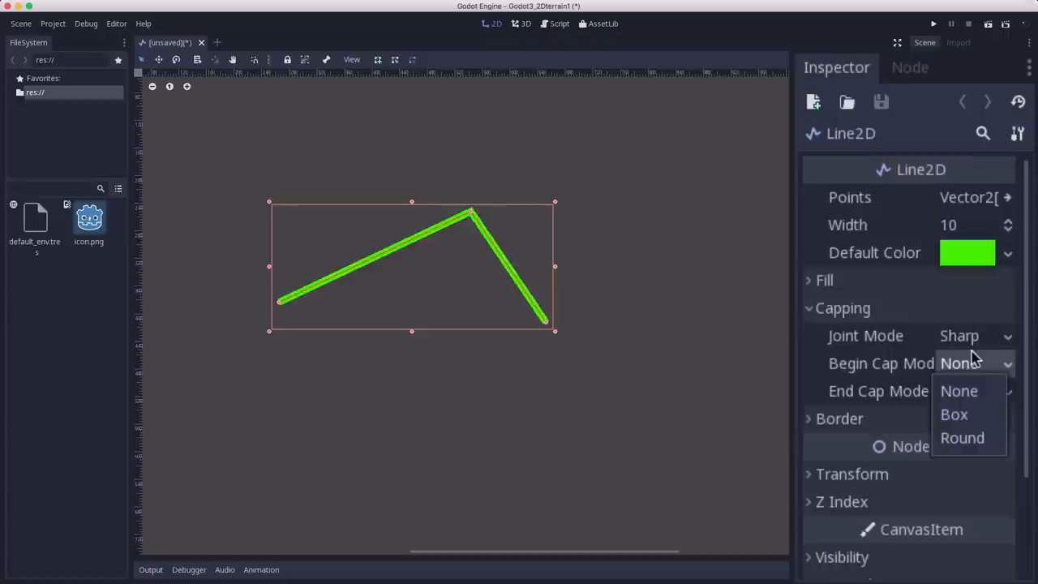
{"action": "left_click", "coordinate": [962, 438]}
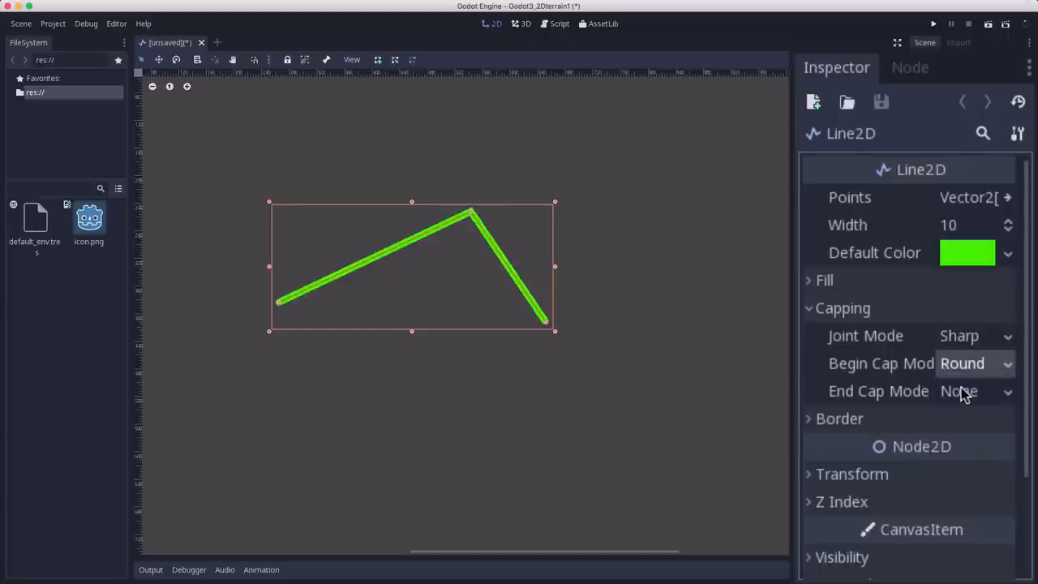
{"action": "left_click", "coordinate": [969, 391]}
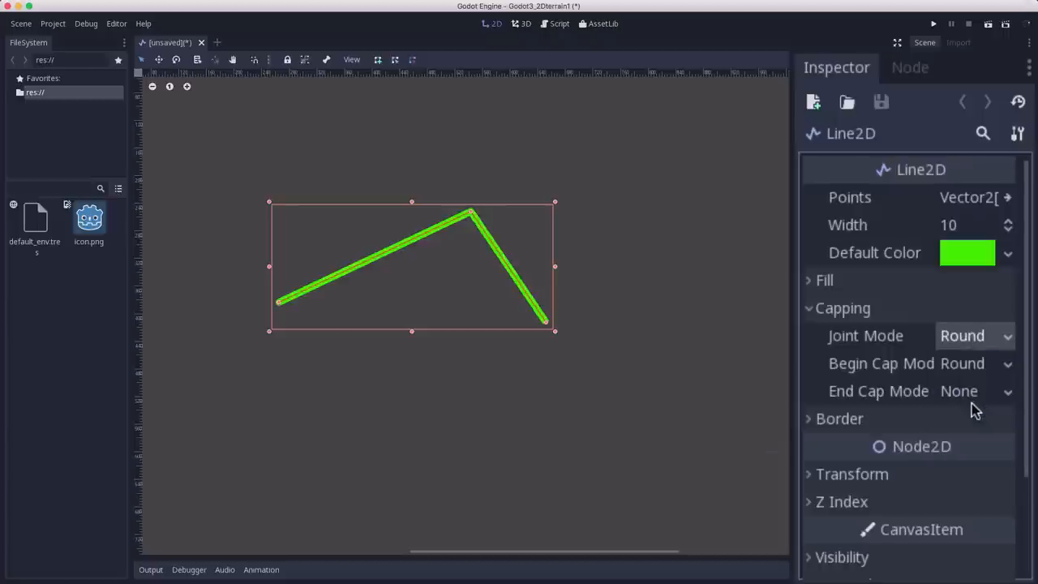
{"action": "left_click", "coordinate": [974, 391]}
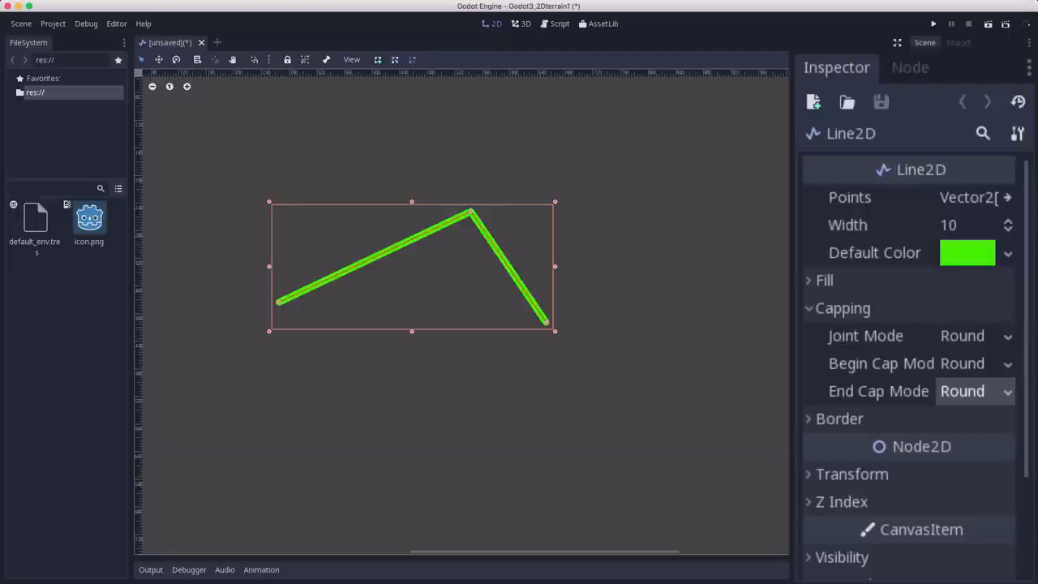
{"action": "mouse_move", "coordinate": [876, 277]}
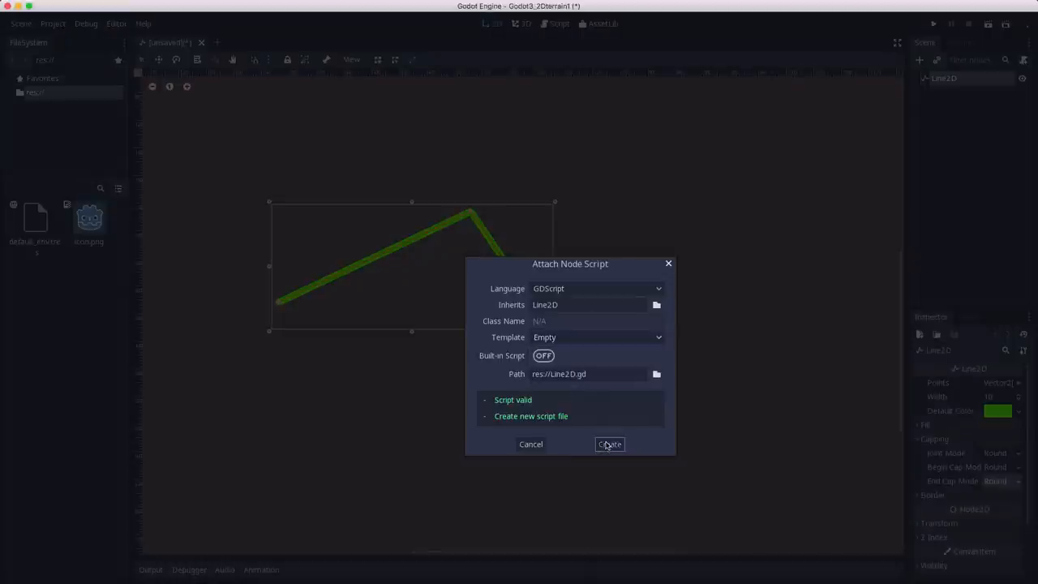
Create the Line2D script and export displacement = 100
{"action": "left_click", "coordinate": [609, 445]}
{"action": "type", "text": "export var di"}
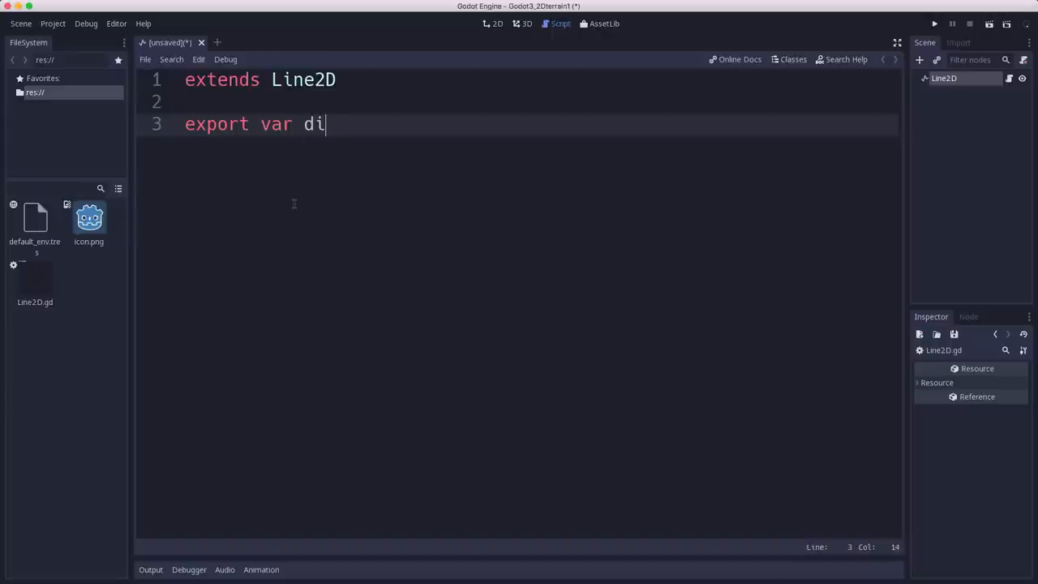
{"action": "type", "text": "sp"}
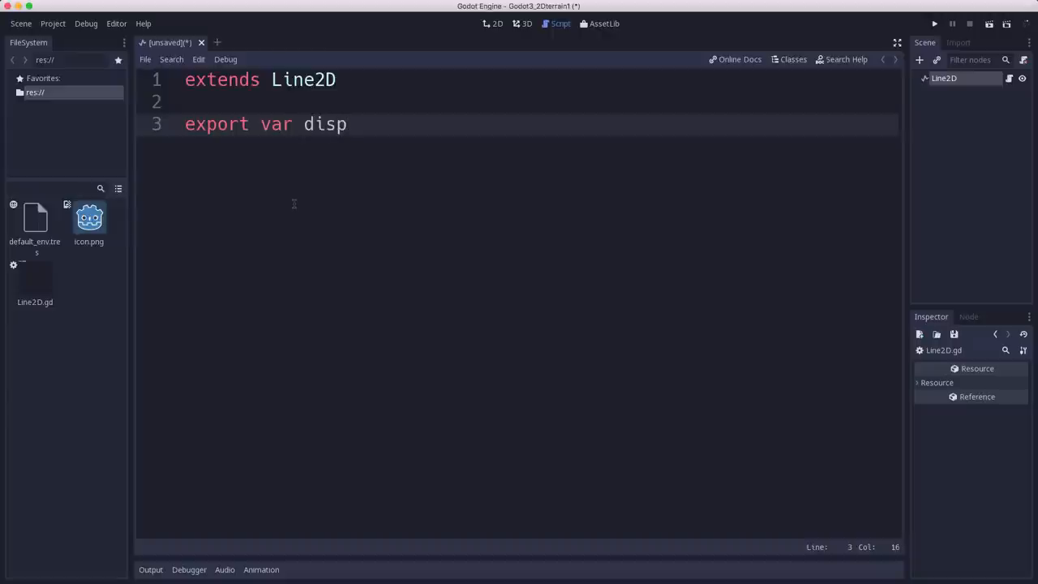
{"action": "type", "text": "lacem"}
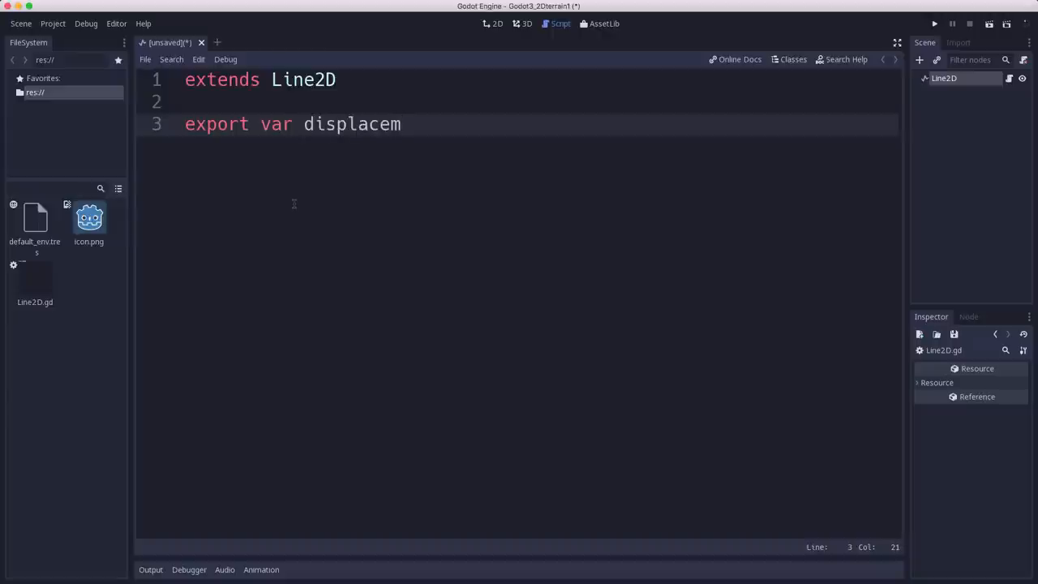
{"action": "type", "text": "ent"}
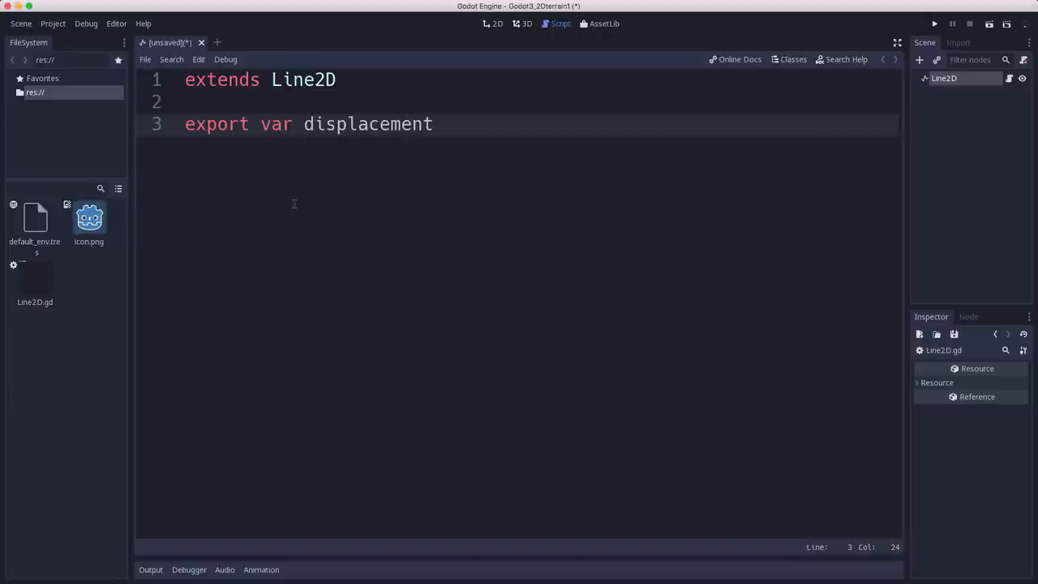
{"action": "type", "text": "= 100"}
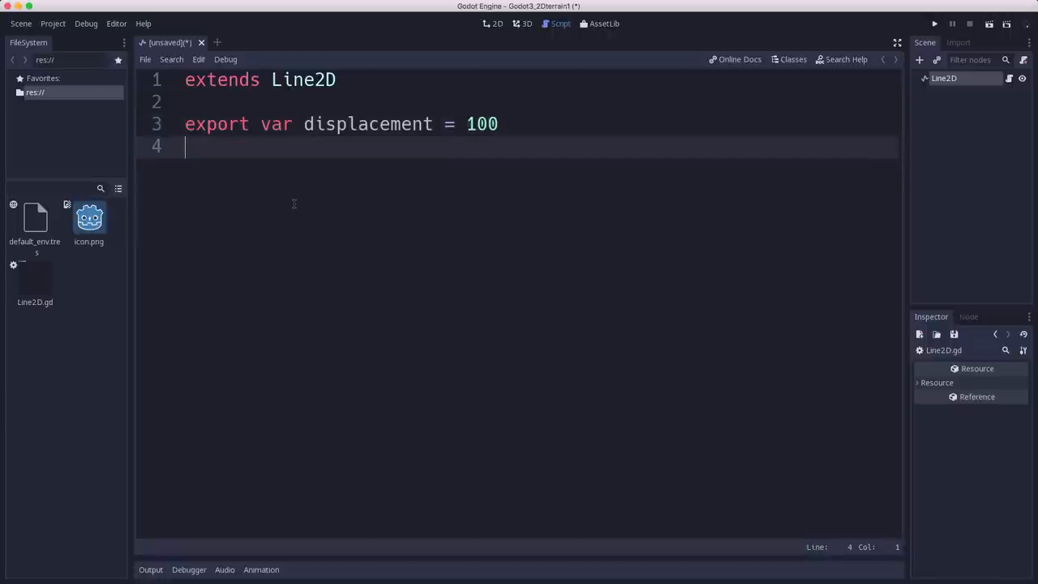
Export iterations = 10 and height = 250, removing the trailing space
{"action": "type", "text": "export var i"}
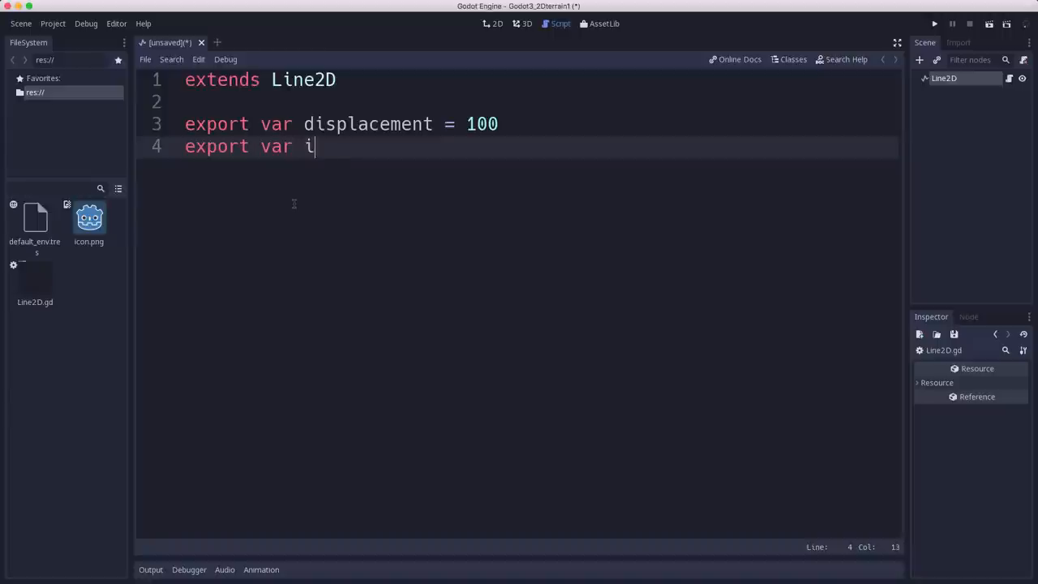
{"action": "type", "text": "terations = 10"}
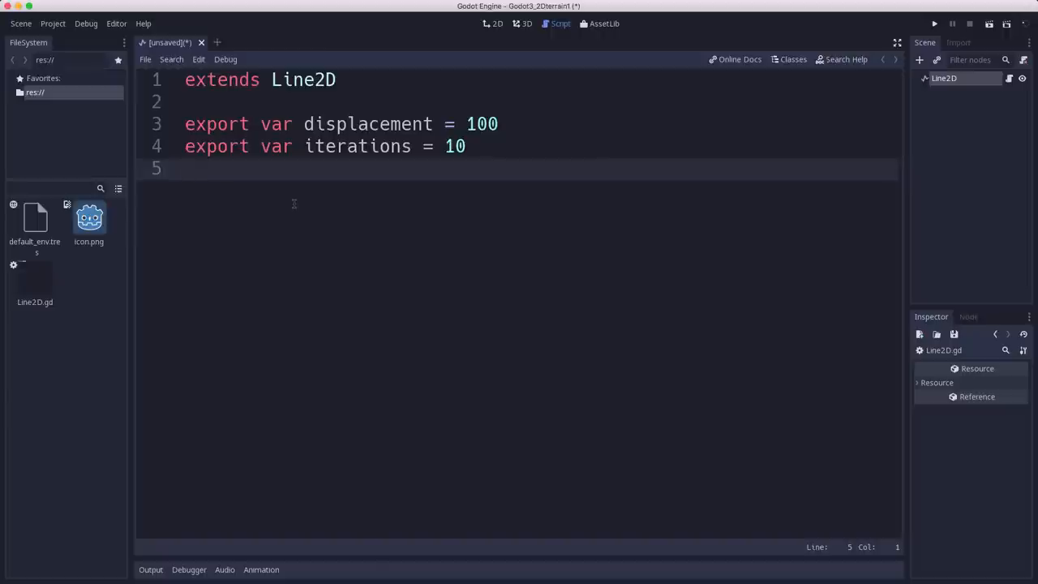
{"action": "type", "text": "export var"}
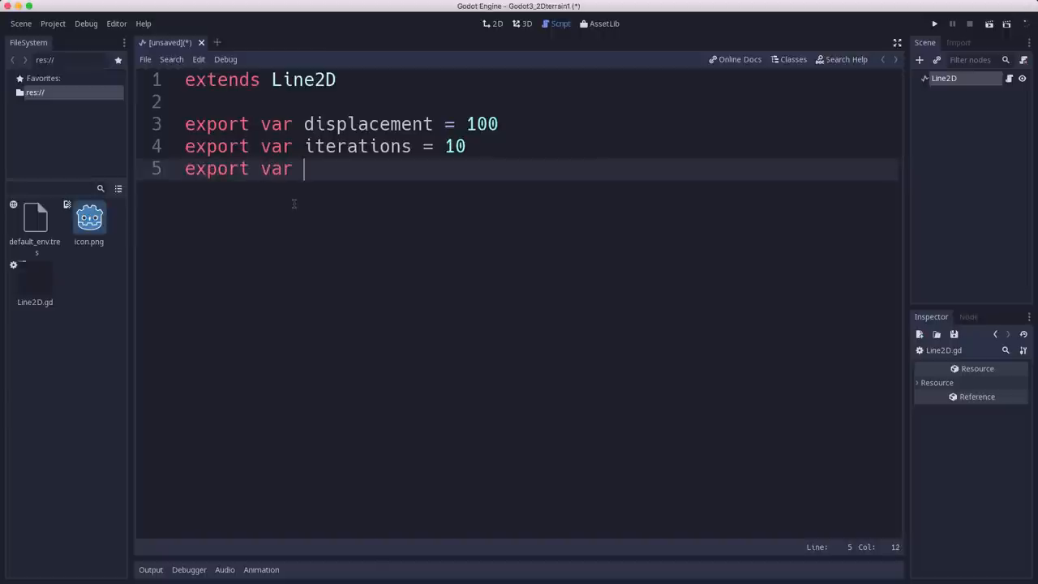
{"action": "type", "text": "height ="}
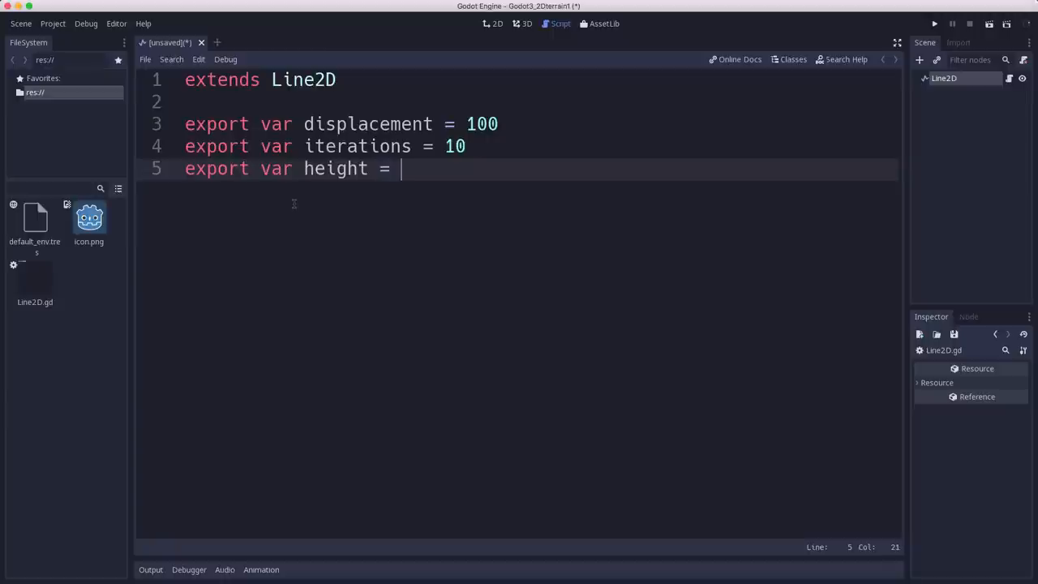
{"action": "type", "text": "250"}
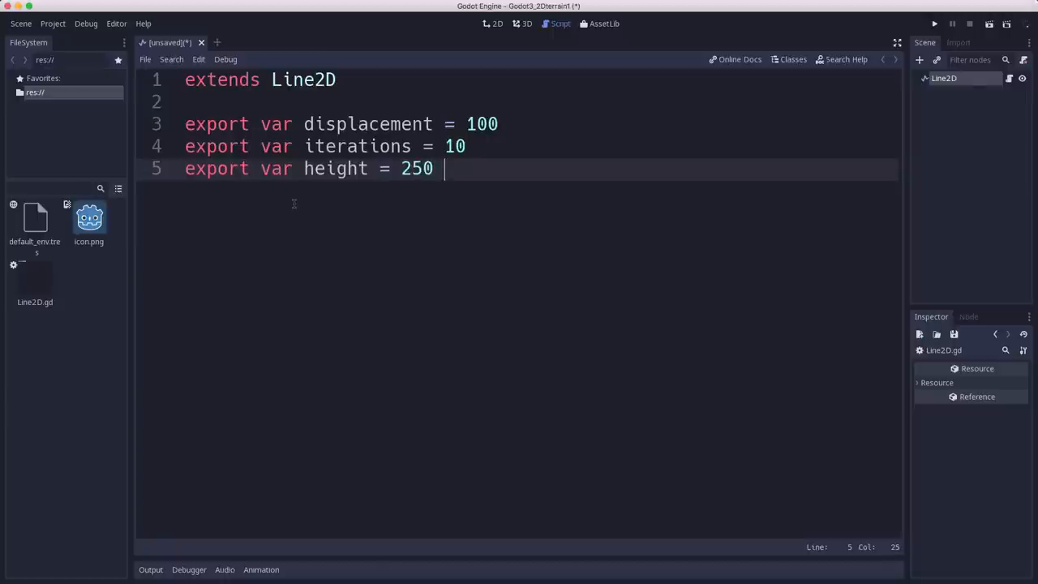
{"action": "key", "text": "BackSpace"}
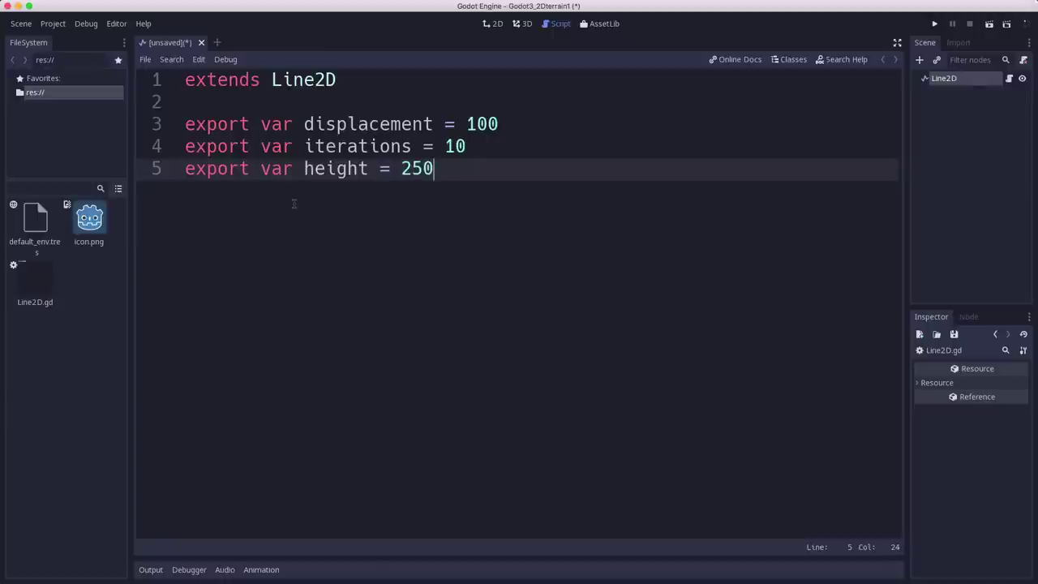
Write _ready() calling randomize() and init_line(), then begin a new func below
{"action": "type", "text": "Fu"}
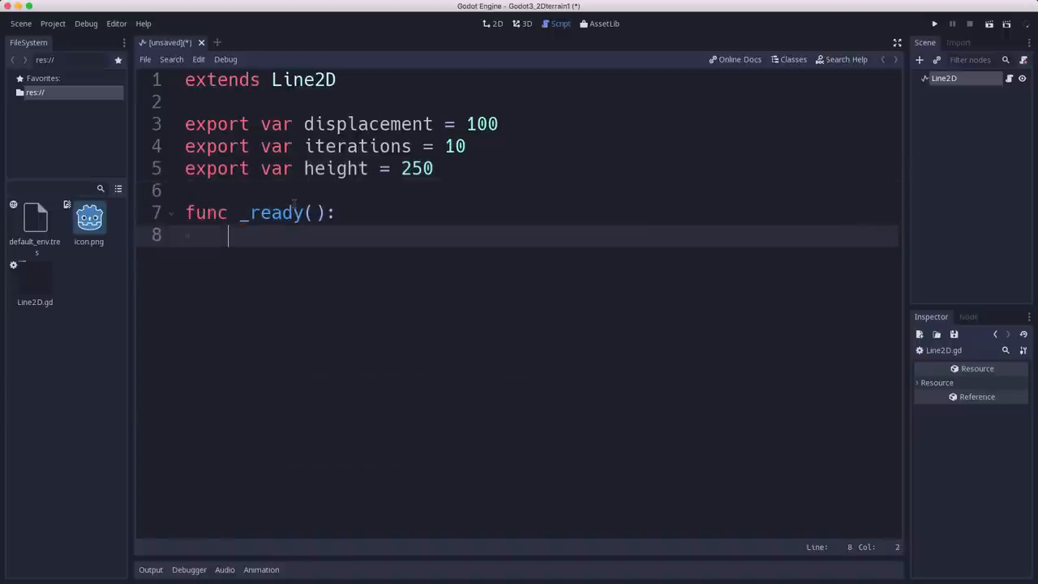
{"action": "type", "text": "init_line()"}
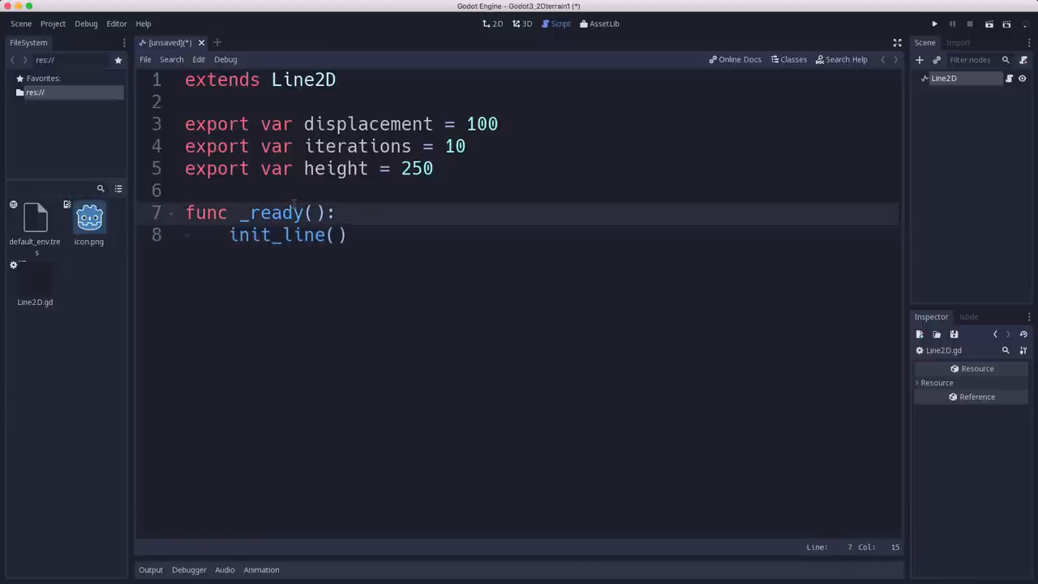
{"action": "type", "text": "randomize("}
{"action": "type", "text": "func"}
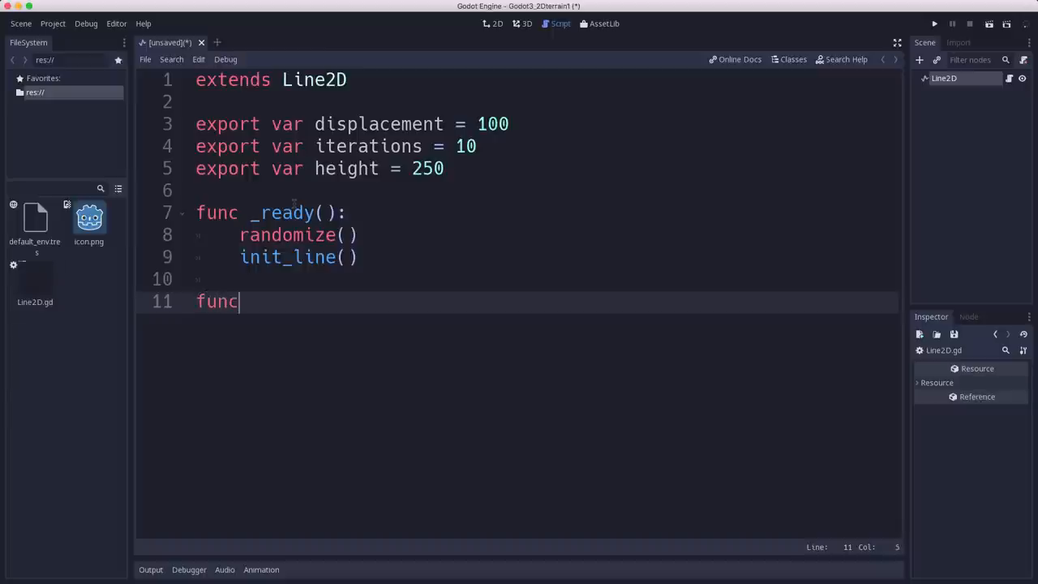
Declare the function init_line():
{"action": "type", "text": "init_"}
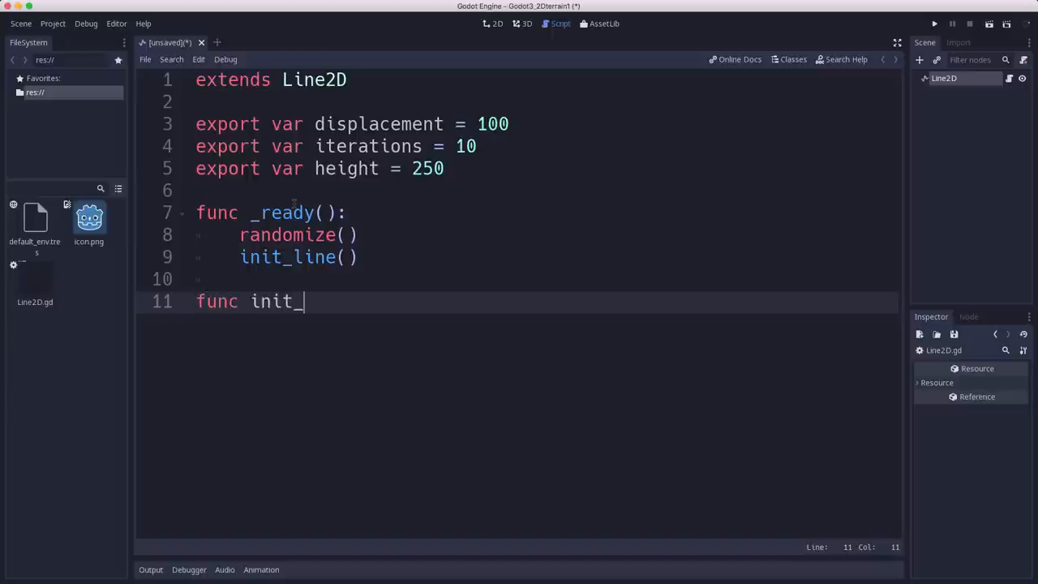
{"action": "type", "text": "line():"}
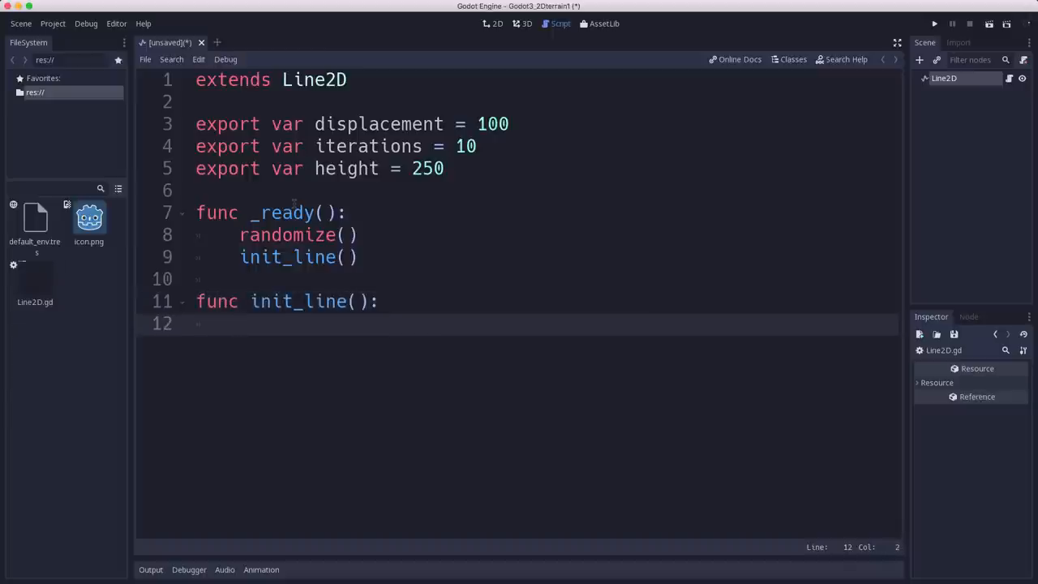
{"action": "left_click", "coordinate": [240, 324]}
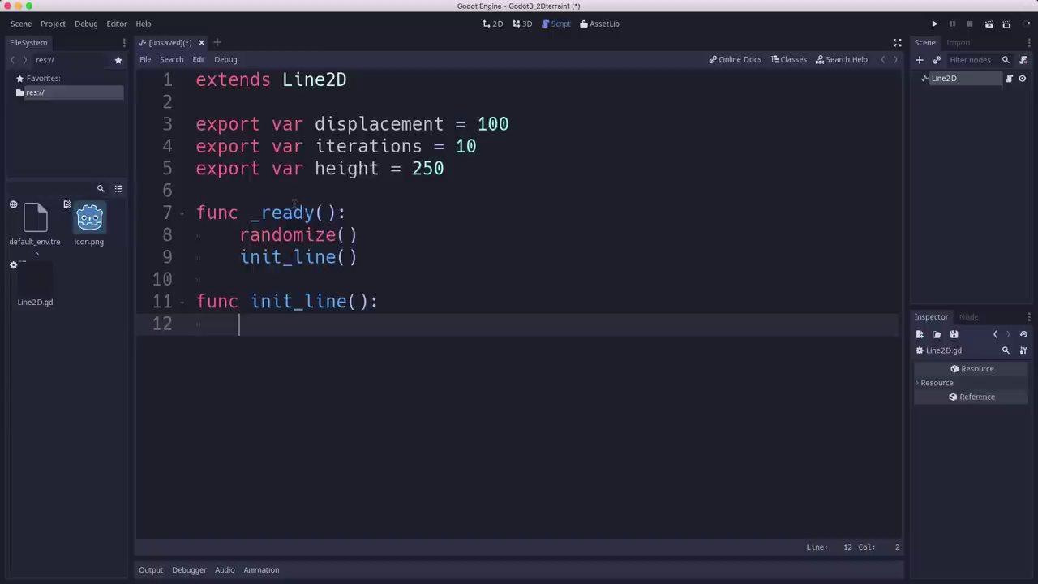
Store get_viewport().get_visible_rect().size in var screensize and start 'points ='
{"action": "type", "text": "var sc"}
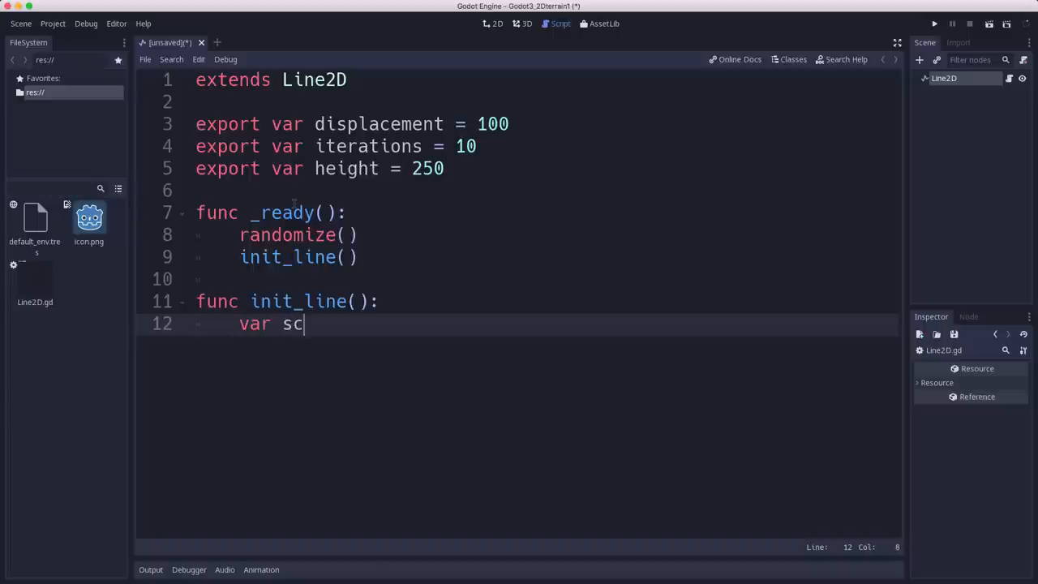
{"action": "type", "text": "reensize ="}
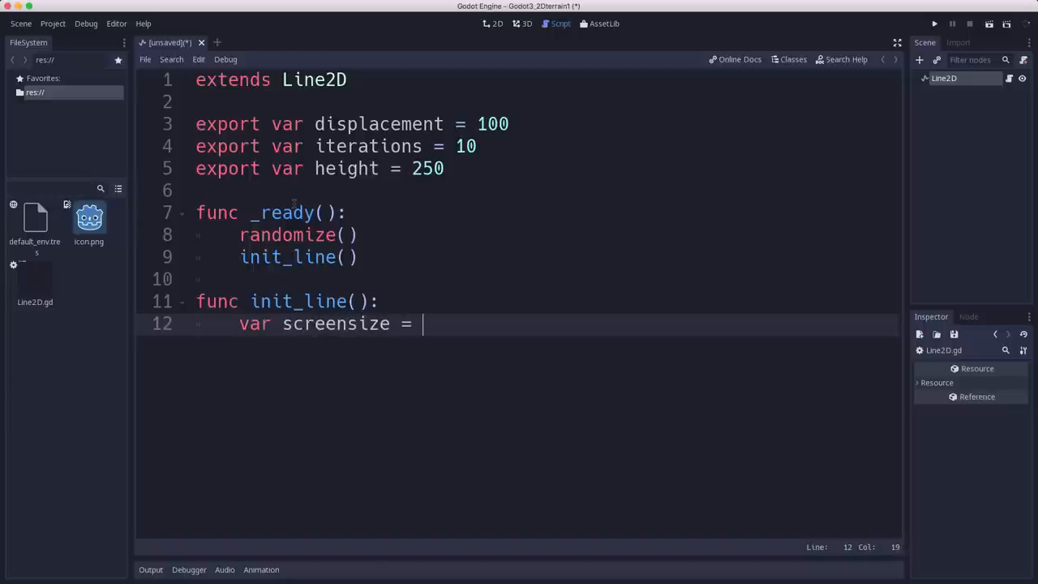
{"action": "type", "text": "get_viewport()."}
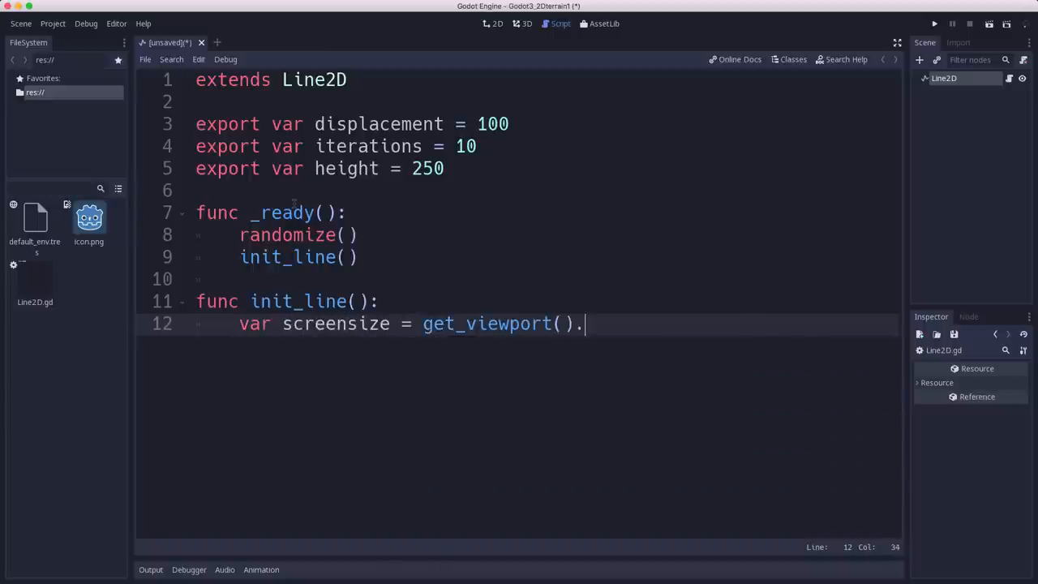
{"action": "type", "text": "getre"}
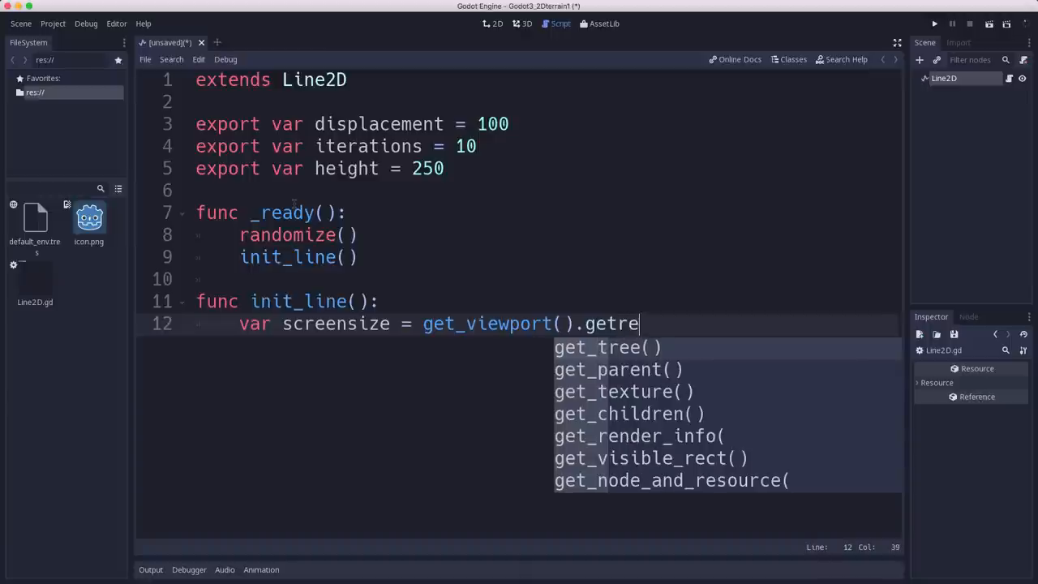
{"action": "key", "text": "BackSpace"}
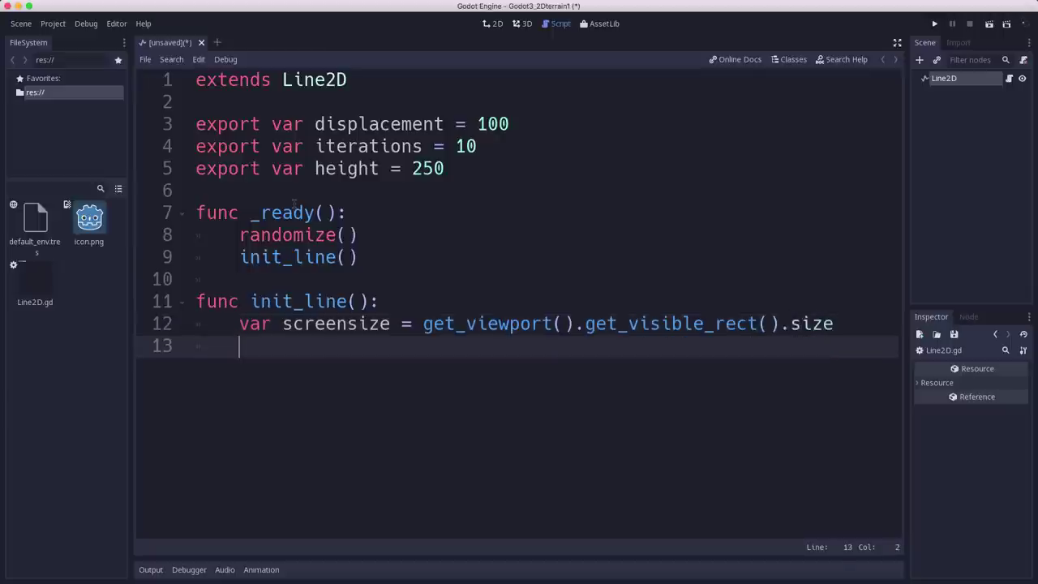
{"action": "type", "text": "points ="}
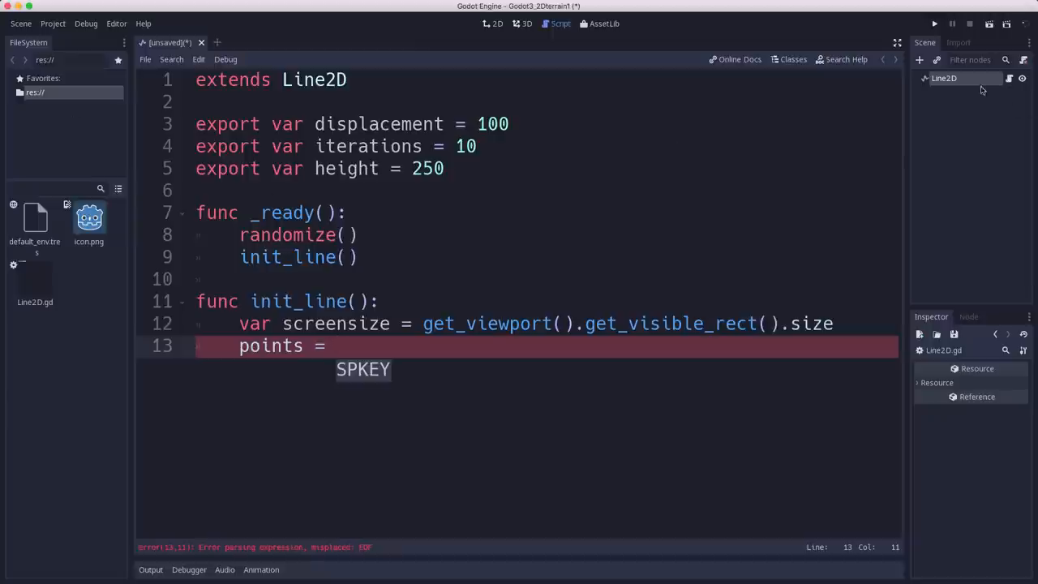
{"action": "left_click", "coordinate": [490, 22]}
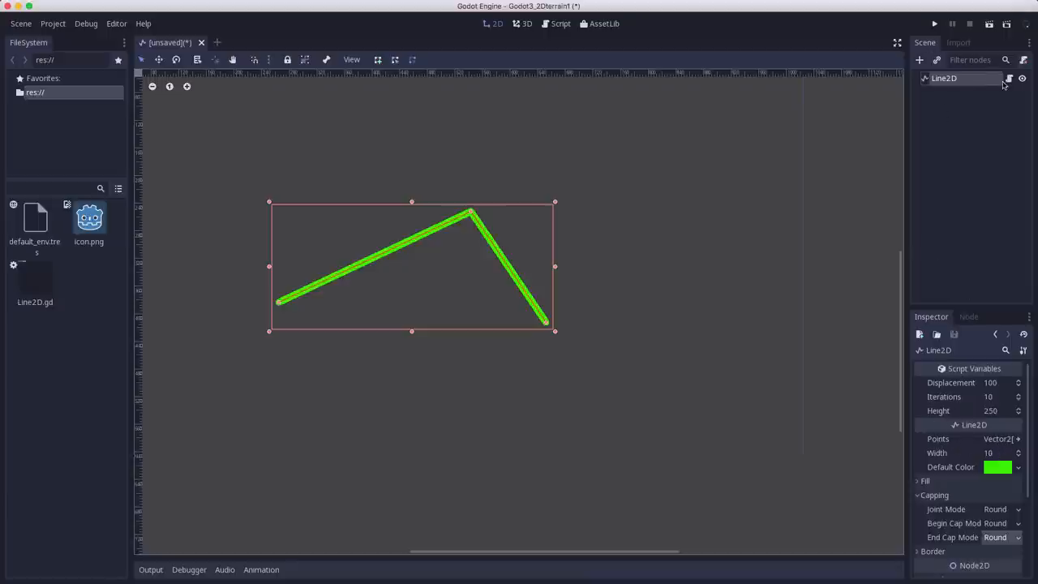
{"action": "left_click", "coordinate": [556, 24]}
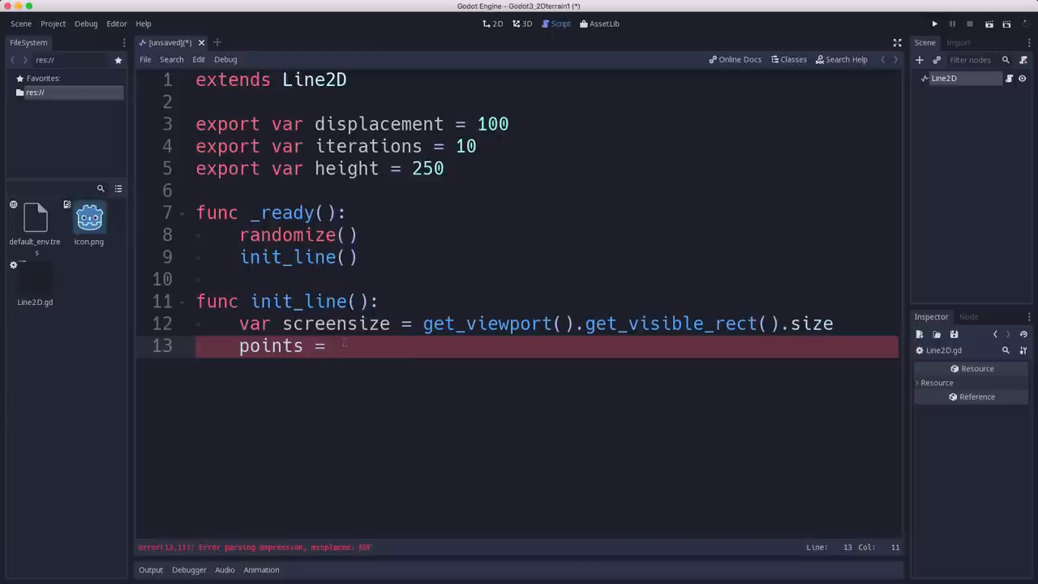
Assign an empty PoolVector2Array to points via autocomplete
{"action": "type", "text": "P"}
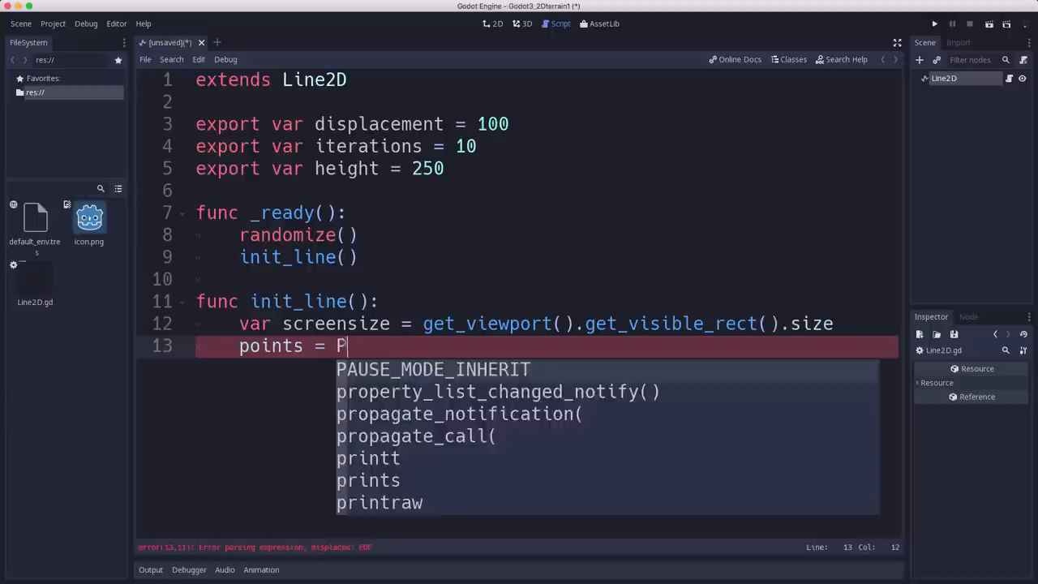
{"action": "type", "text": "oove"}
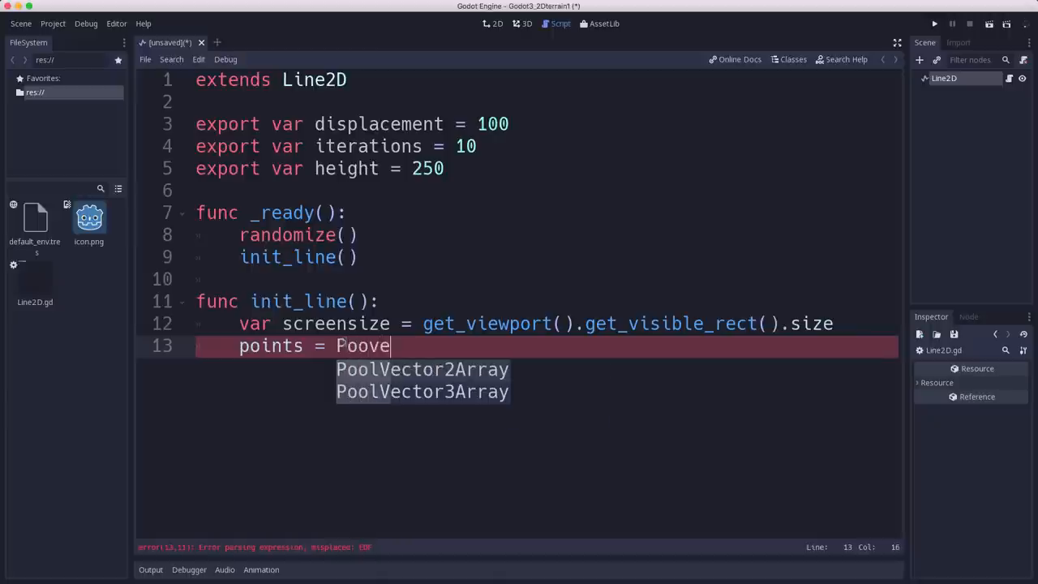
{"action": "left_click", "coordinate": [422, 370]}
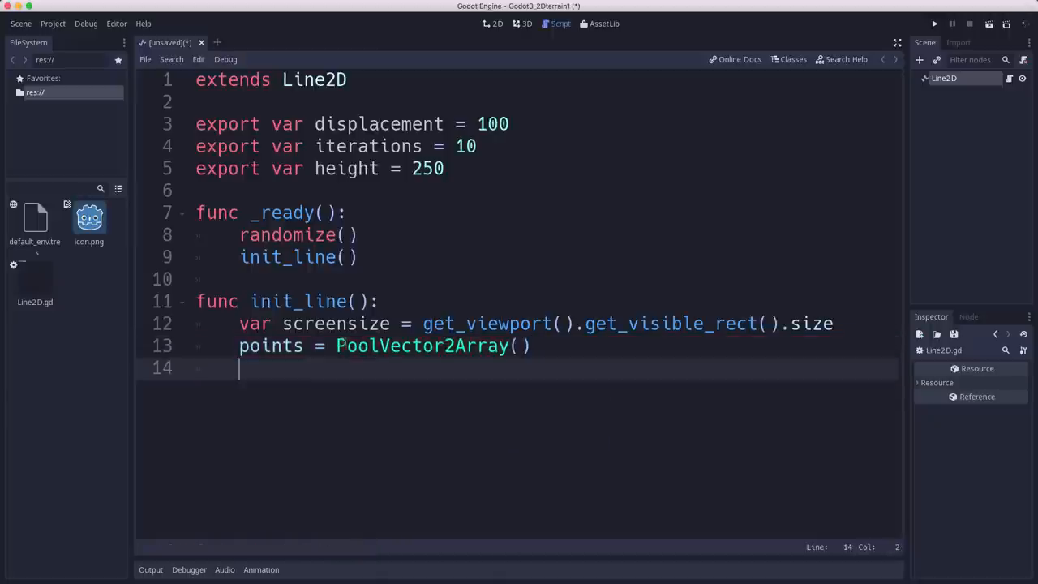
Begin defining var start = Vector2(0, rand_range(height..
{"action": "type", "text": "var s"}
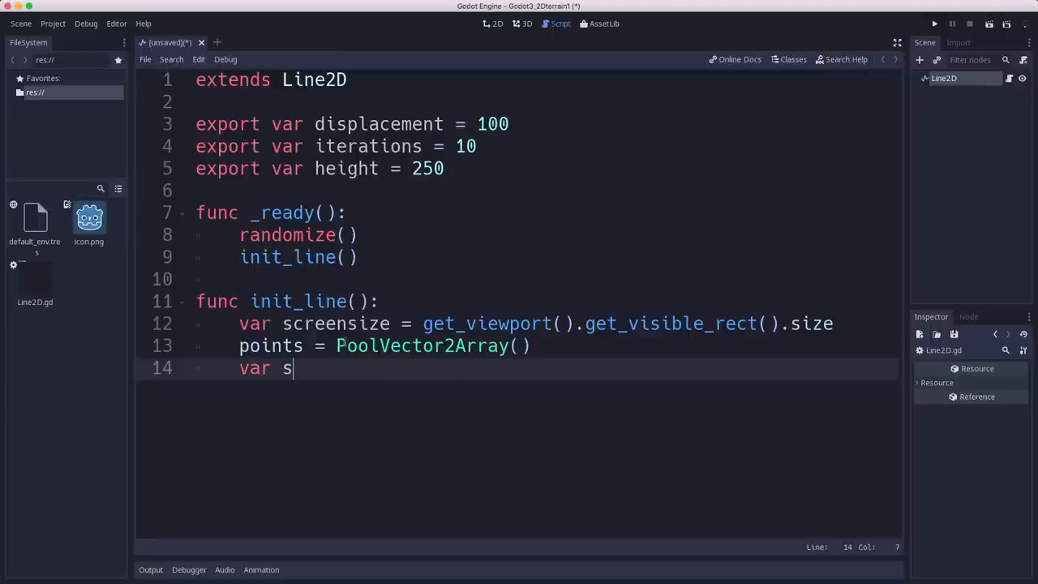
{"action": "type", "text": "tart ="}
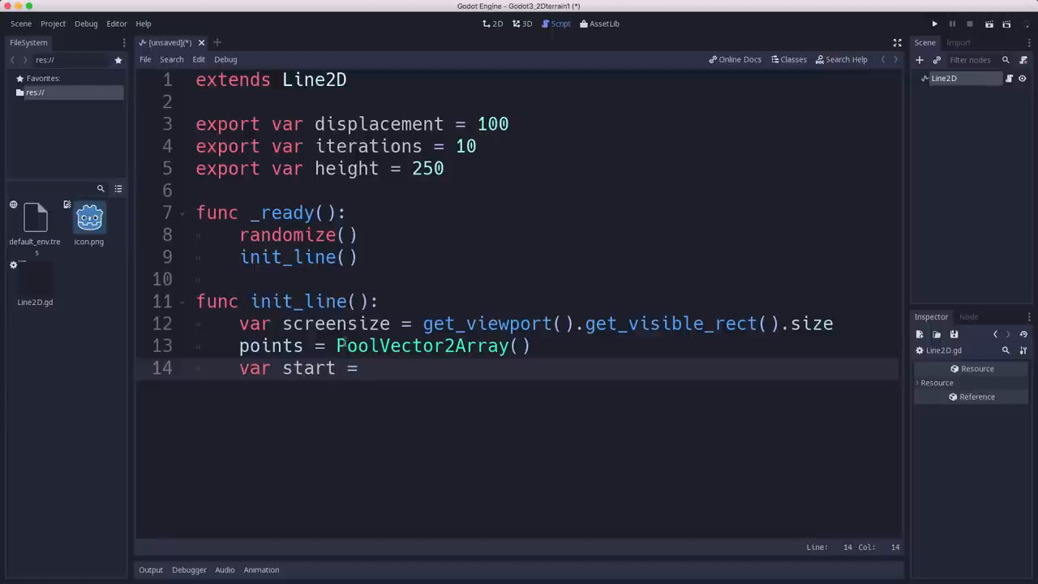
{"action": "type", "text": "Vector2("}
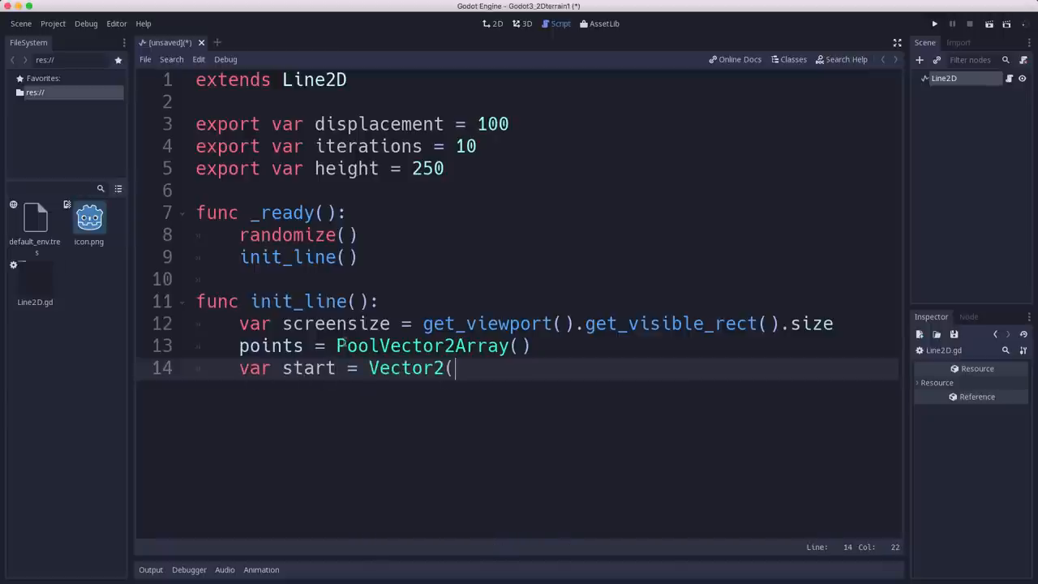
{"action": "type", "text": "0,"}
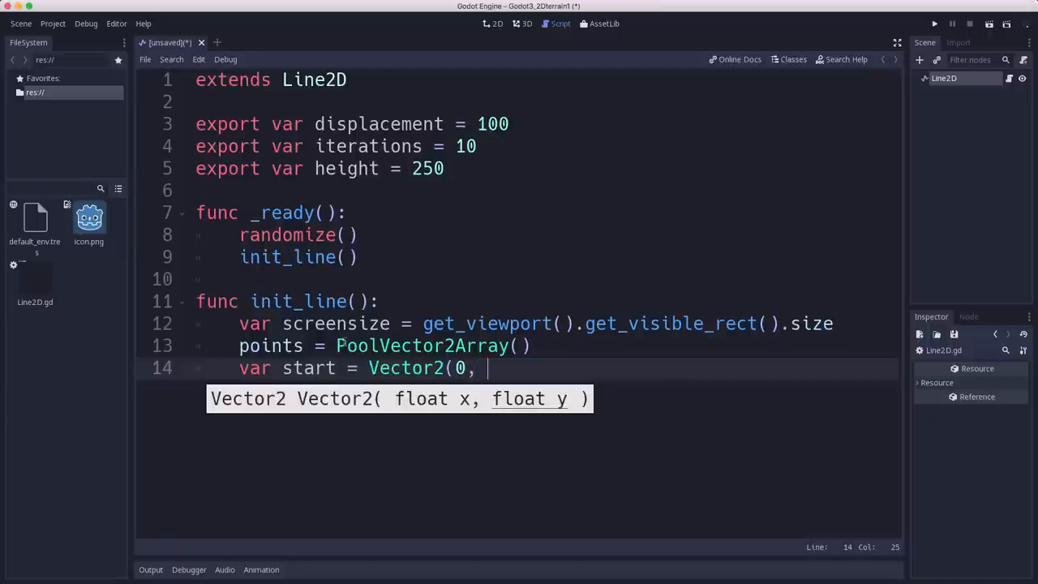
{"action": "type", "text": "rand"}
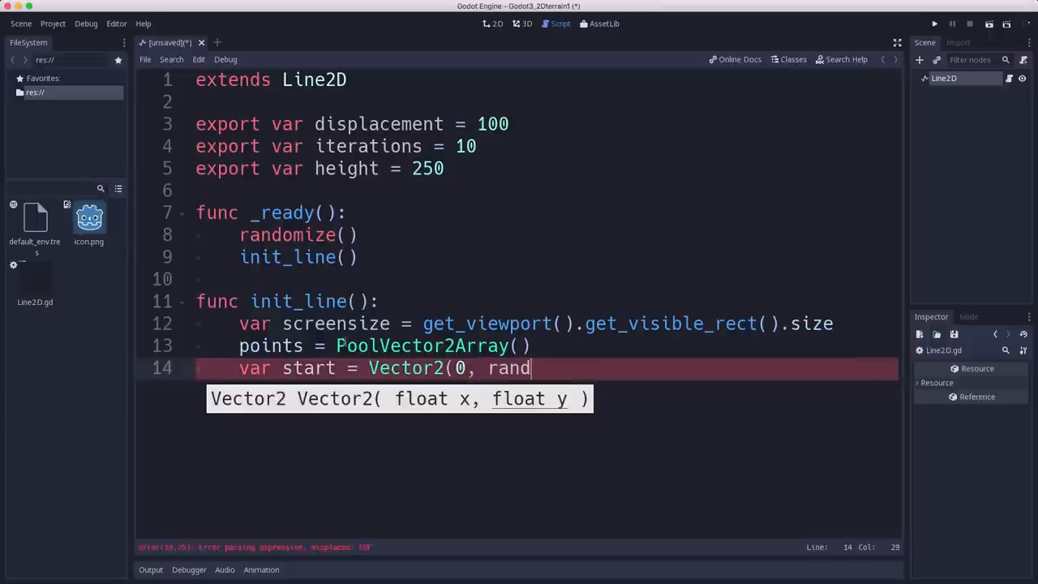
{"action": "type", "text": "_range("}
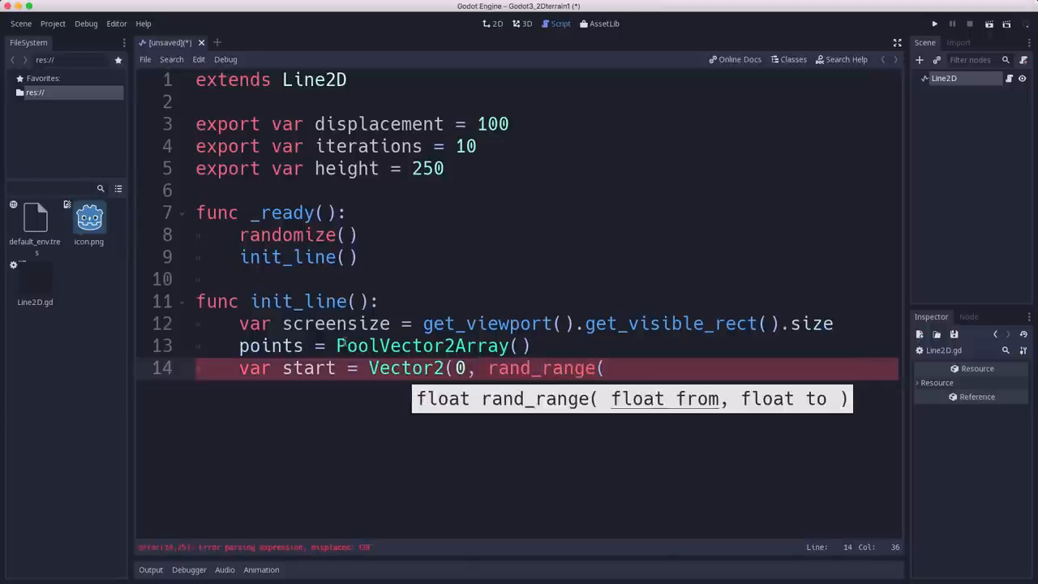
{"action": "type", "text": "height("}
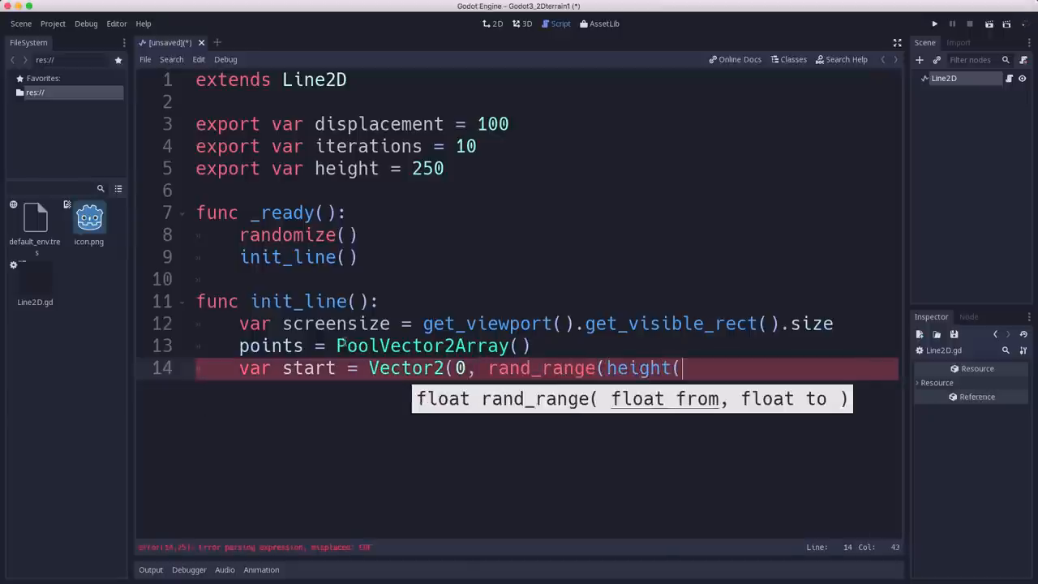
Complete start's range as height-displacement to height+displacement and add a new line
{"action": "type", "text": "-d"}
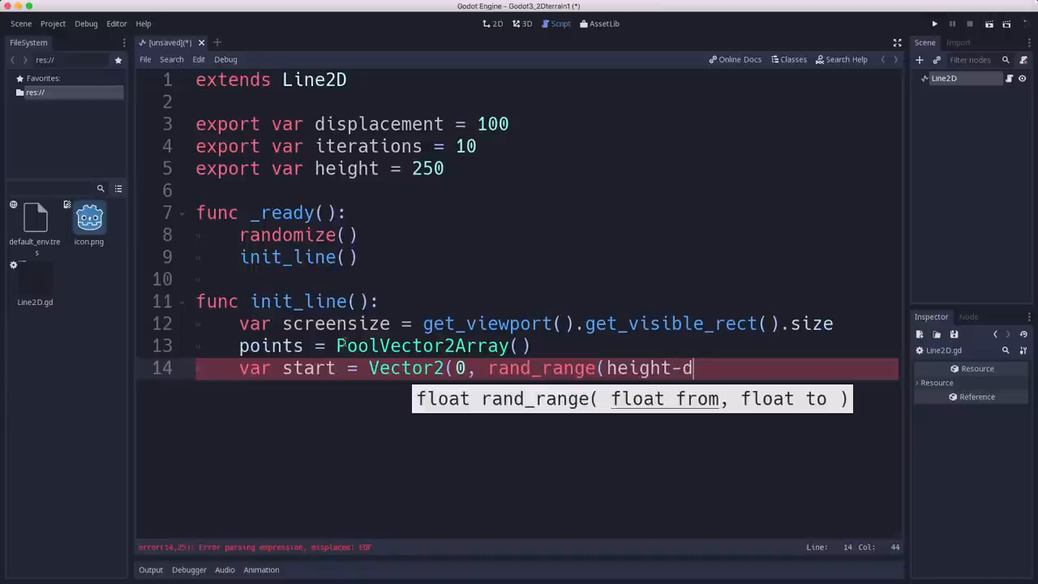
{"action": "type", "text": "isplacement,"}
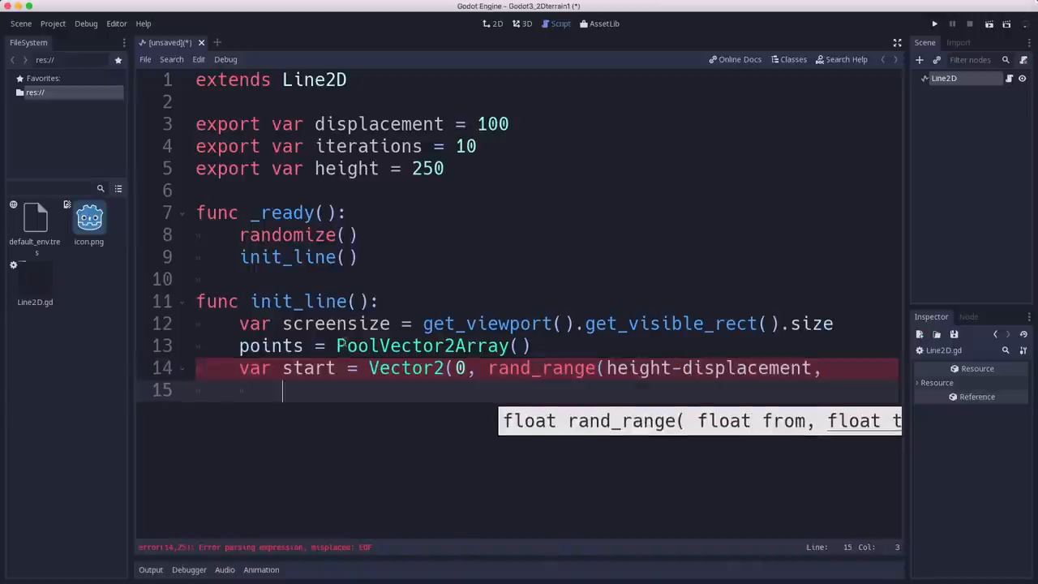
{"action": "type", "text": "height"}
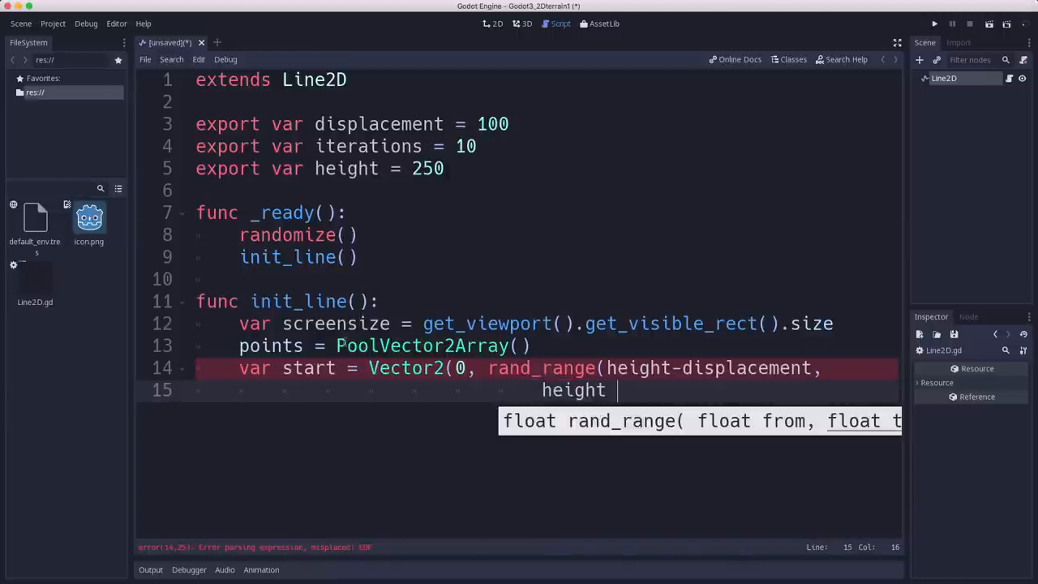
{"action": "key", "text": "BackSpace"}
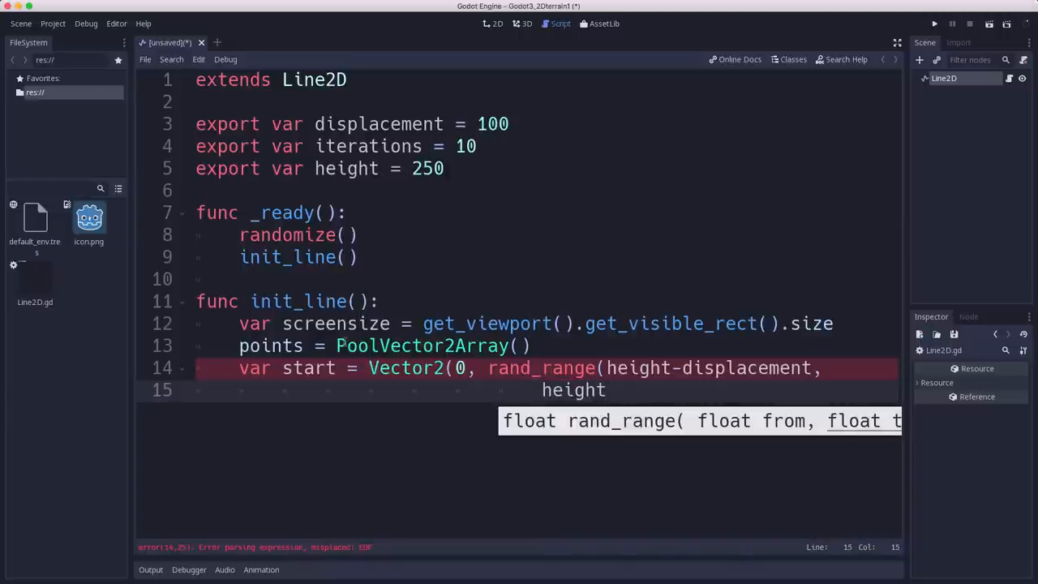
{"action": "type", "text": "+displacement"}
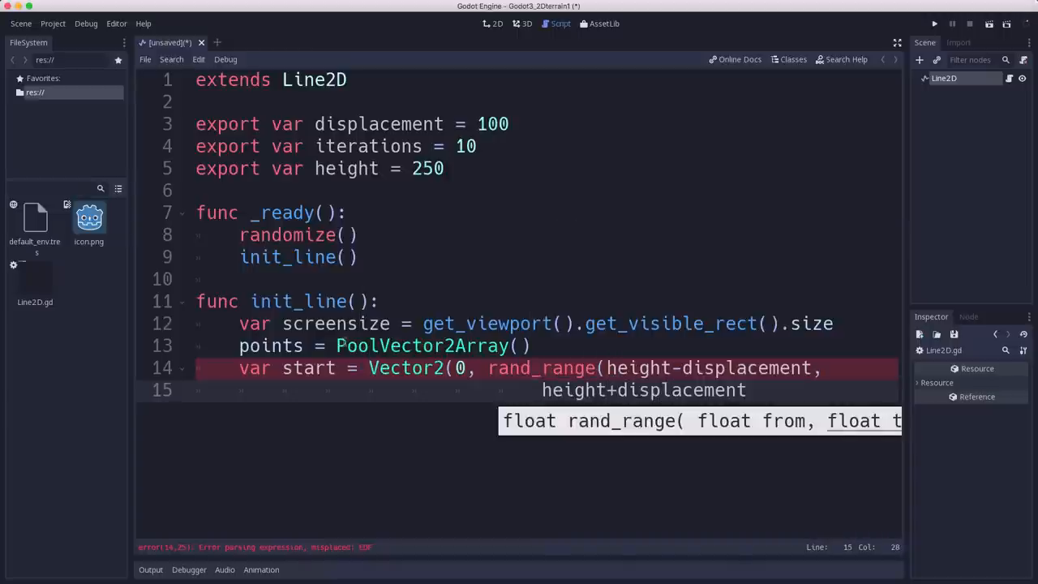
{"action": "type", "text": "))"}
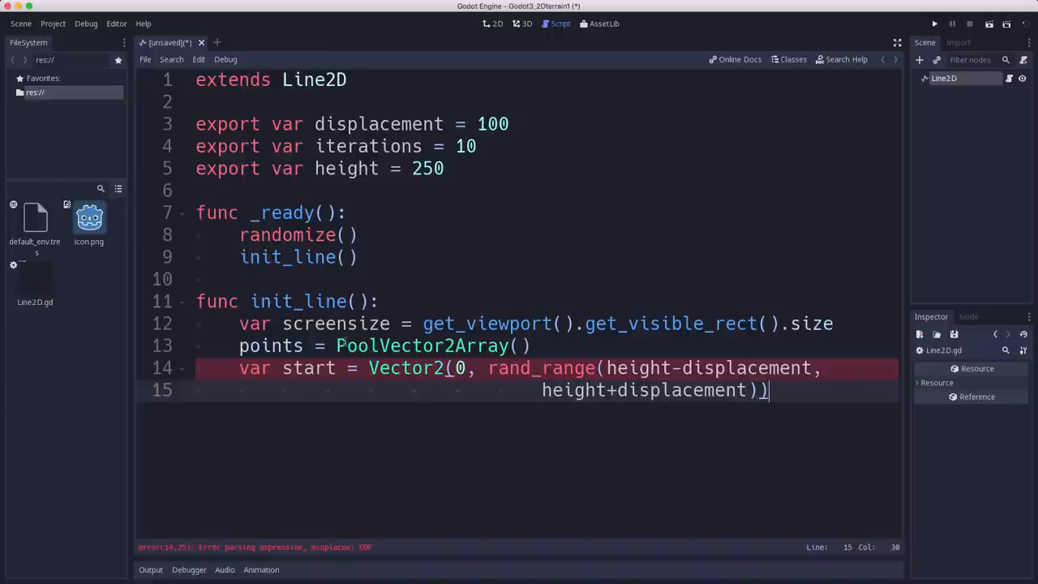
{"action": "key", "text": "enter"}
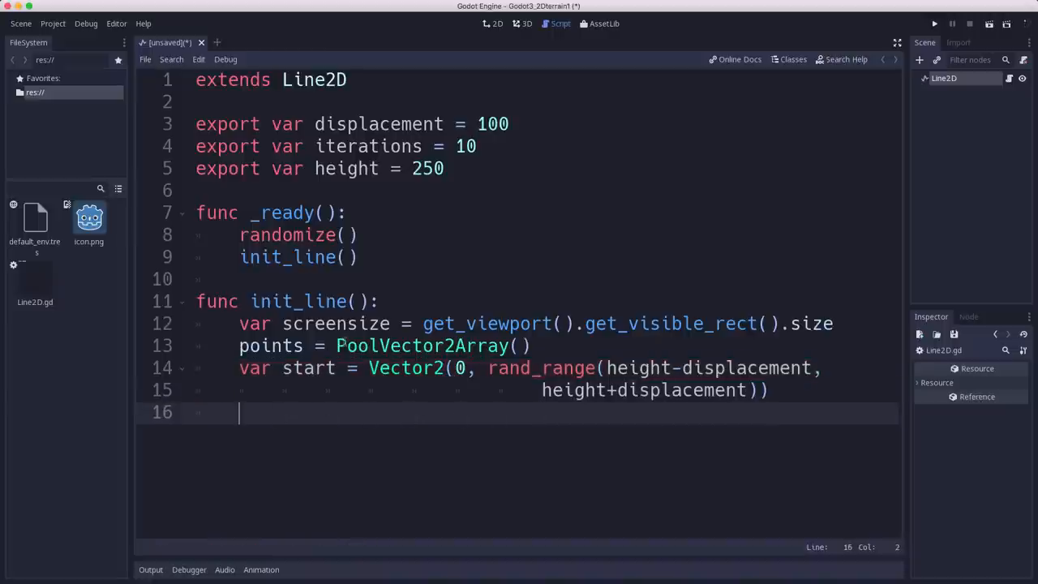
Define var end = Vector2(screensize.x, random height range) and add a new line
{"action": "type", "text": "var end ="}
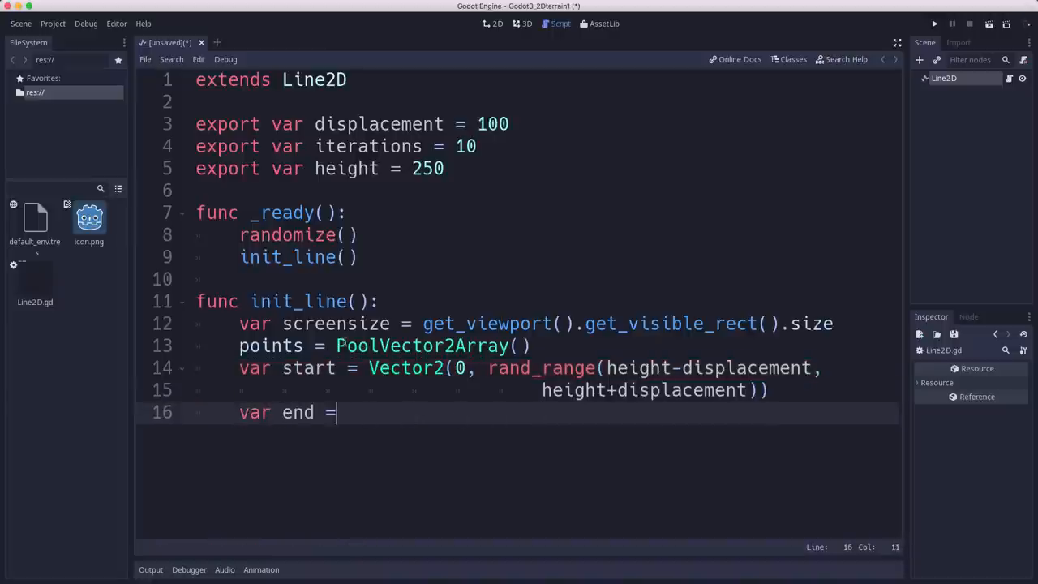
{"action": "type", "text": "Vector2"}
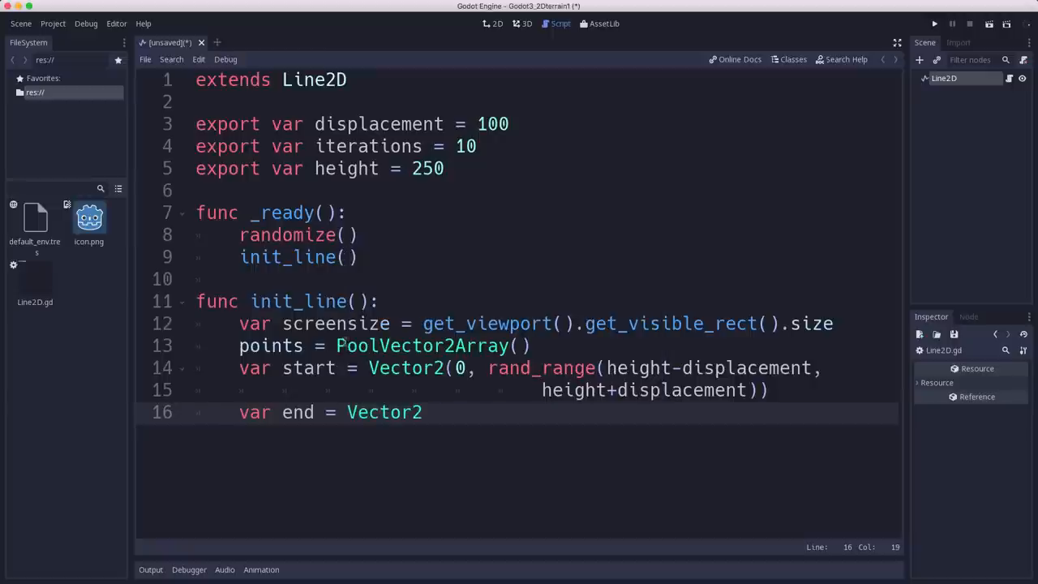
{"action": "type", "text": "("}
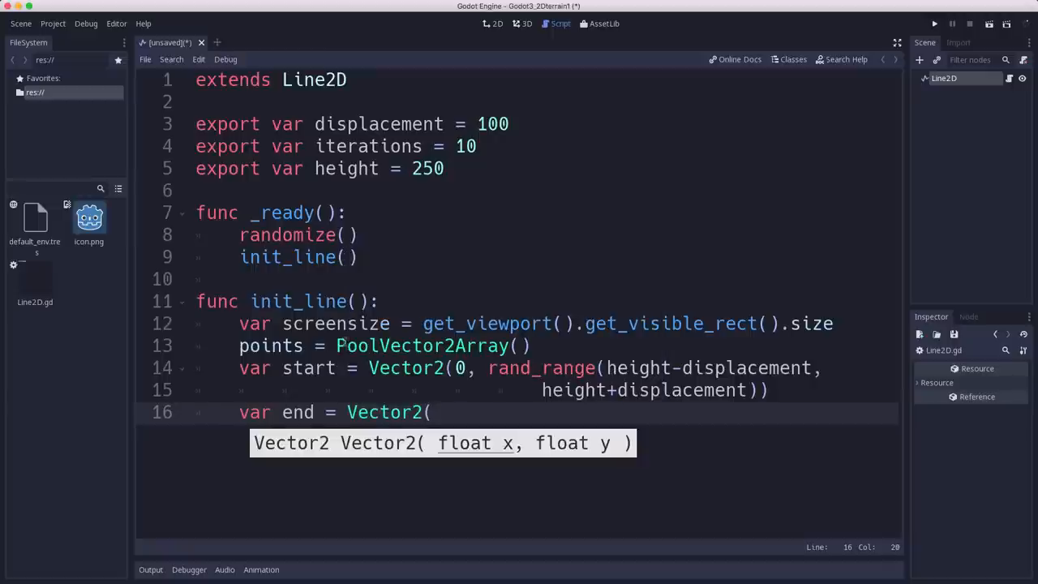
{"action": "type", "text": "screens"}
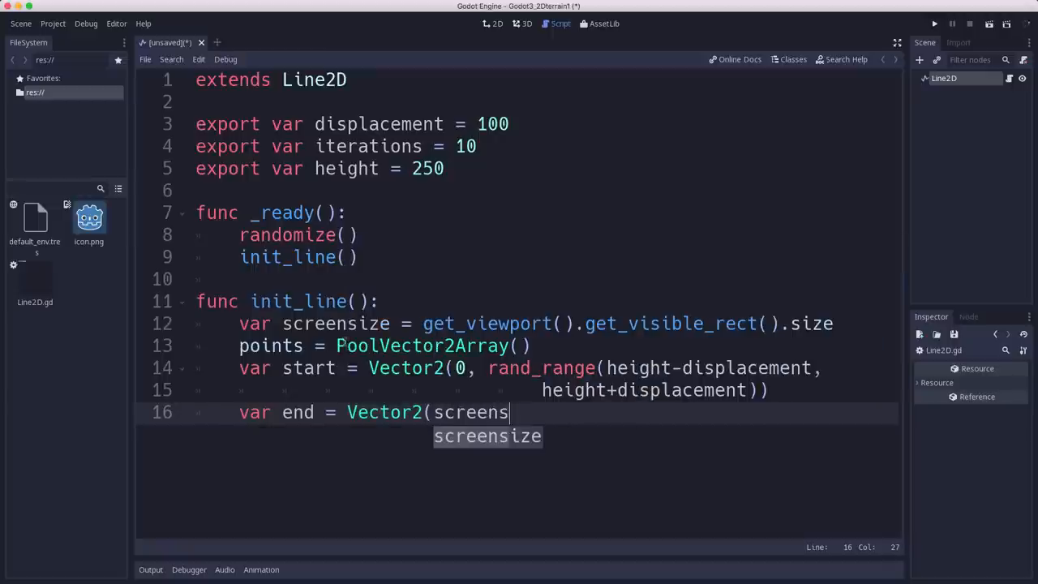
{"action": "type", "text": "ize.x, rand_range(height-displaceme"}
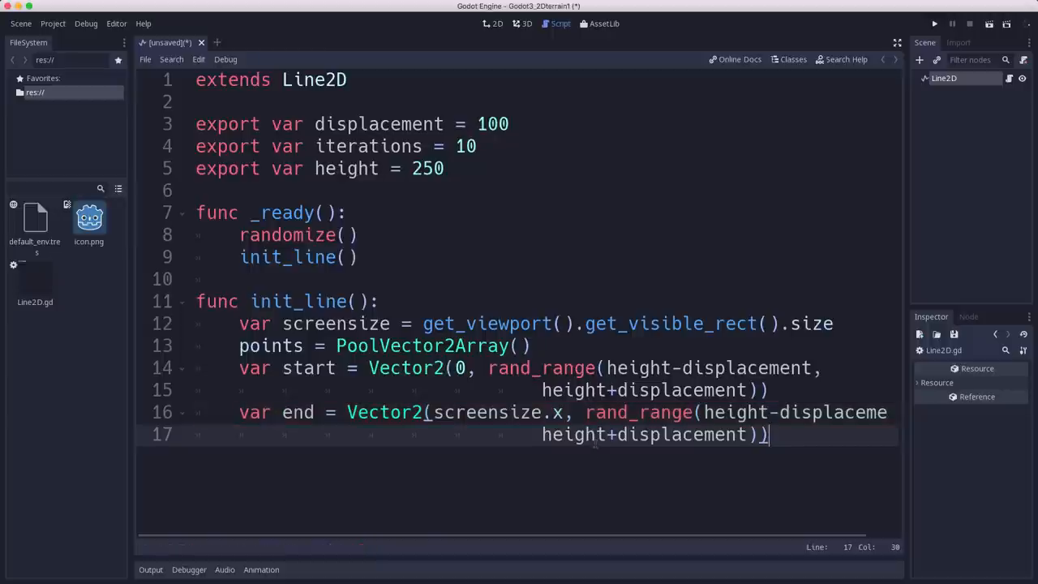
{"action": "key", "text": "Enter"}
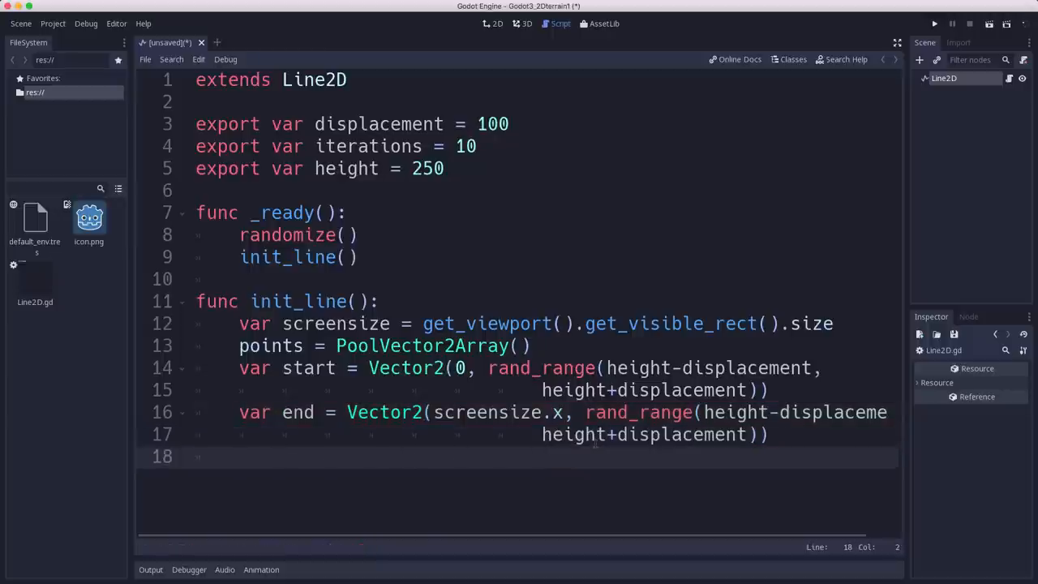
Add add_point(start) and add_point(end) to init_line, then run the scene
{"action": "type", "text": "add_child"}
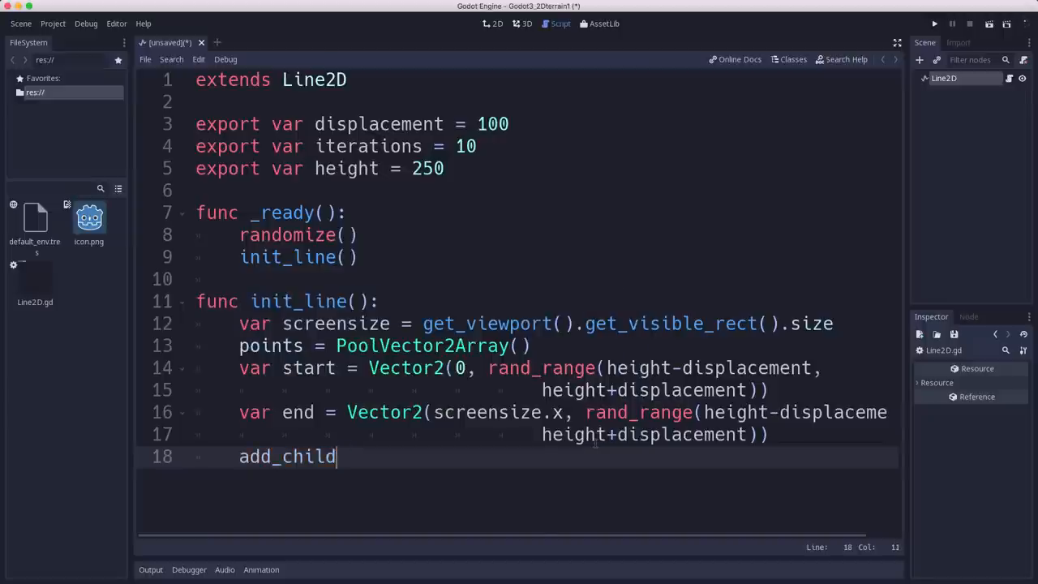
{"action": "type", "text": "add_point("}
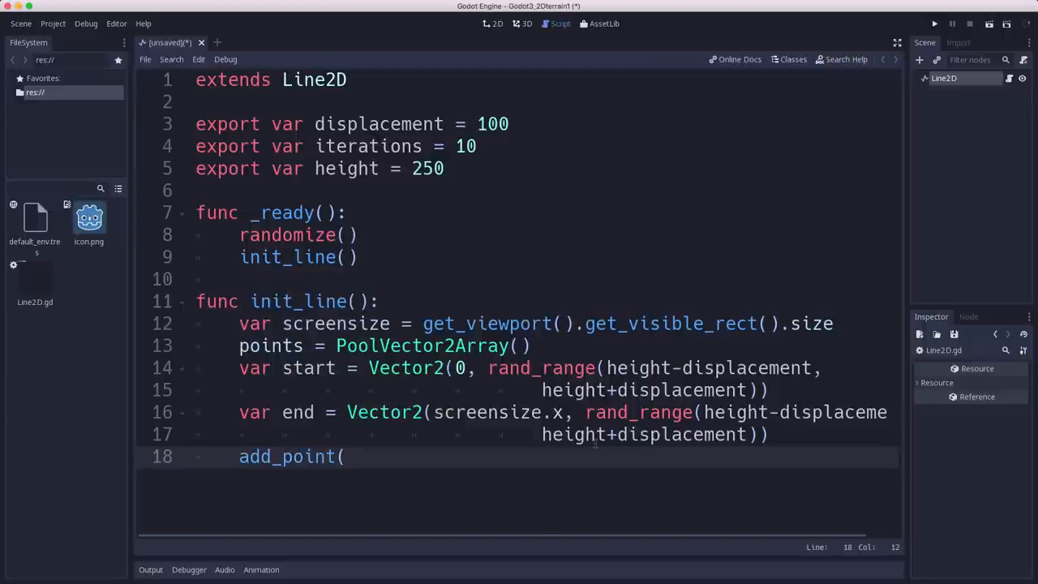
{"action": "type", "text": "start)"}
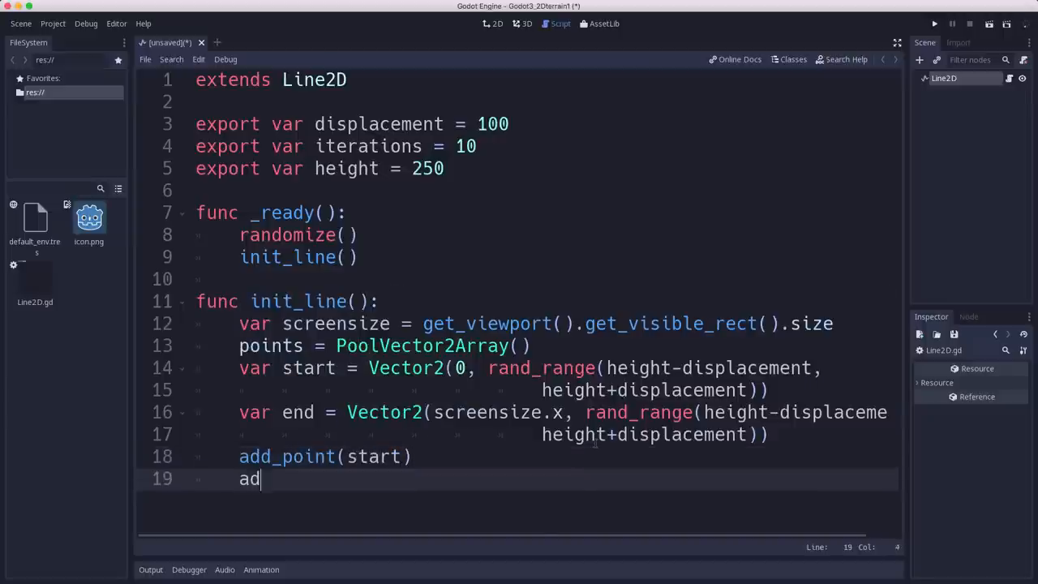
{"action": "type", "text": "d_point(end0"}
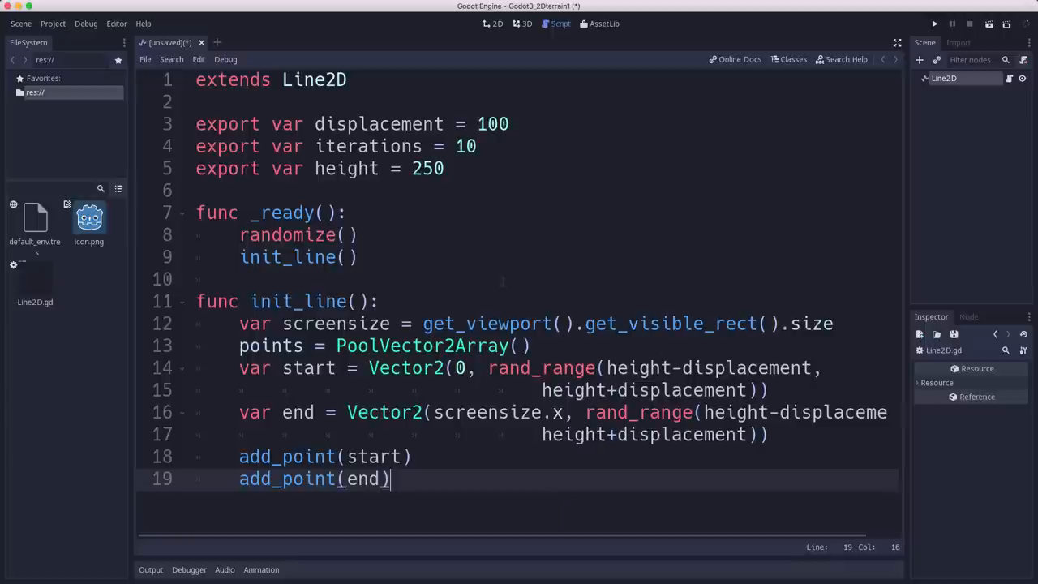
{"action": "left_click", "coordinate": [255, 346]}
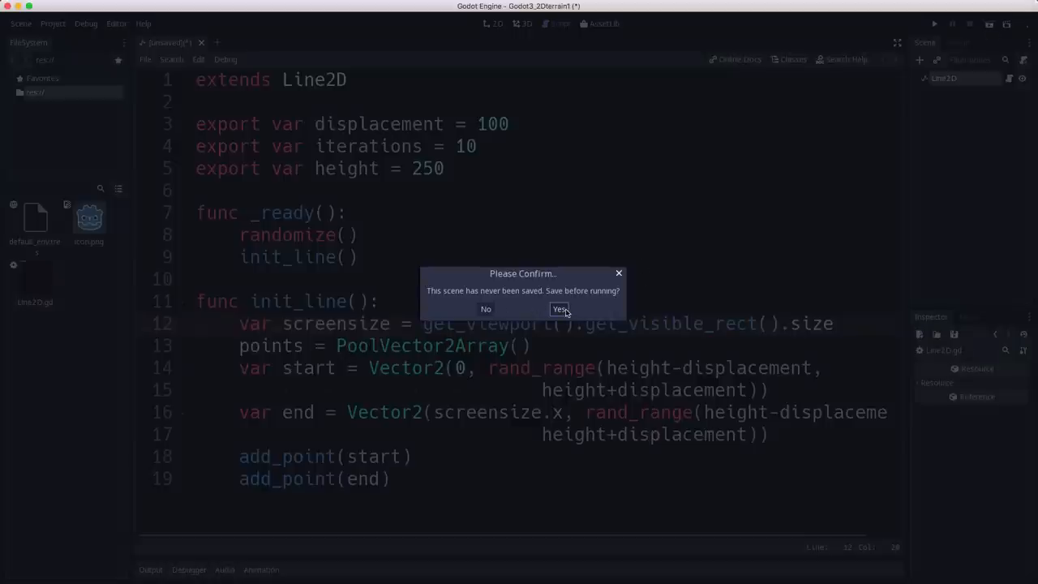
Confirm the save prompt and rename the Line2D node to TerrainLine
{"action": "left_click", "coordinate": [559, 309]}
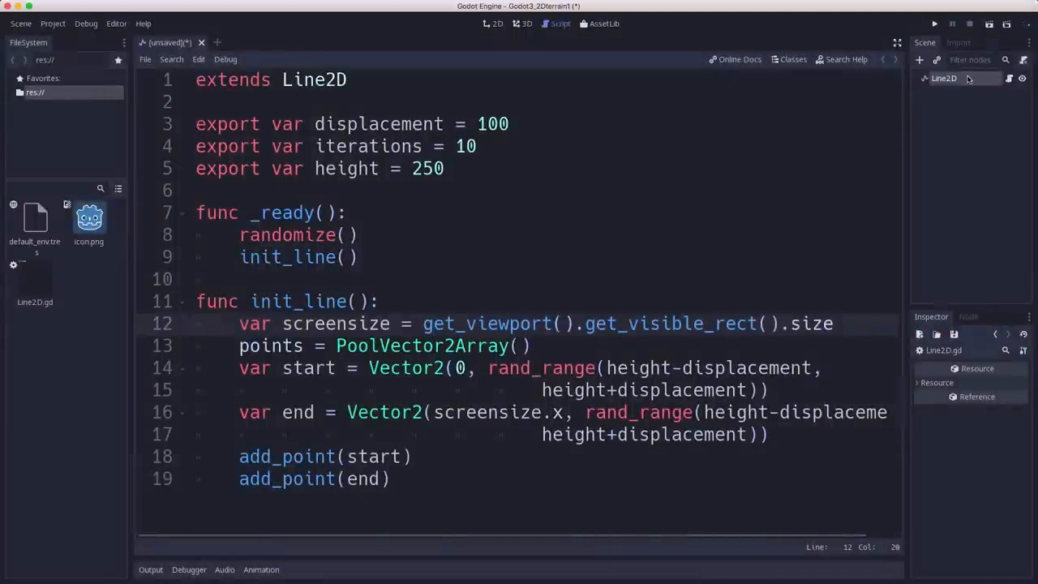
{"action": "left_click", "coordinate": [493, 22]}
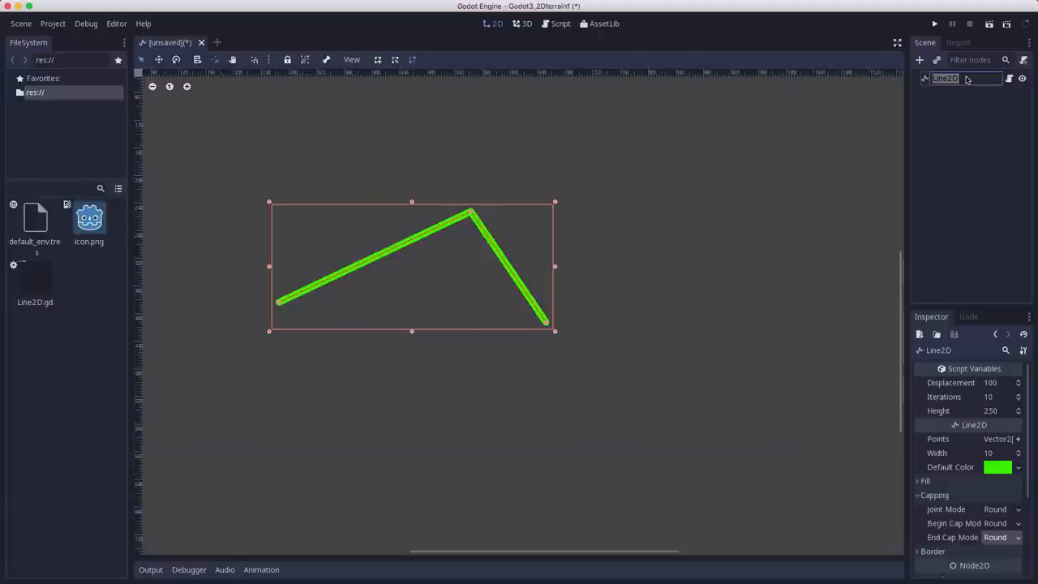
{"action": "type", "text": "TerrainLine"}
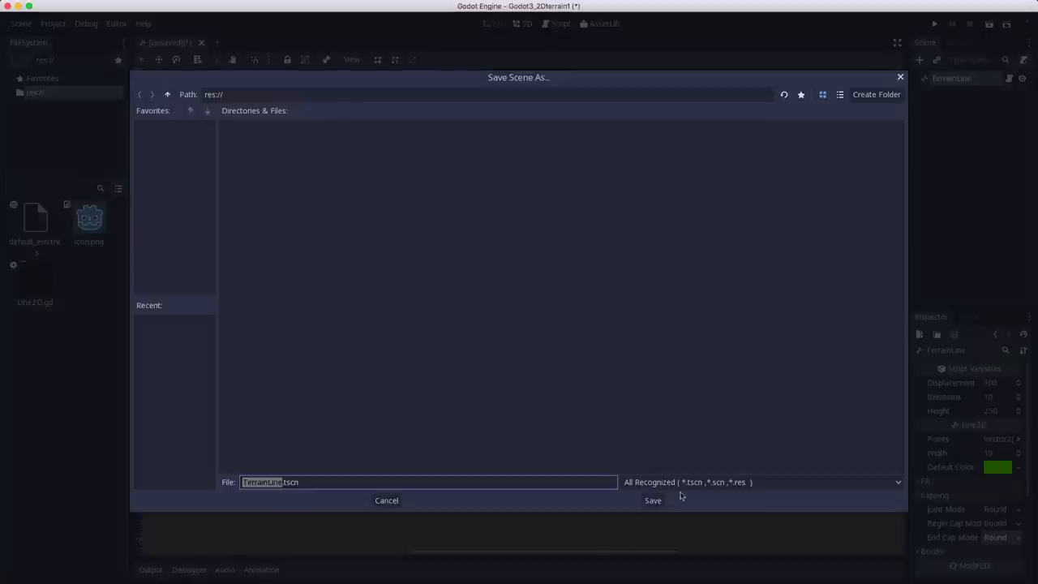
Save the scene as TerrainLine.tscn and run it, showing a sloped green line
{"action": "left_click", "coordinate": [653, 501]}
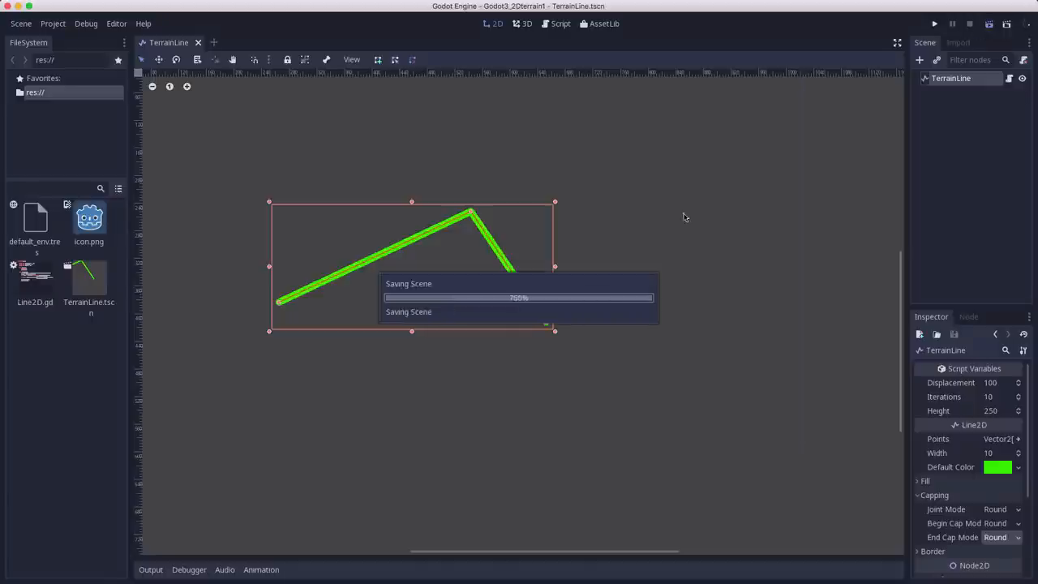
{"action": "left_click", "coordinate": [928, 24]}
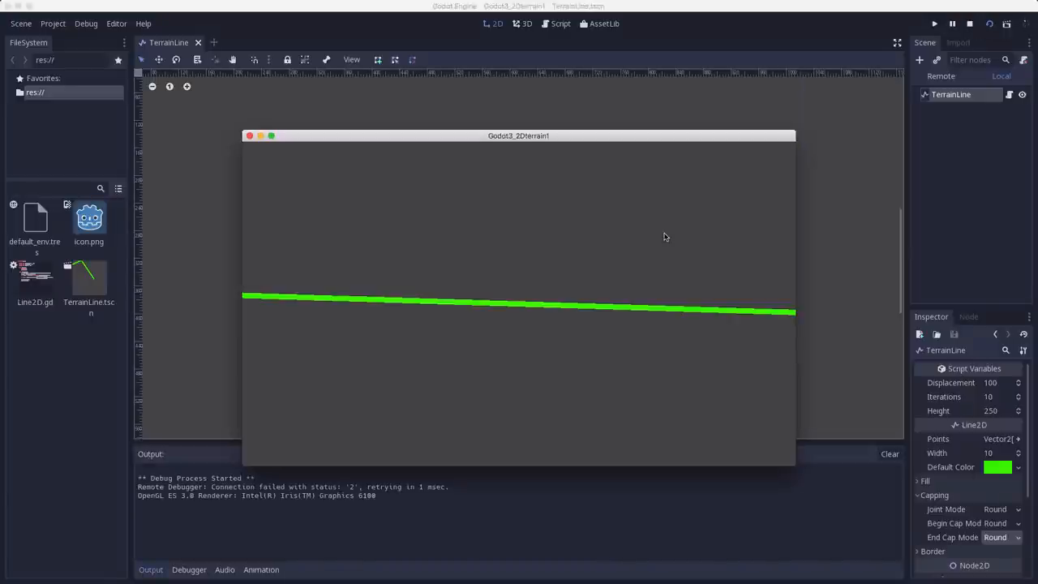
{"action": "mouse_move", "coordinate": [314, 122]}
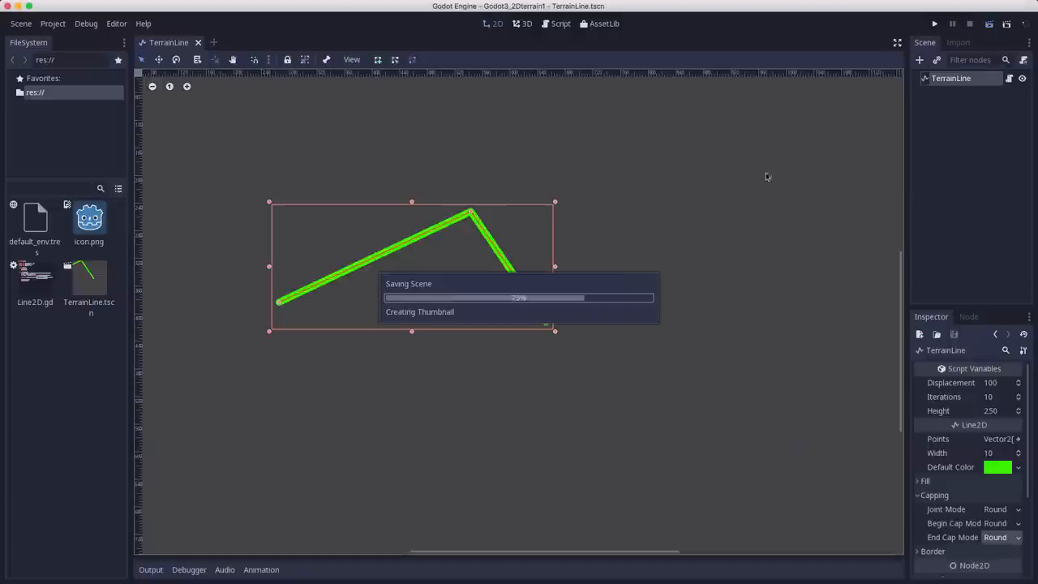
{"action": "left_click", "coordinate": [932, 24]}
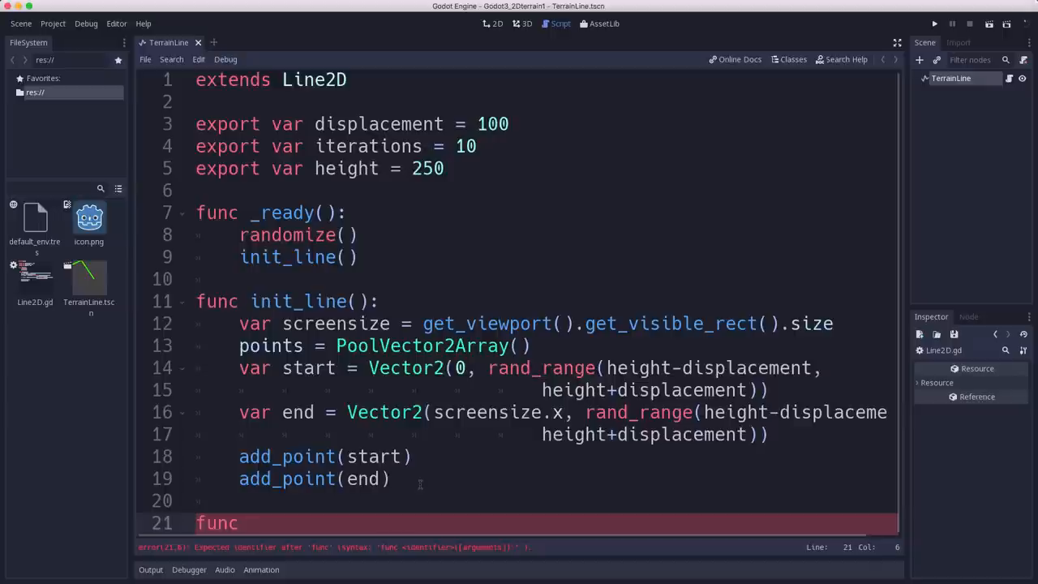
Declare func add_points(): with var old_points = points and points = PoolVector2Array()
{"action": "type", "text": "add_"}
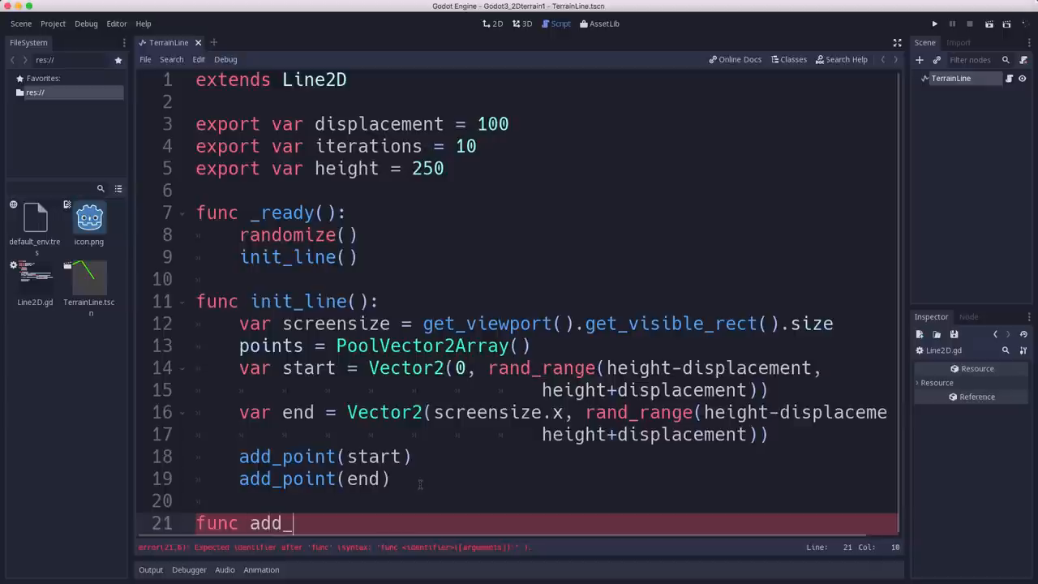
{"action": "type", "text": "points()"}
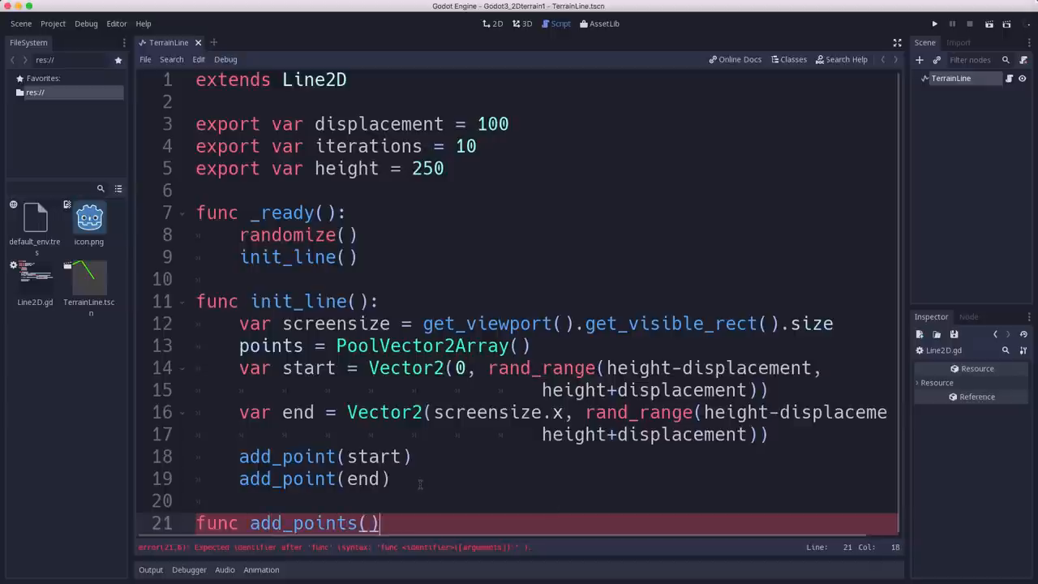
{"action": "type", "text": ":"}
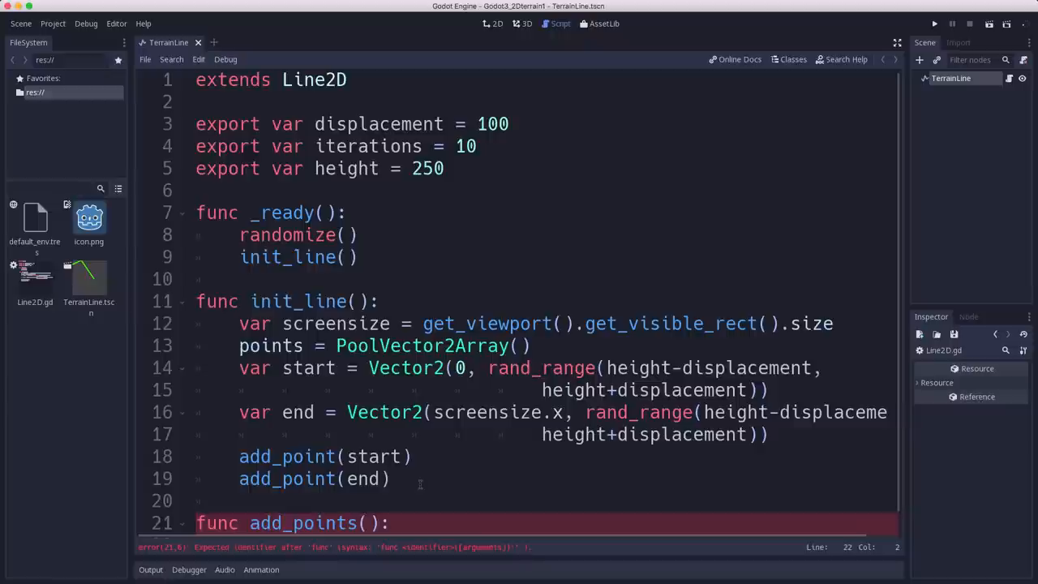
{"action": "type", "text": "var ol"}
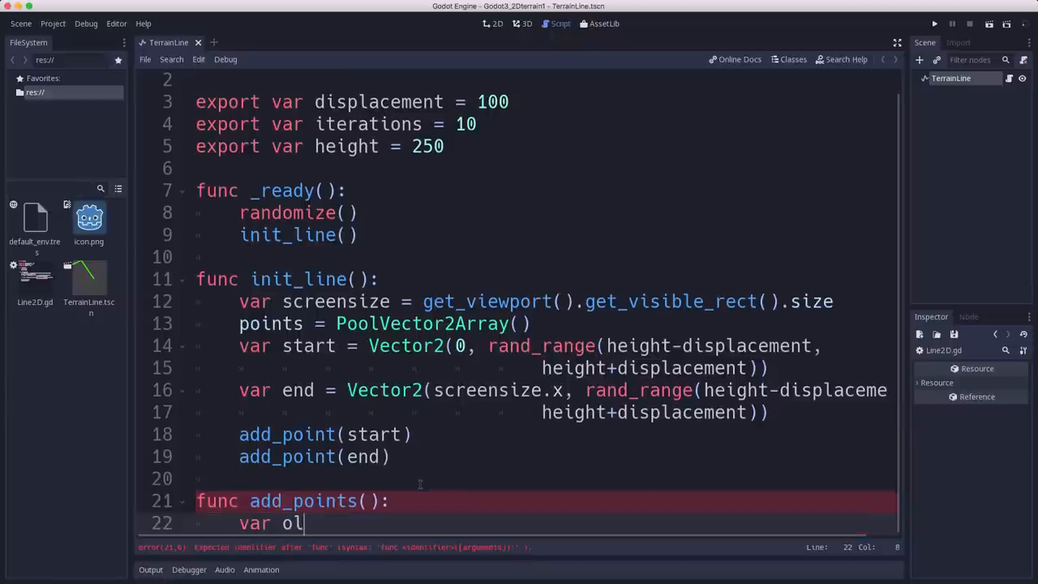
{"action": "type", "text": "d_points ="}
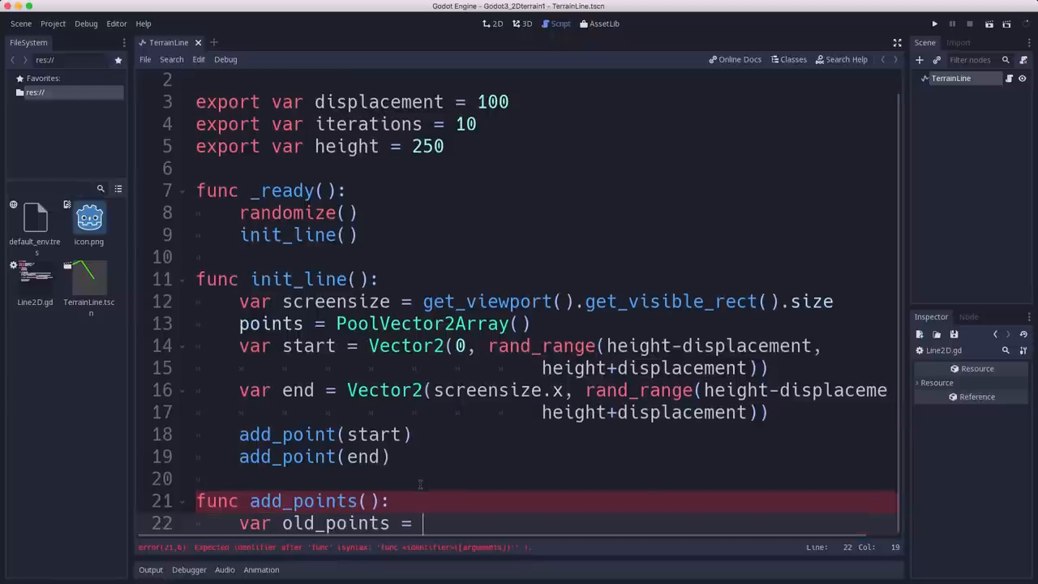
{"action": "type", "text": "points"}
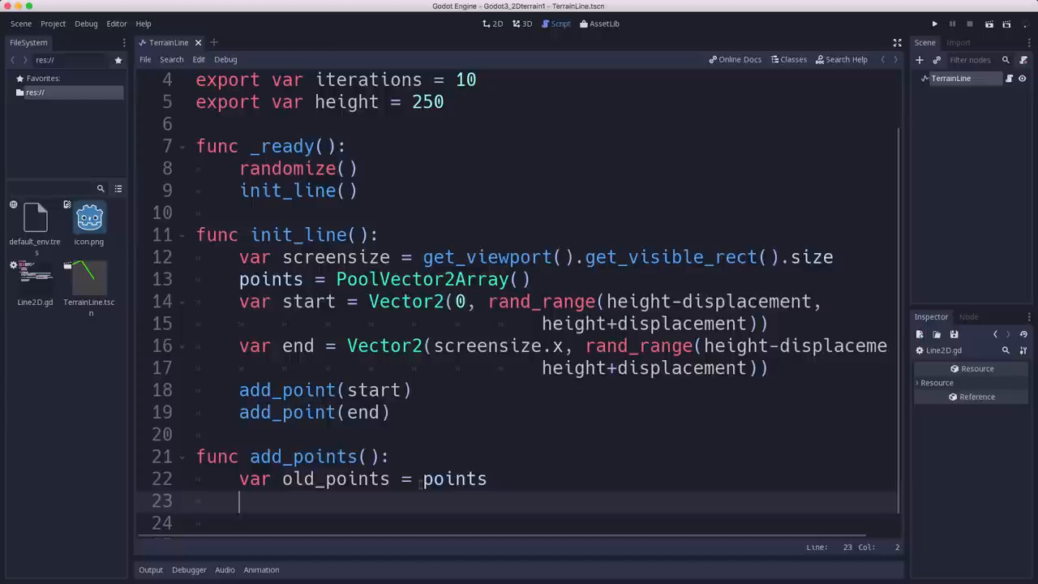
{"action": "type", "text": "points ="}
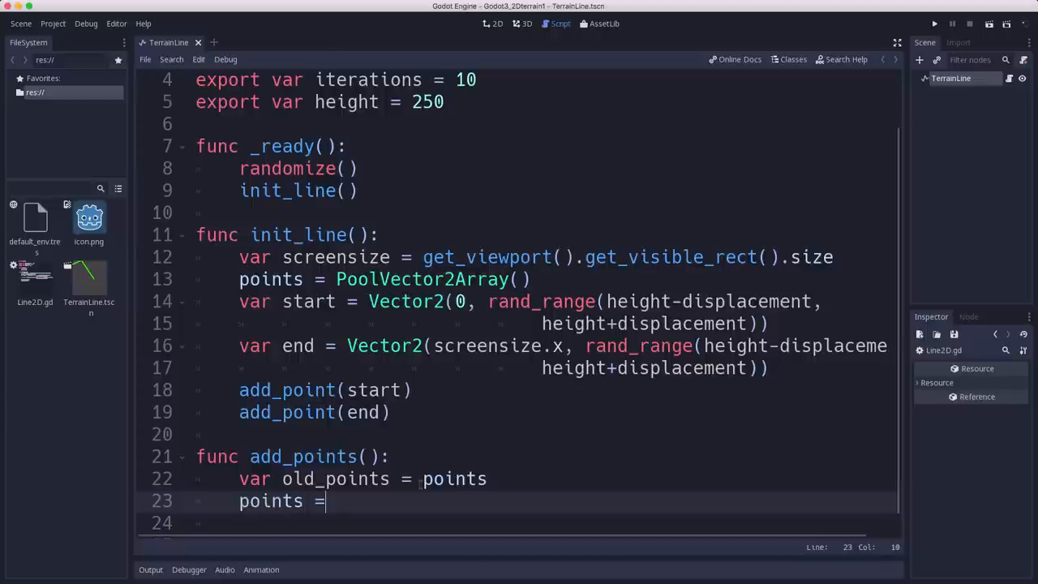
{"action": "type", "text": "Poolve"}
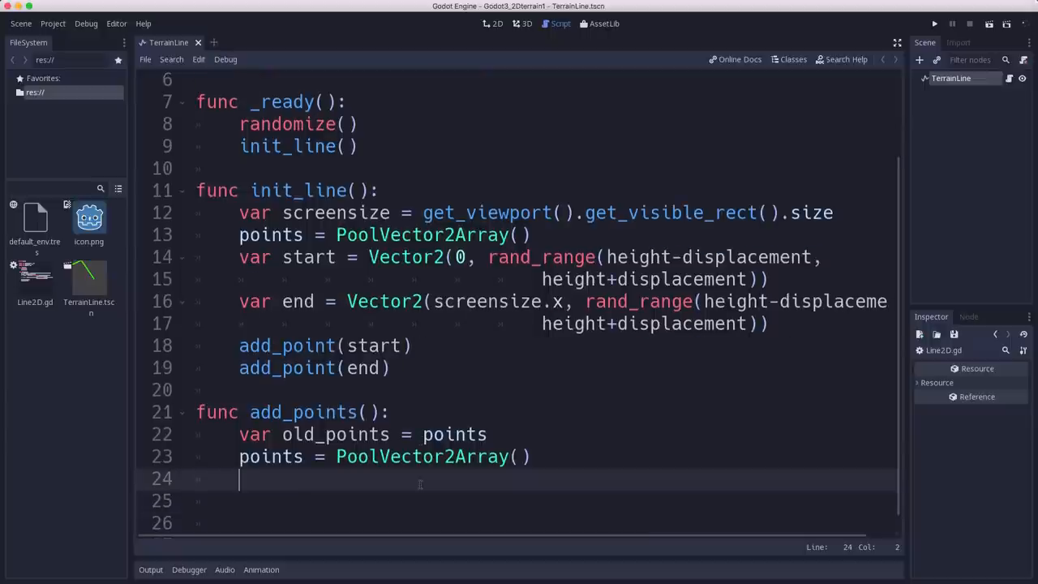
Add a for i in range(old_points.size() - 1): loop to add_points
{"action": "type", "text": "for i in ran"}
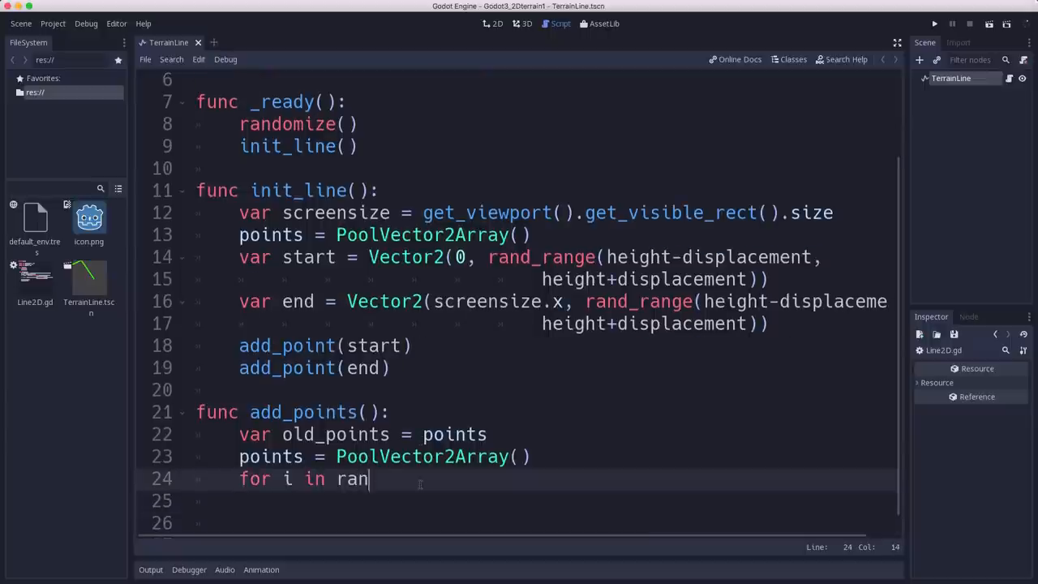
{"action": "type", "text": "ge("}
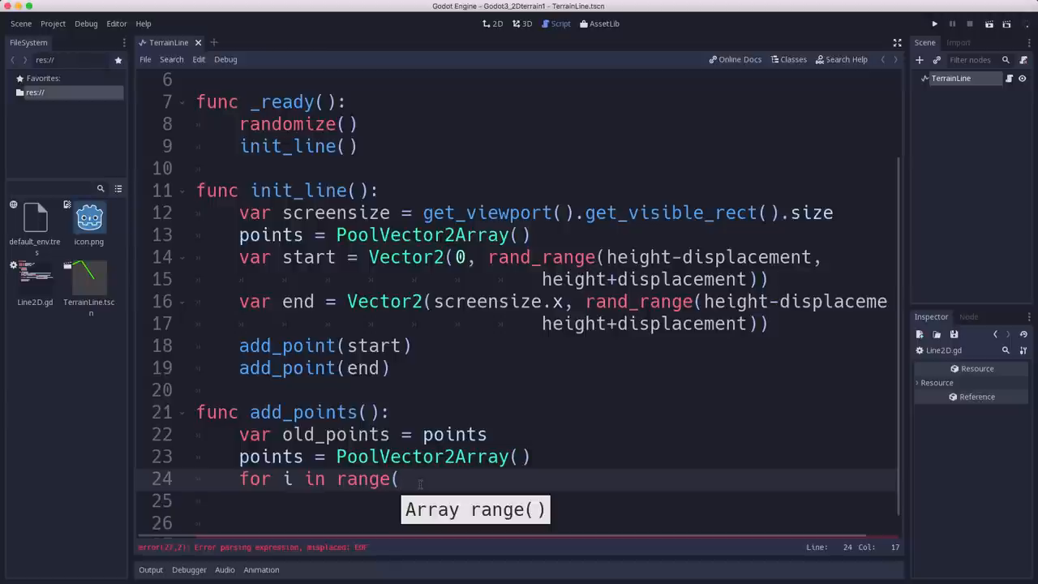
{"action": "type", "text": "o"}
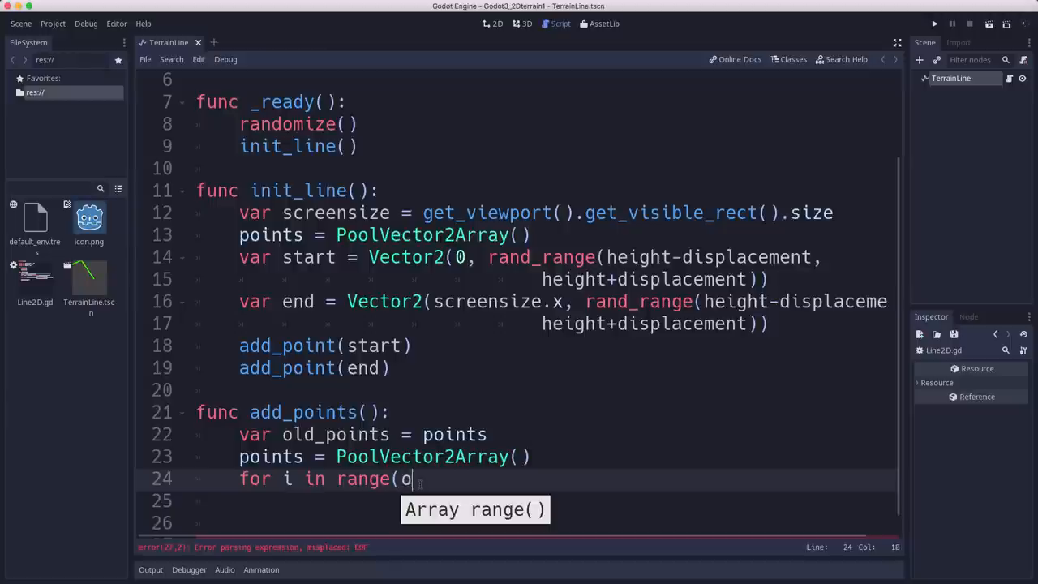
{"action": "type", "text": "ld_points"}
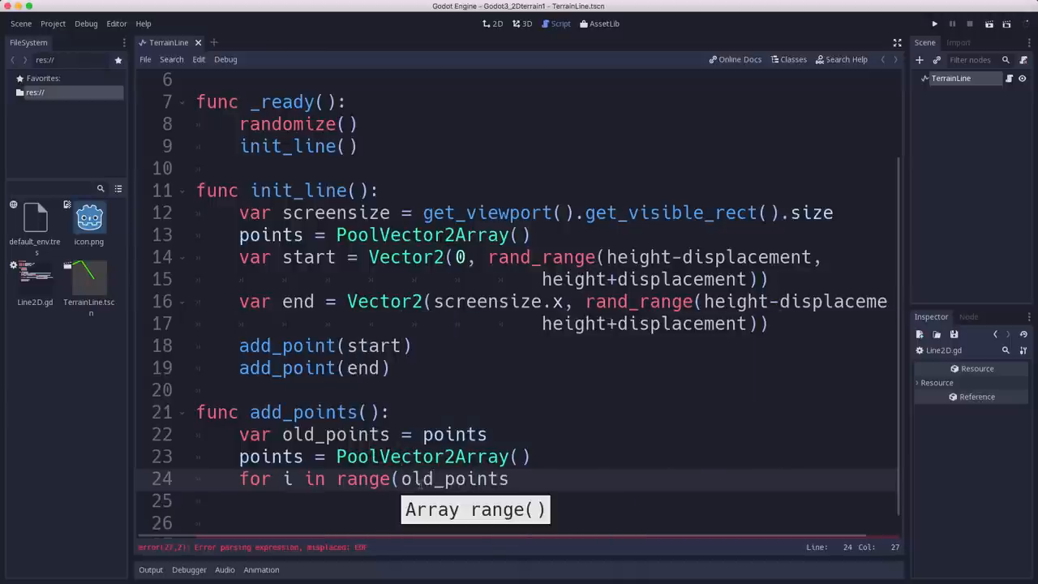
{"action": "type", "text": ".size() - 1"}
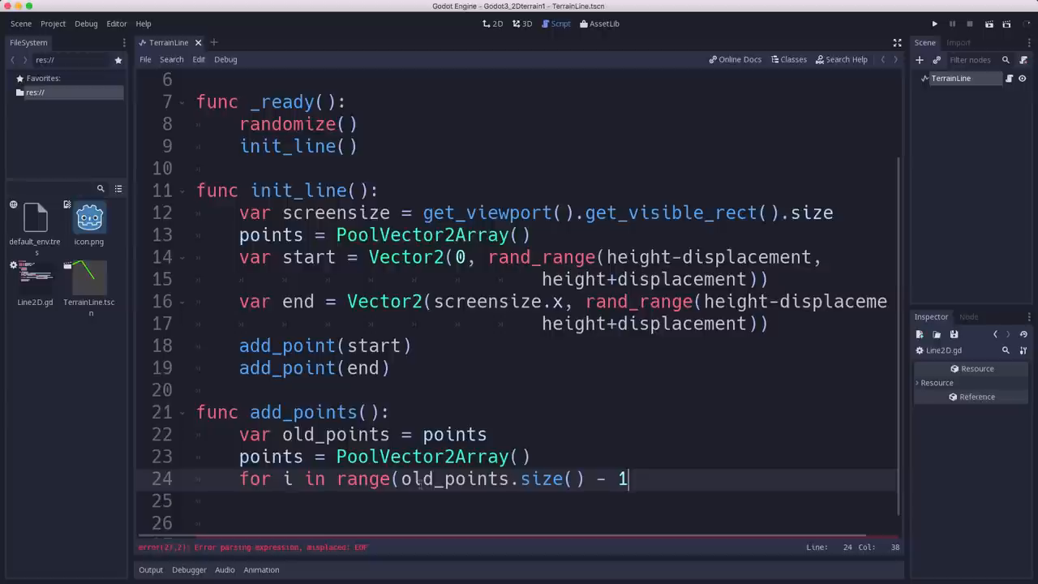
{"action": "type", "text": ":"}
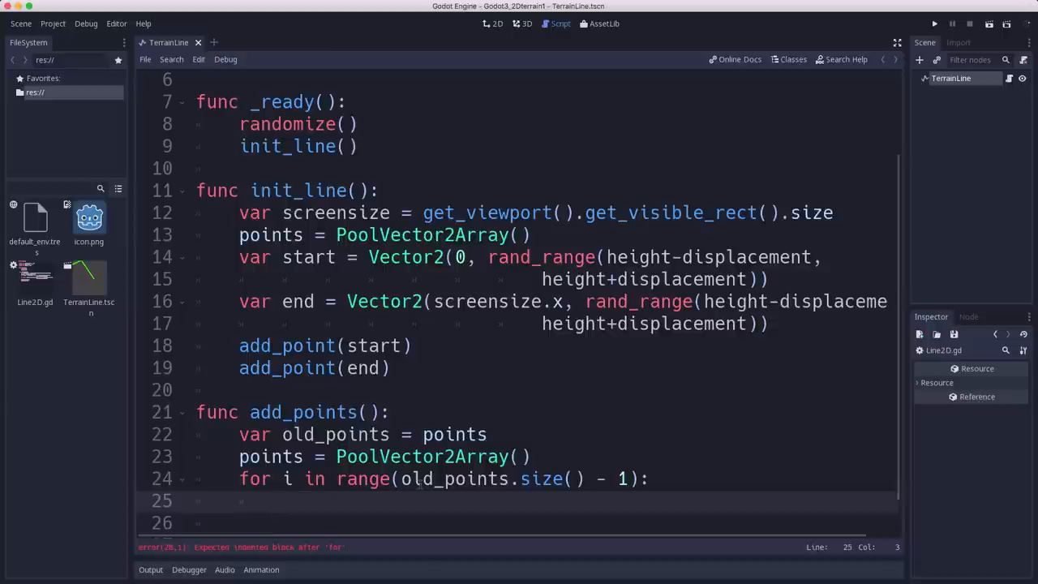
Inside the loop, set var midpoint = (old_points[i] + old_points[i+1]) / 2
{"action": "type", "text": "var m"}
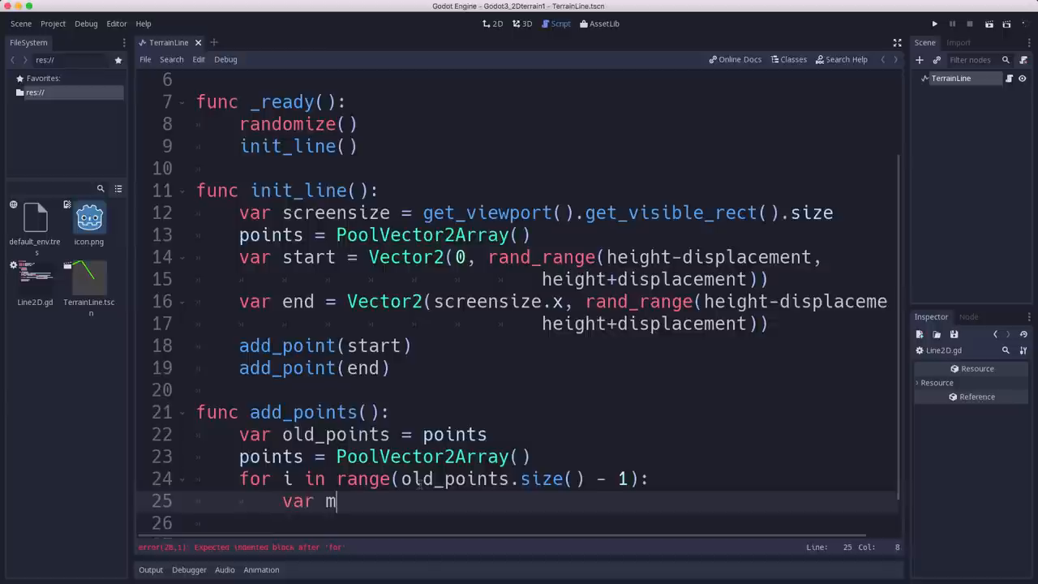
{"action": "type", "text": "idpoint ="}
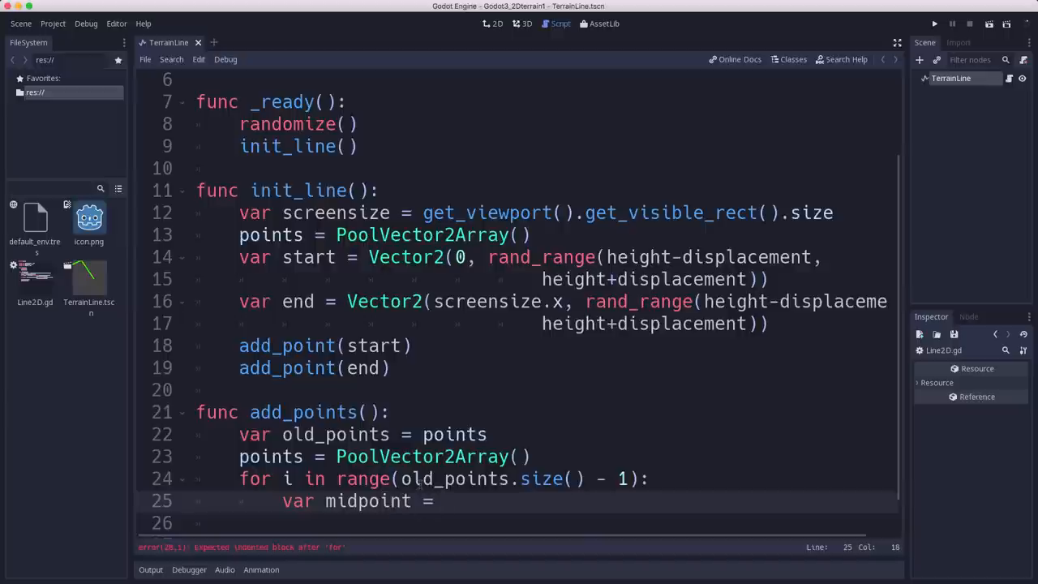
{"action": "type", "text": "(old_points"}
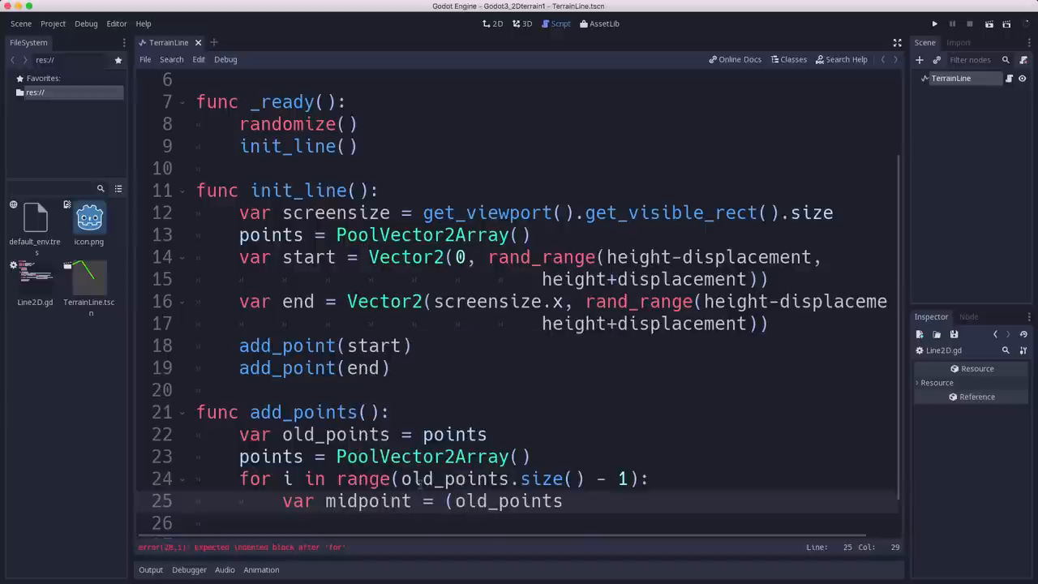
{"action": "type", "text": "[i] + old_points"}
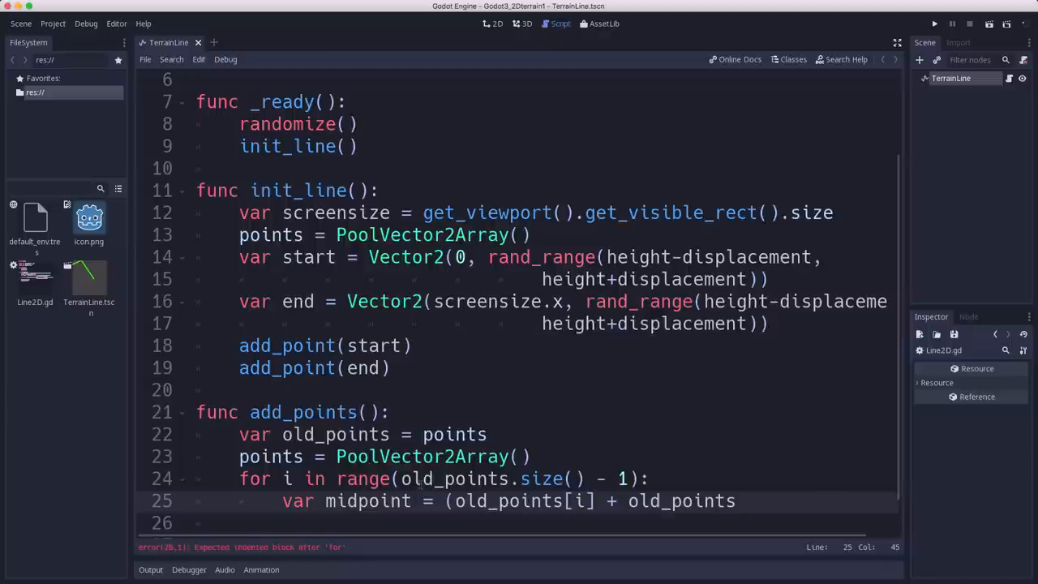
{"action": "type", "text": "[i+1]"}
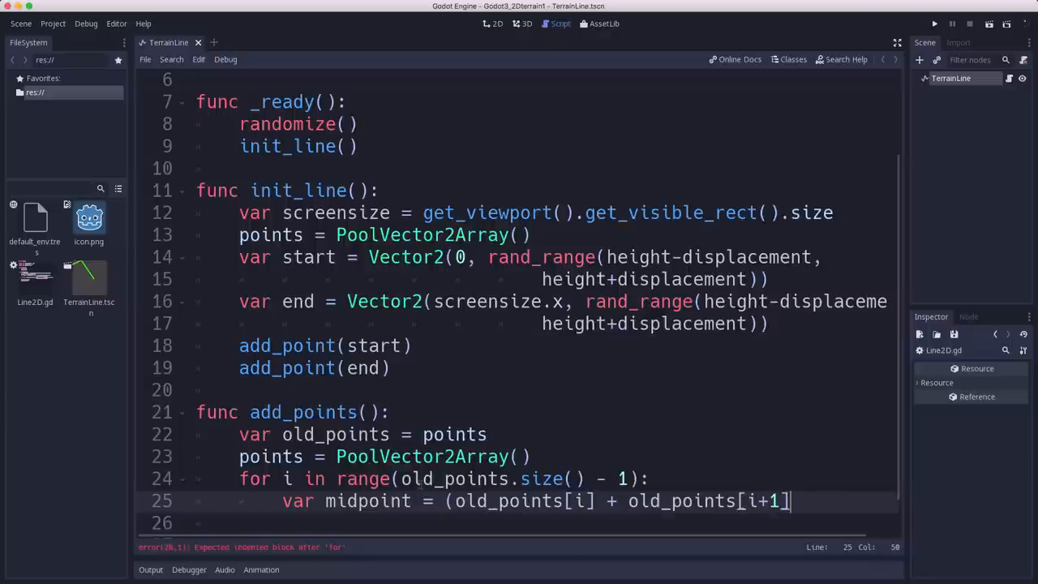
{"action": "type", "text": ") / 2"}
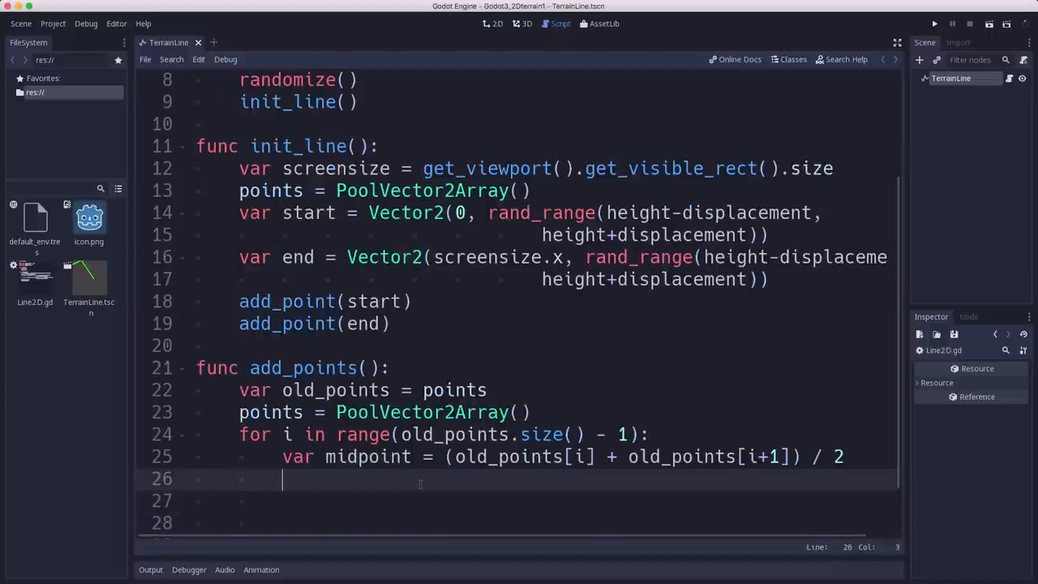
Add midpoint.y += displacement * pow(-1.0, randi() % 2) below the midpoint line
{"action": "type", "text": "midpoint.y ="}
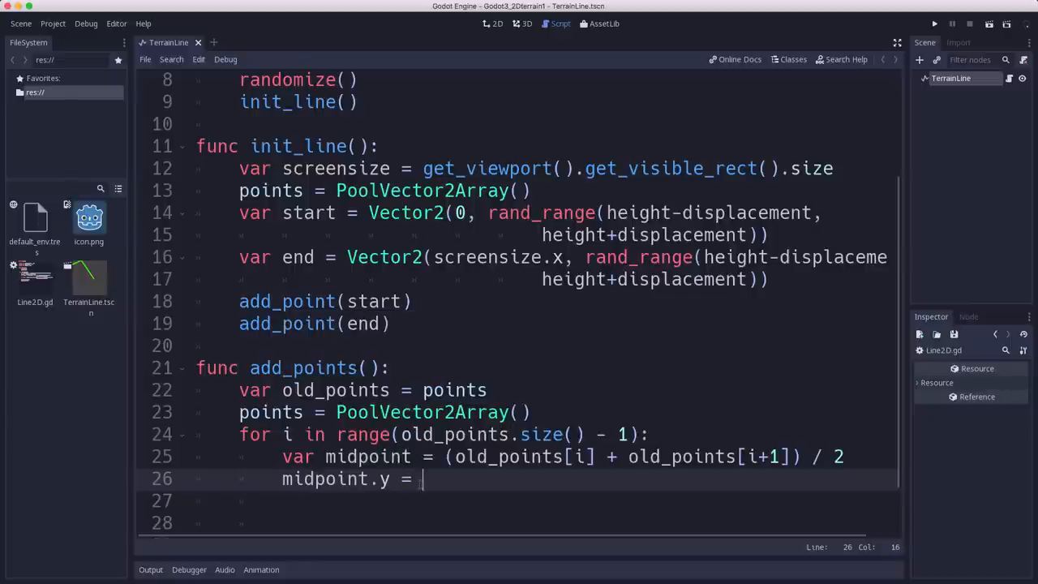
{"action": "type", "text": "+= di"}
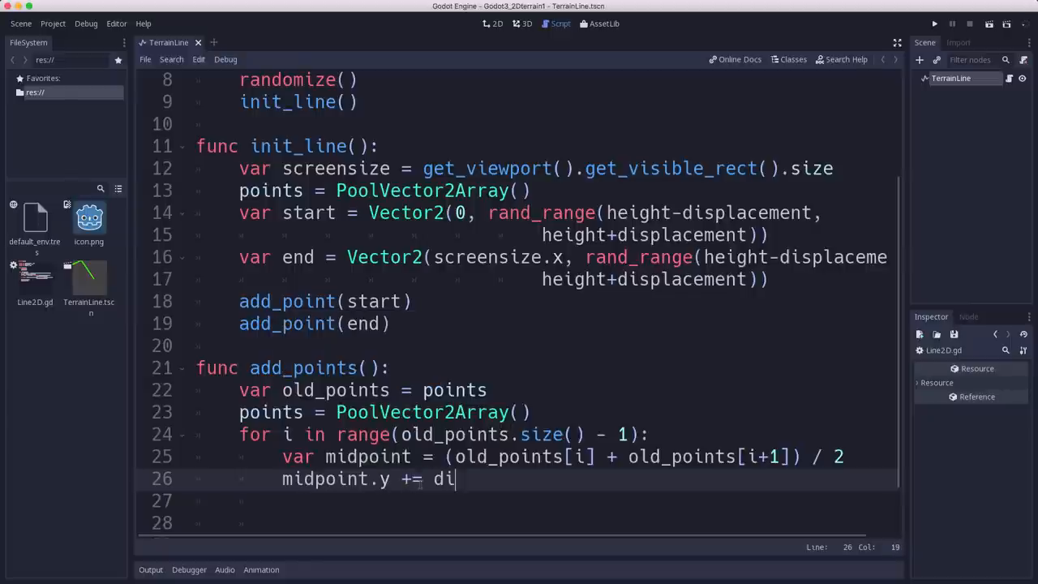
{"action": "type", "text": "splacement *"}
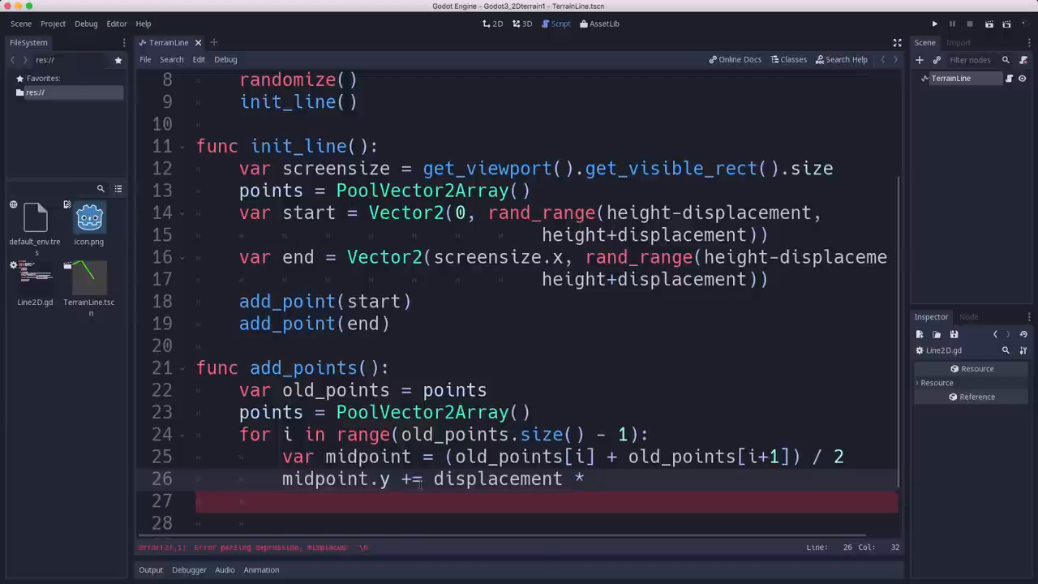
{"action": "type", "text": "pow("}
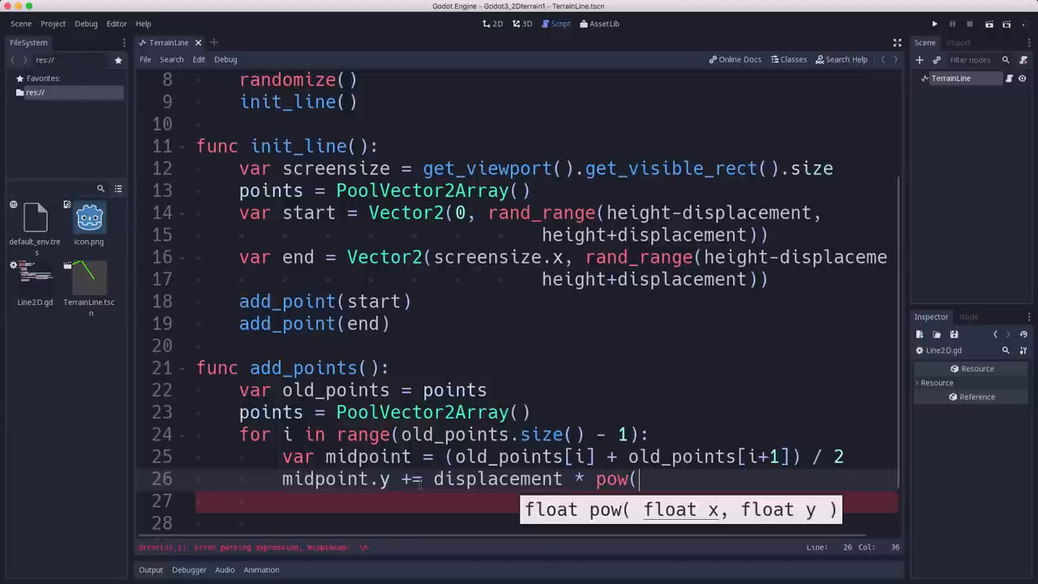
{"action": "type", "text": "-1.0,"}
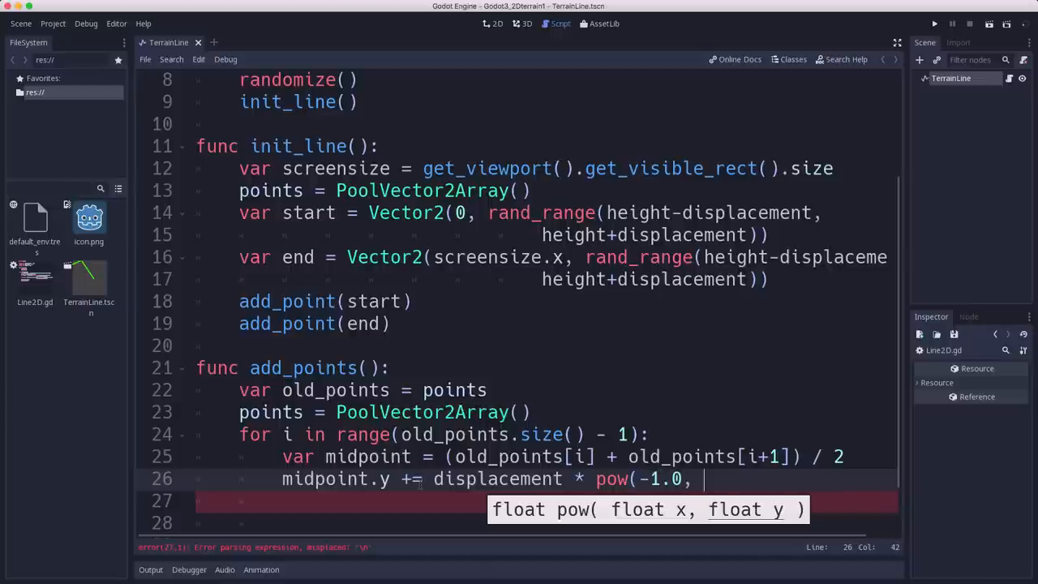
{"action": "type", "text": "randi"}
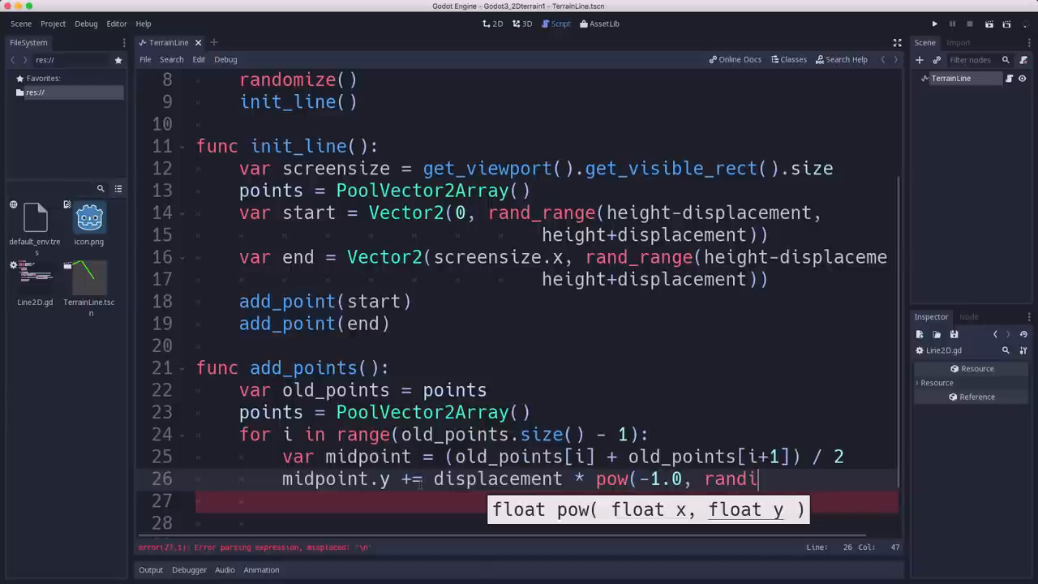
{"action": "type", "text": "()"}
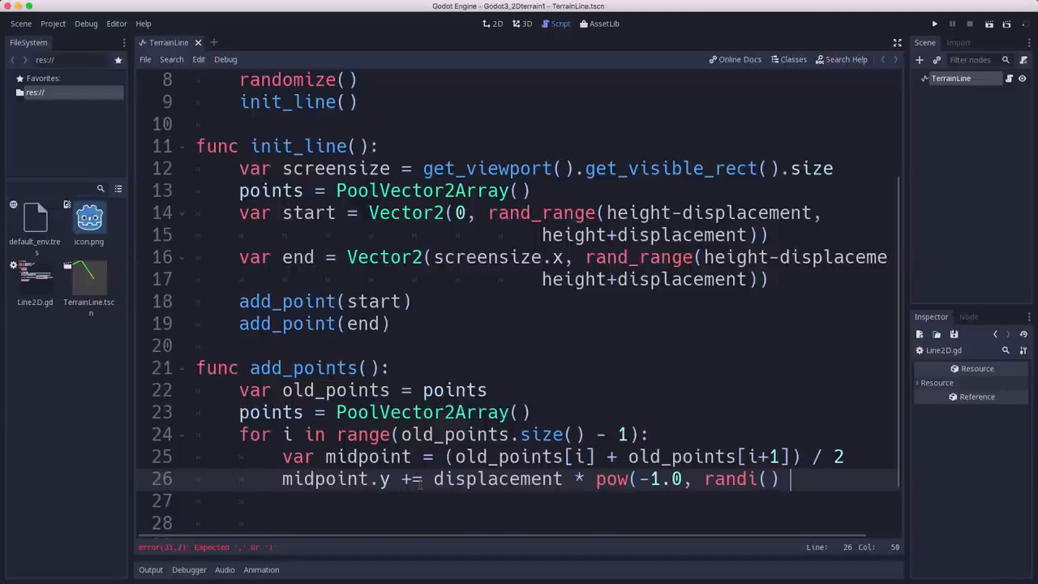
{"action": "type", "text": "% 2)"}
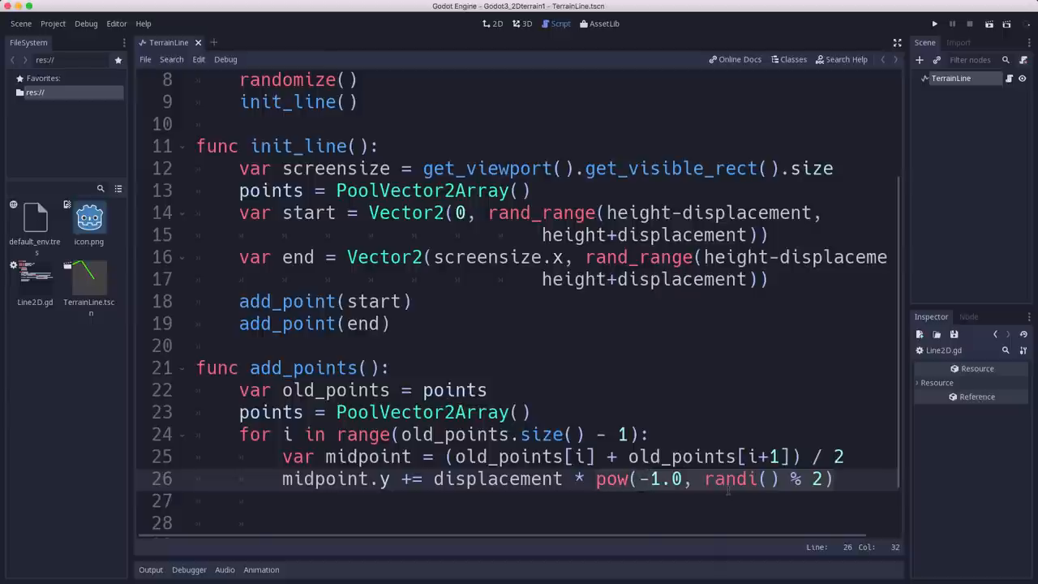
{"action": "left_click", "coordinate": [833, 479]}
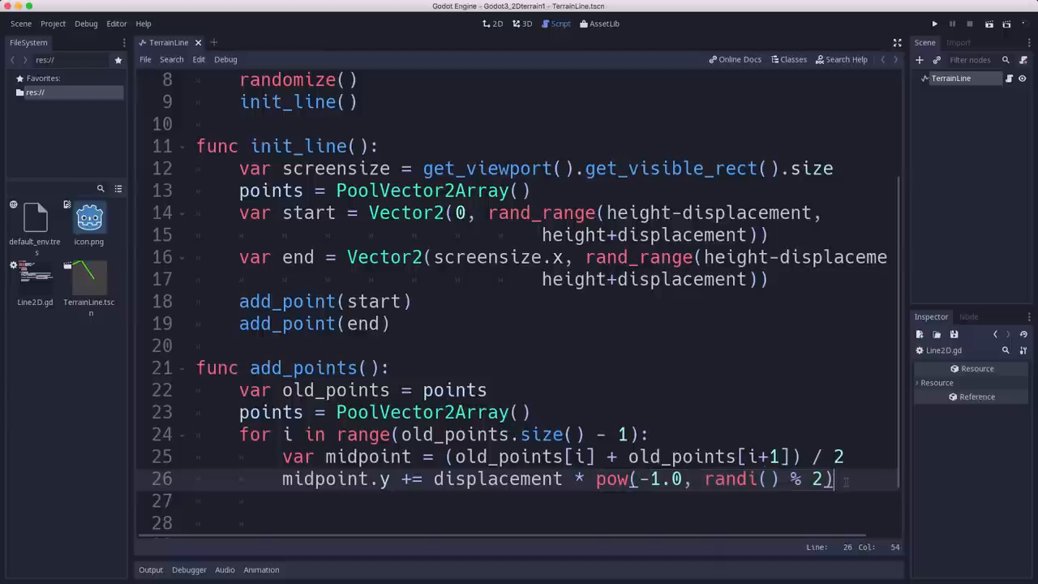
{"action": "mouse_move", "coordinate": [988, 535]}
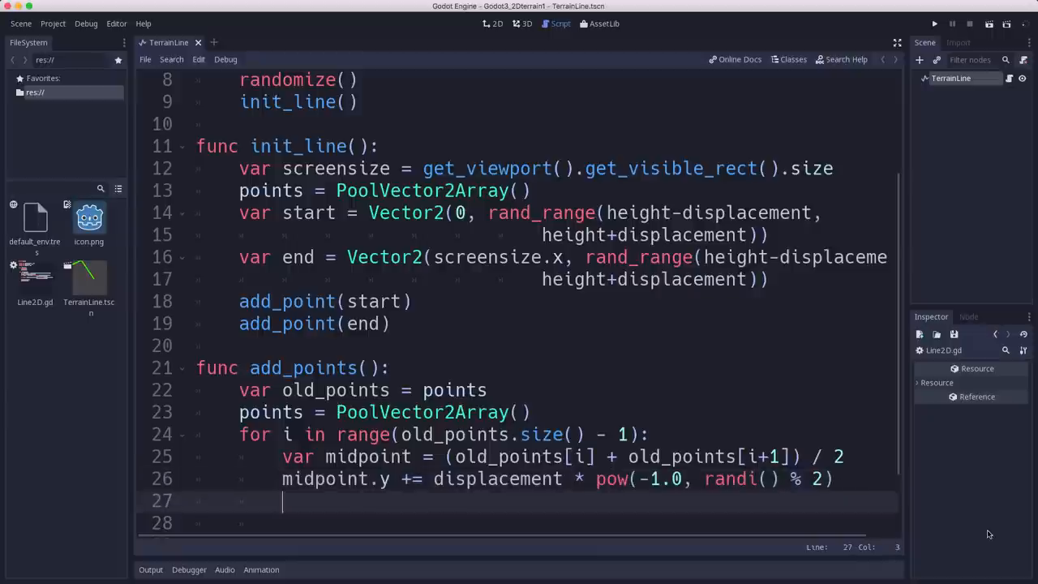
Inside the loop, append old_points[i] and then the midpoint with add_point
{"action": "type", "text": "a"}
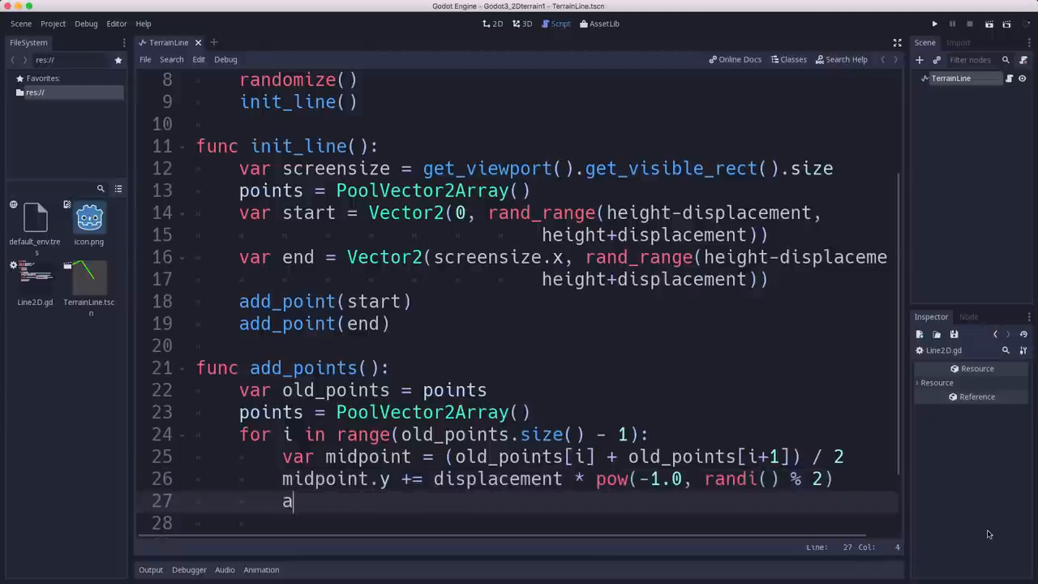
{"action": "type", "text": "dd_point("}
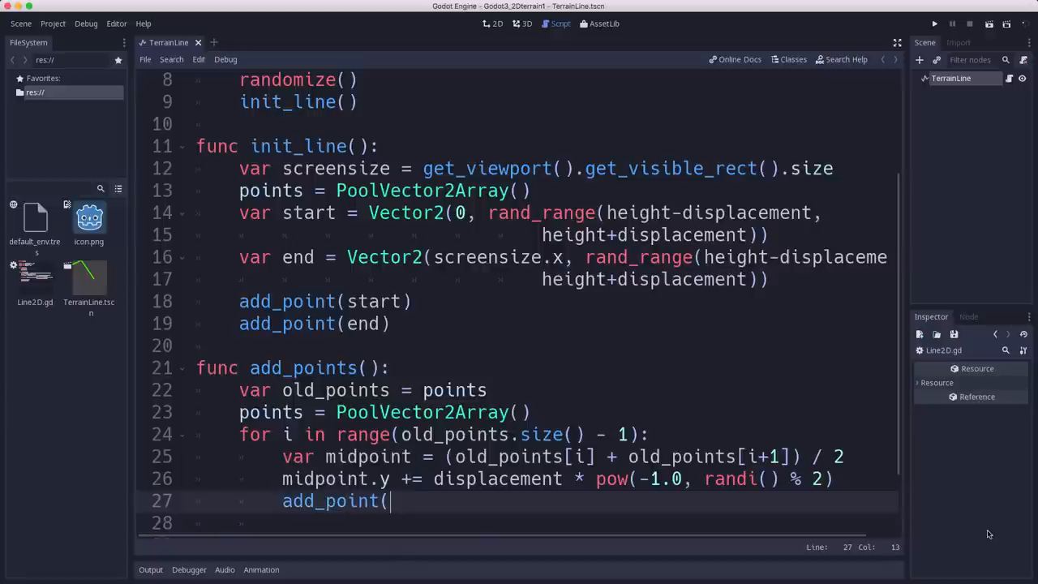
{"action": "type", "text": "old_points"}
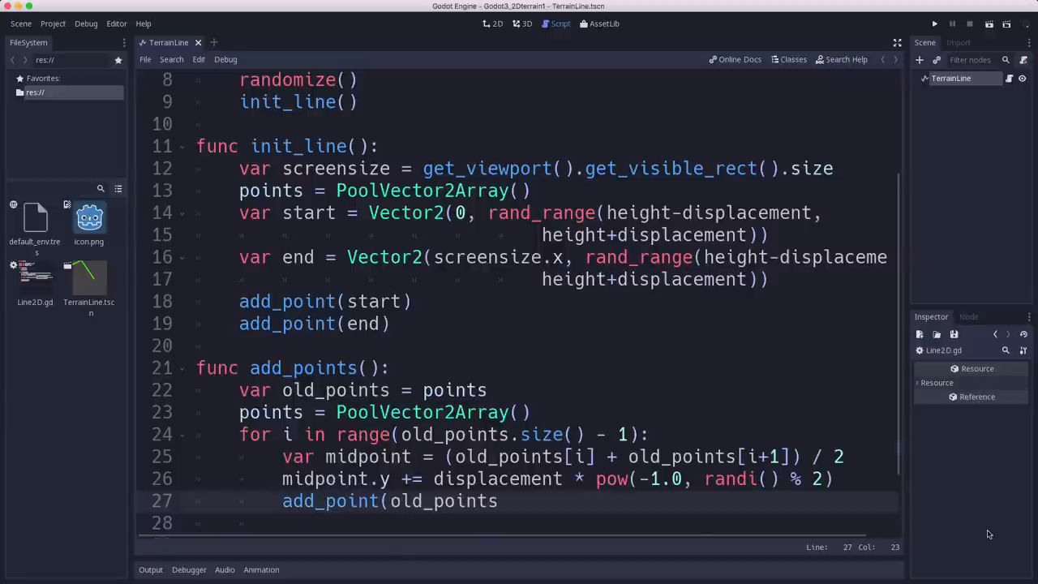
{"action": "type", "text": "[i]"}
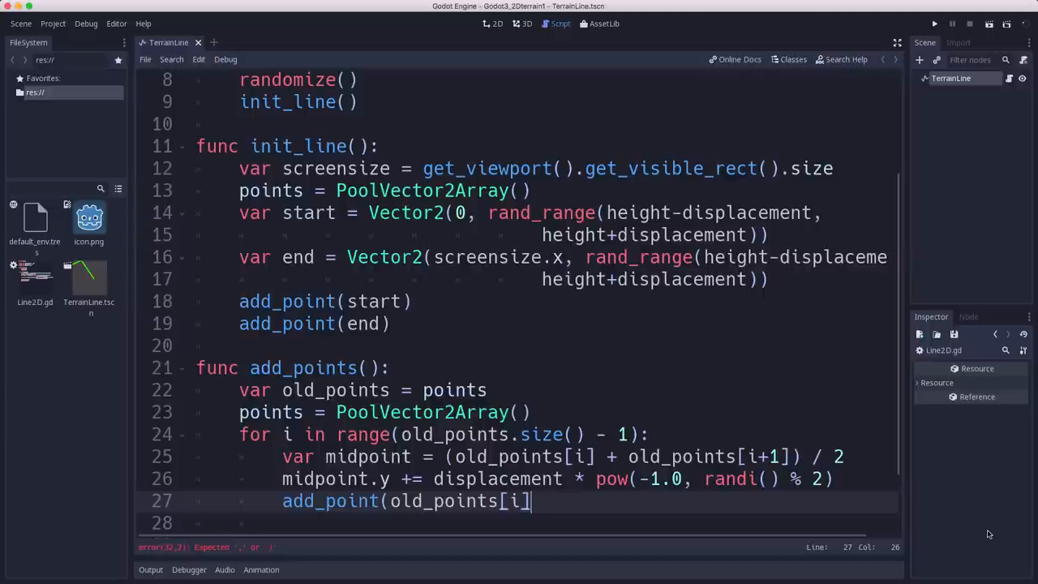
{"action": "type", "text": "add_point(midp"}
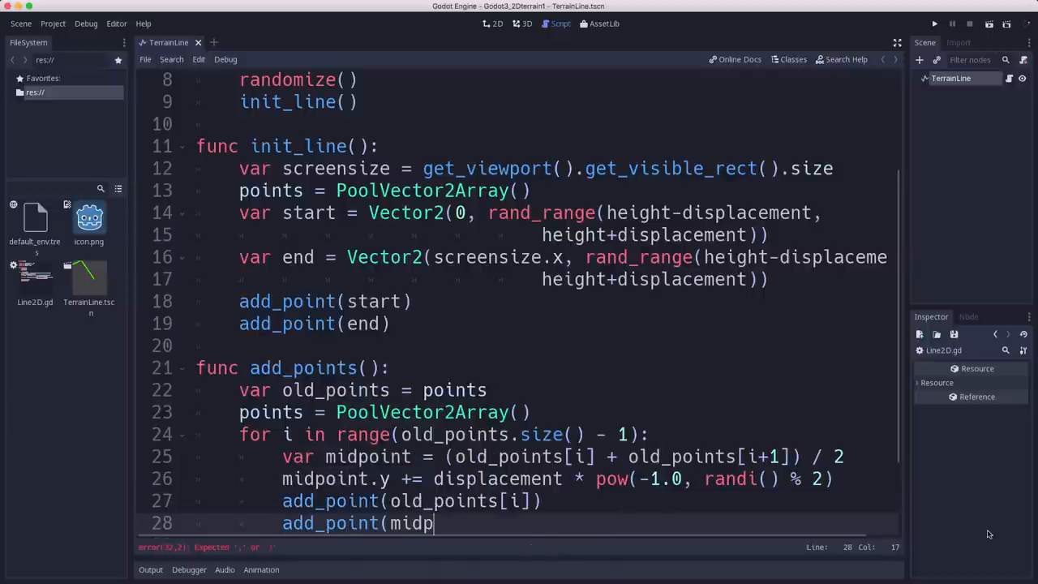
{"action": "type", "text": "oint)"}
{"action": "type", "text": "a"}
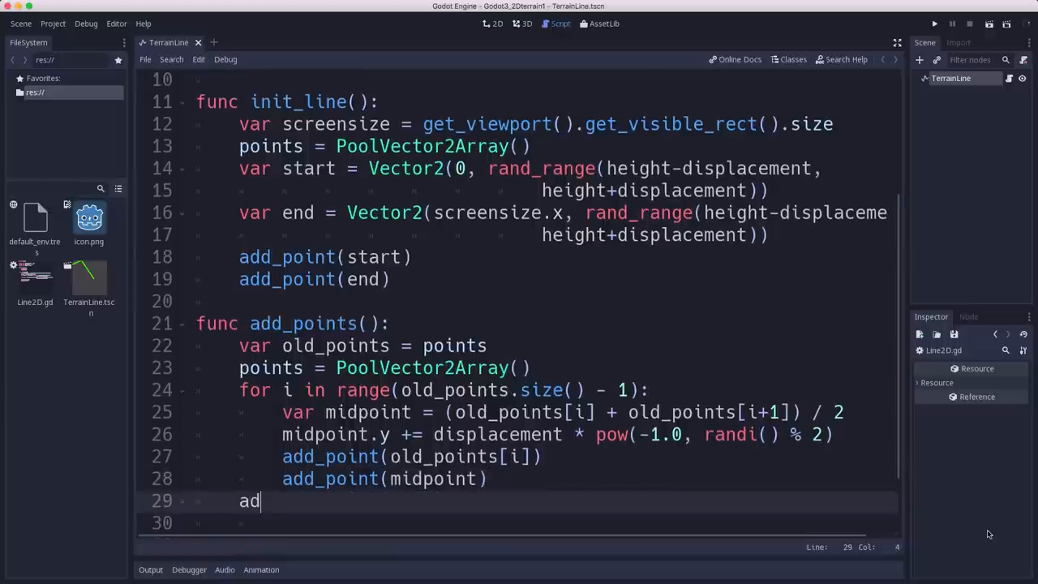
After the loop, add_point(old_points[old_points.size() - 1]), then save the scene
{"action": "type", "text": "d_point("}
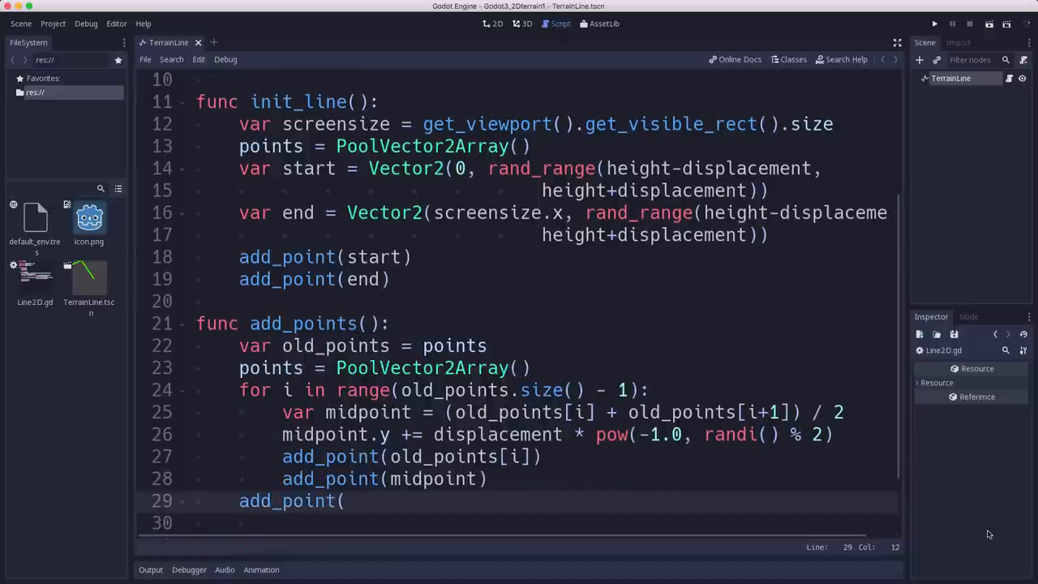
{"action": "type", "text": "old_points["}
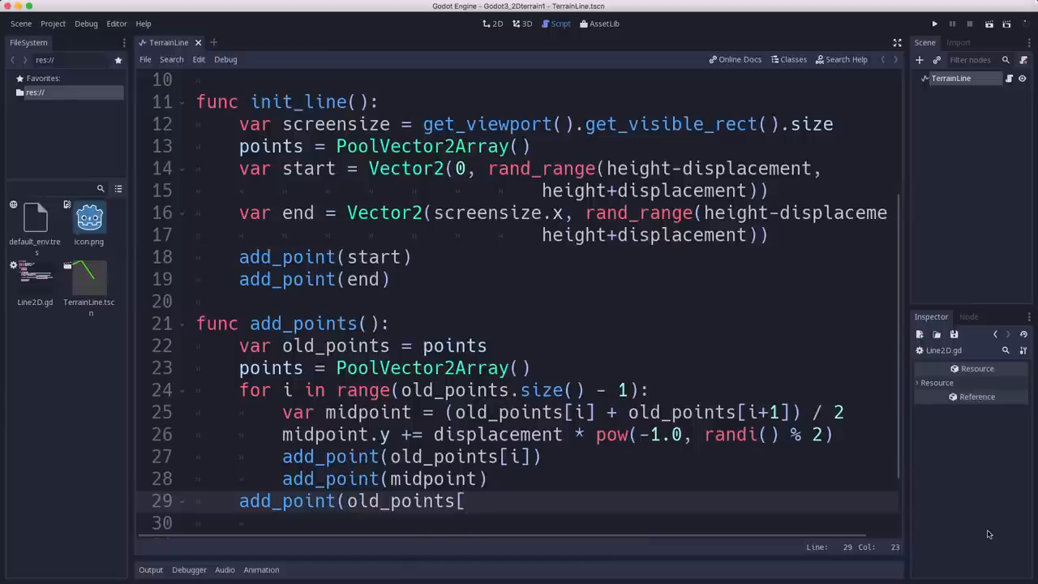
{"action": "type", "text": "old_points."}
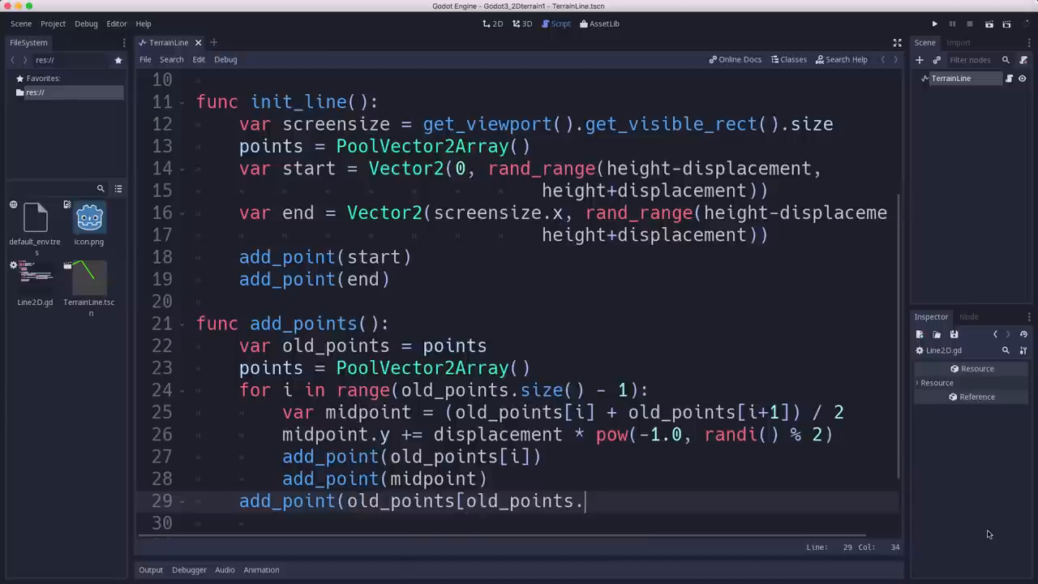
{"action": "type", "text": "size()-"}
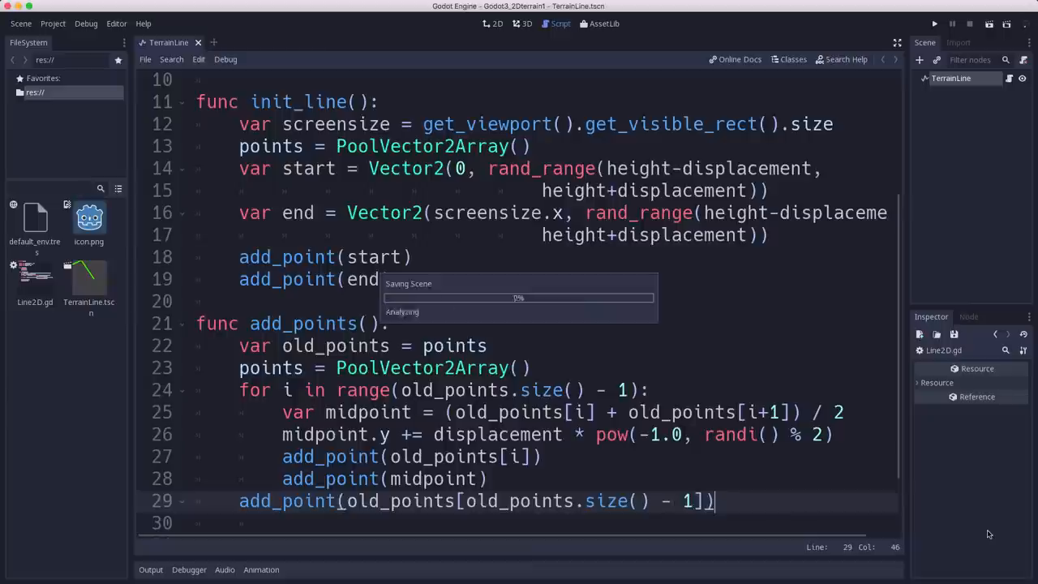
{"action": "key", "text": "cmd+s"}
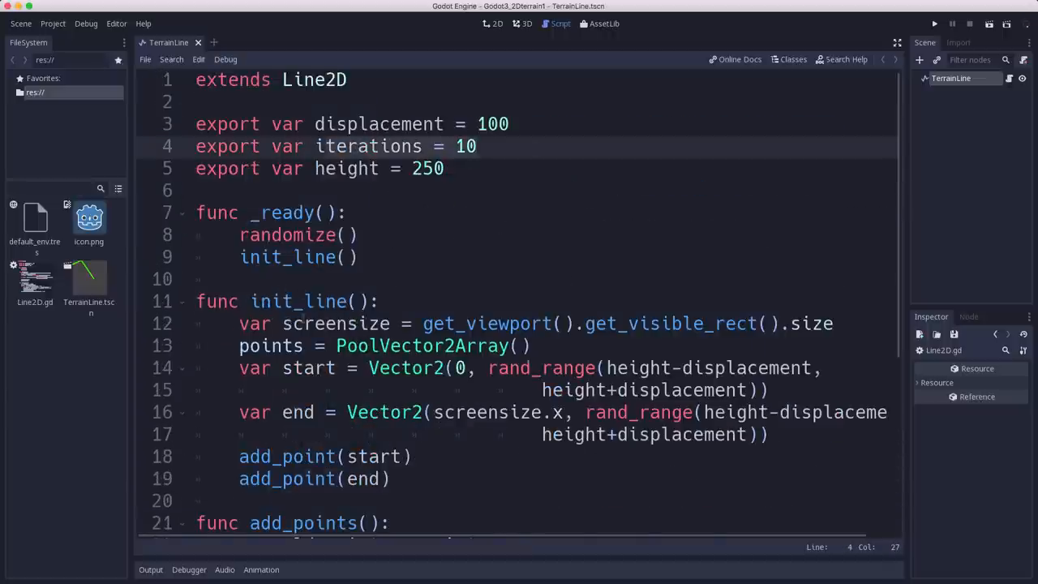
Write func _input(event) calling add_points() on a pressed InputEventMouseButton
{"action": "scroll", "scroll_direction": "down", "scroll_amount": 3}
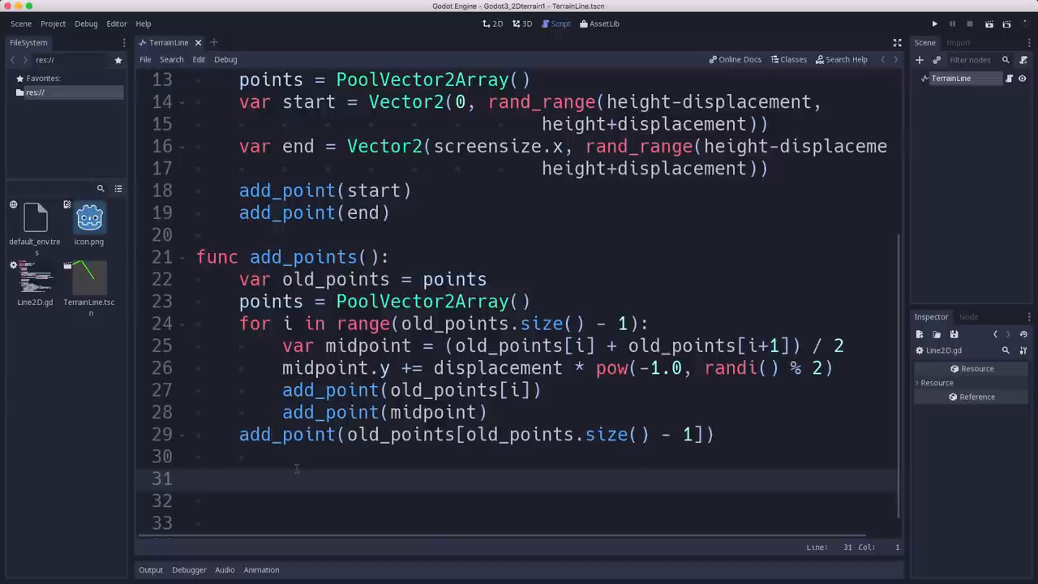
{"action": "type", "text": "func _"}
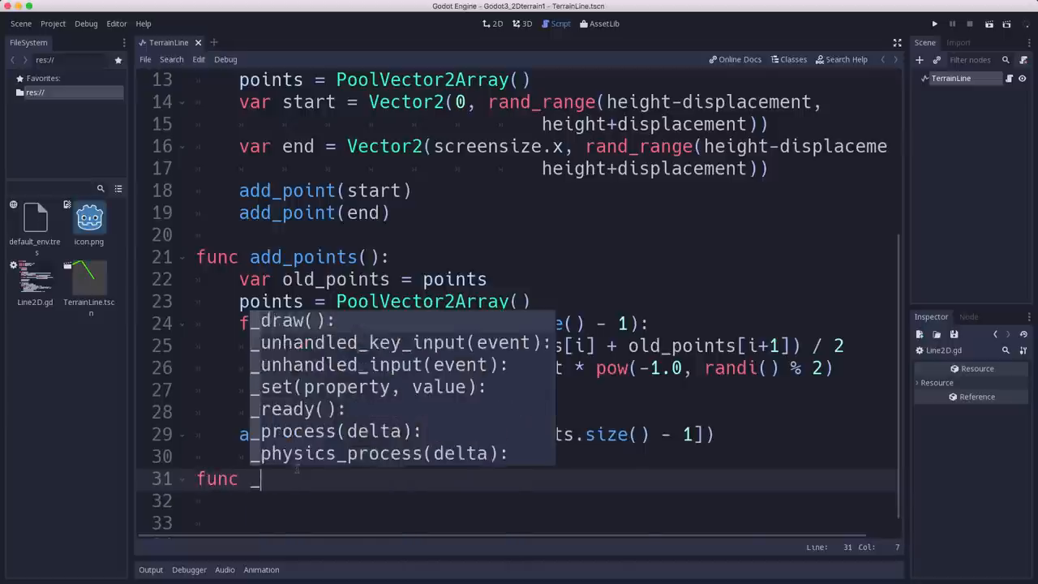
{"action": "type", "text": "input(event):"}
{"action": "left_click", "coordinate": [543, 501]}
{"action": "type", "text": "if event i"}
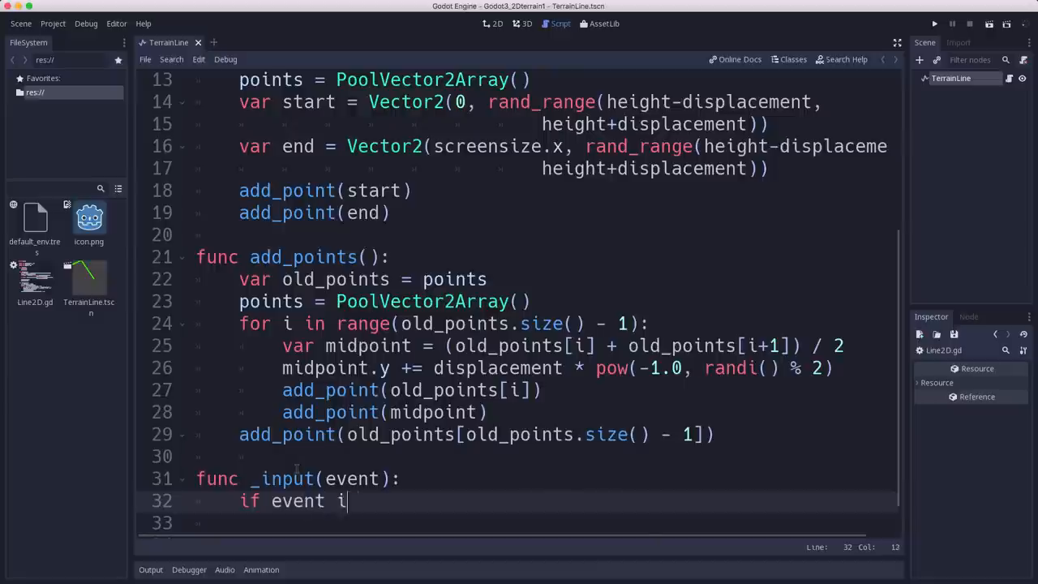
{"action": "type", "text": "s inpmou"}
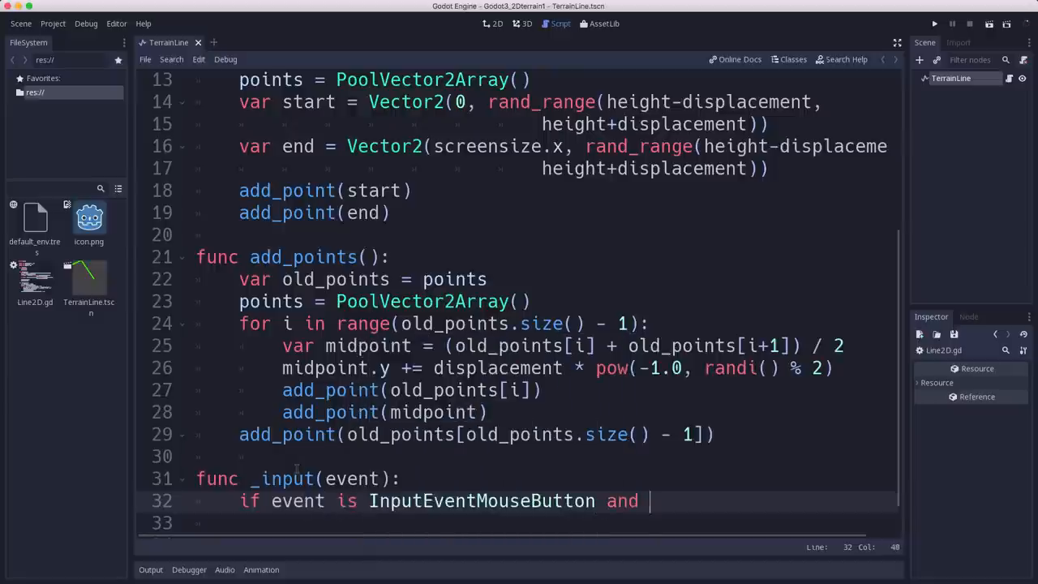
{"action": "type", "text": "event.pressed:"}
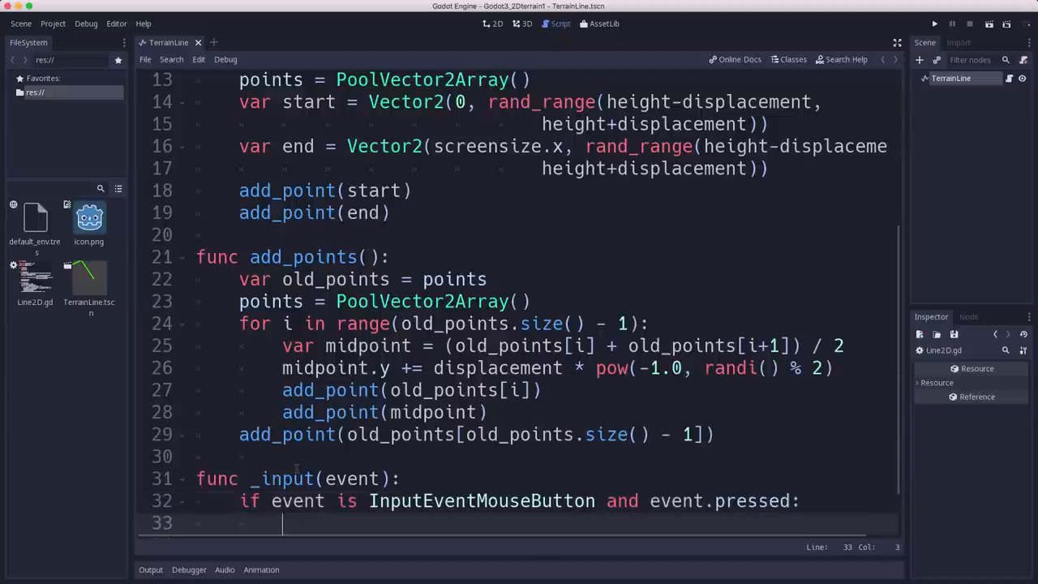
{"action": "type", "text": "add_point("}
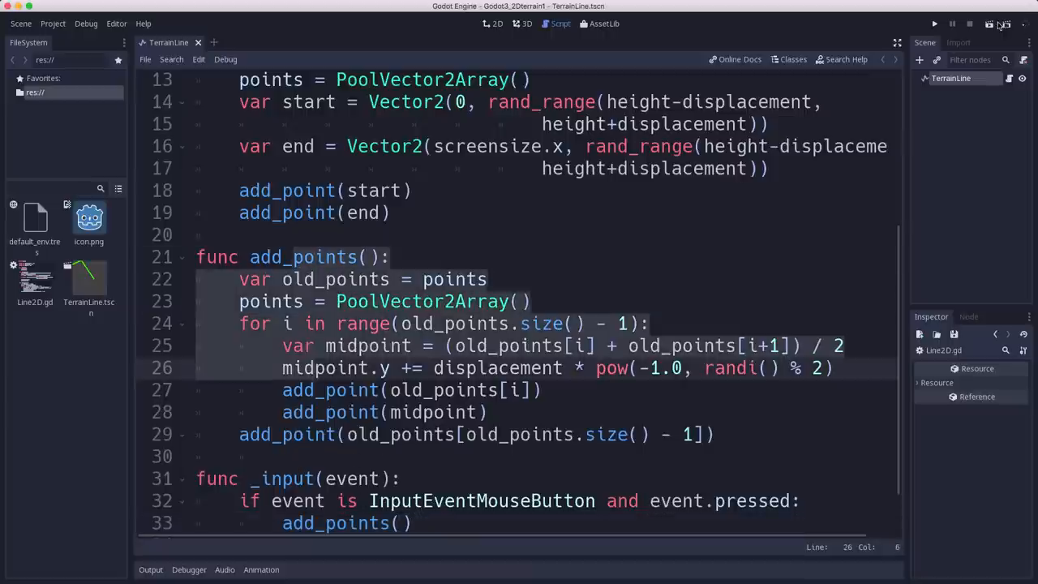
{"action": "left_click", "coordinate": [929, 24]}
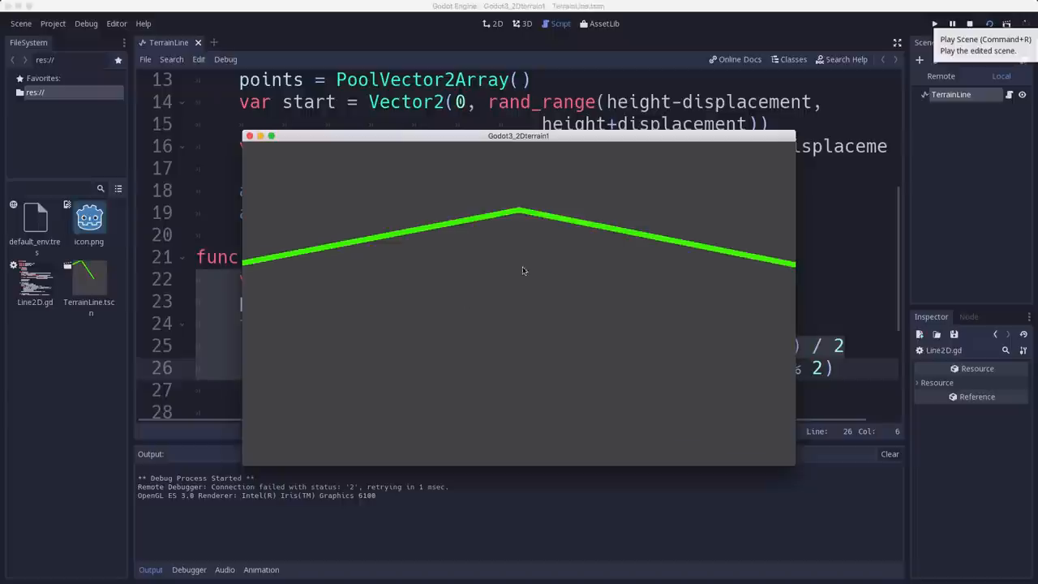
{"action": "mouse_move", "coordinate": [499, 273]}
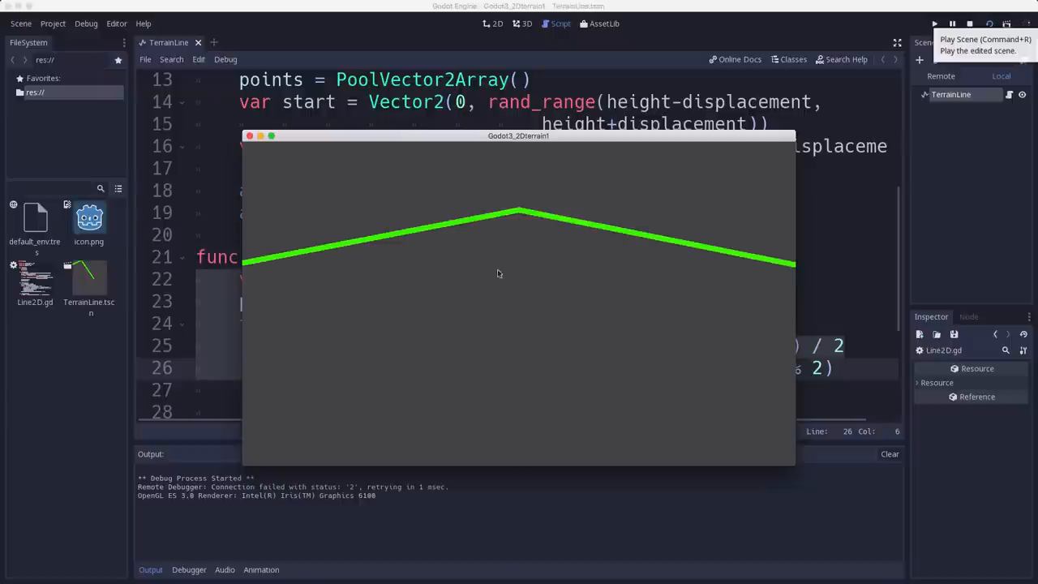
{"action": "mouse_move", "coordinate": [635, 293]}
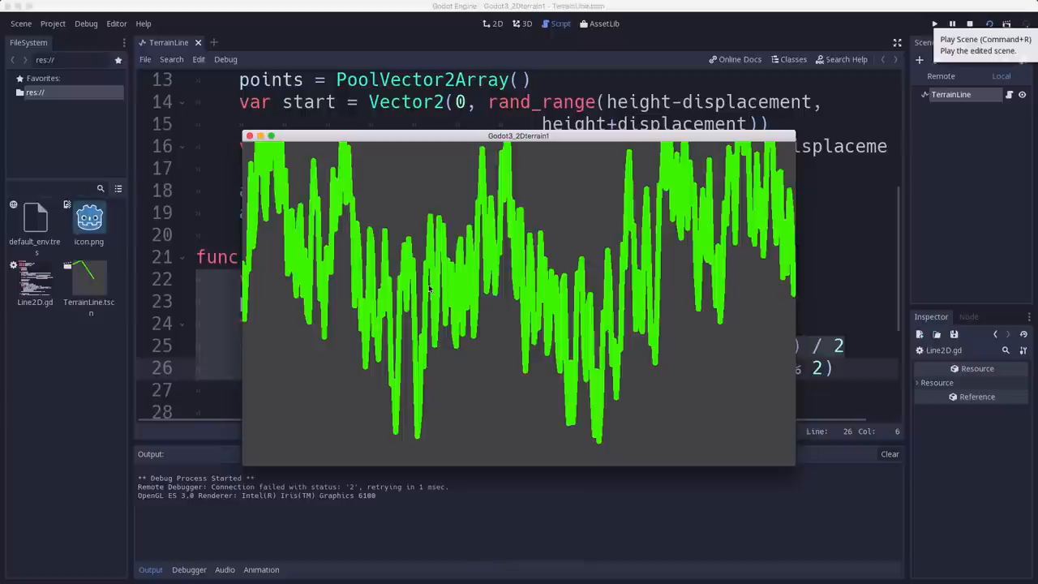
{"action": "mouse_move", "coordinate": [503, 234]}
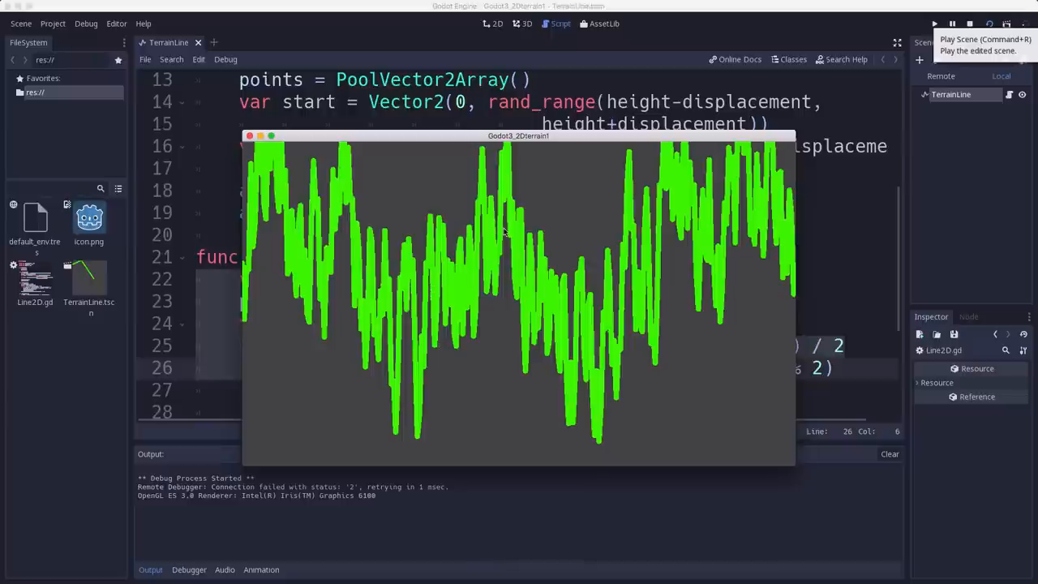
{"action": "mouse_move", "coordinate": [494, 305]}
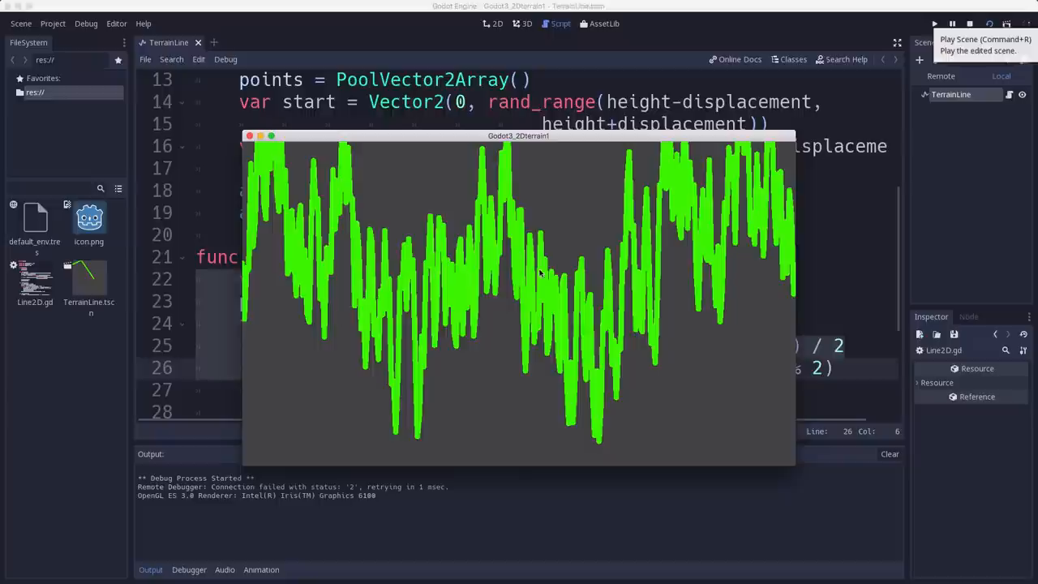
{"action": "mouse_move", "coordinate": [420, 301]}
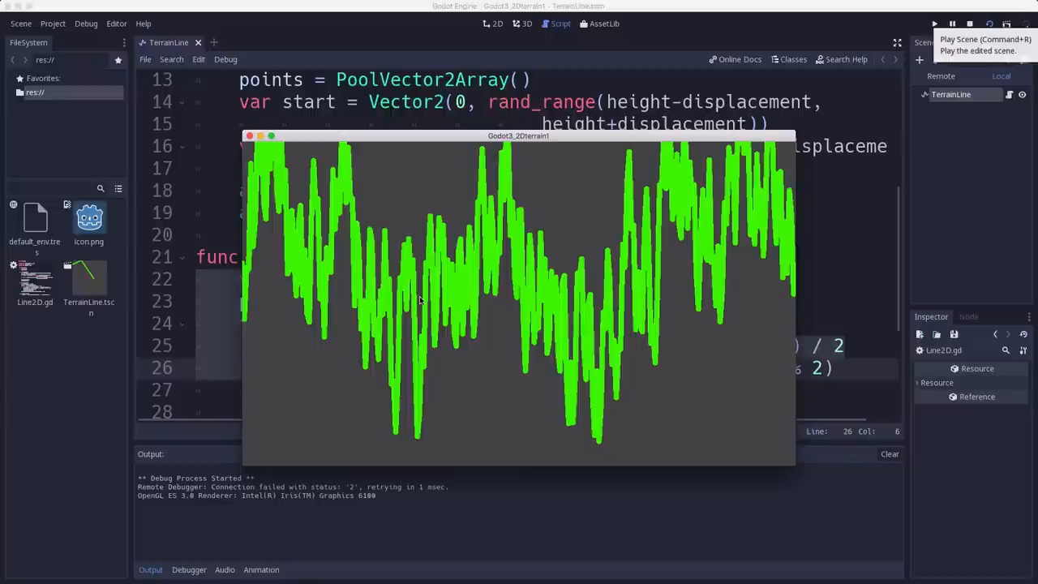
{"action": "mouse_move", "coordinate": [421, 320]}
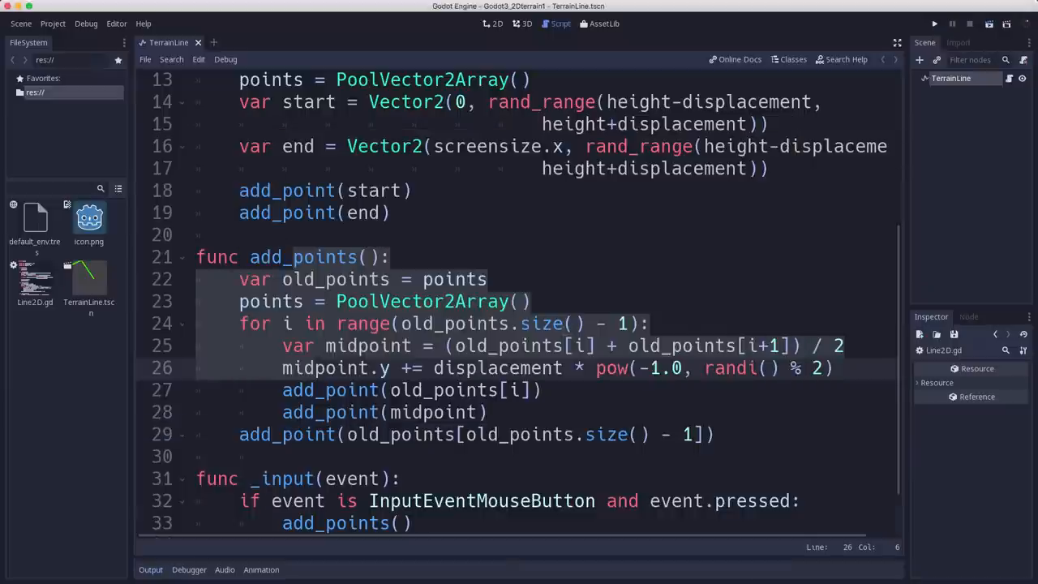
{"action": "mouse_move", "coordinate": [104, 258]}
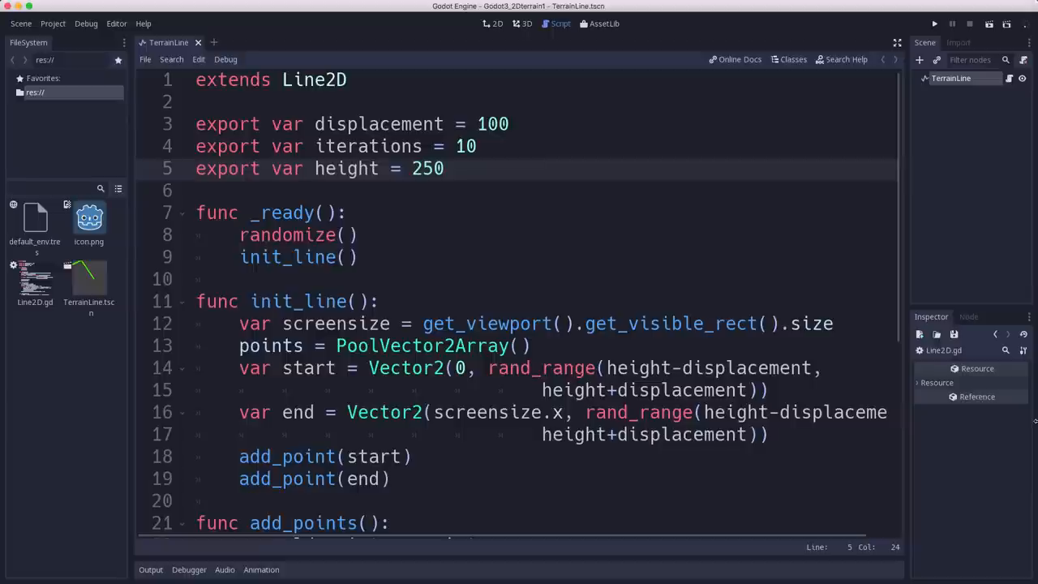
Declare export (float) var smooth = 1.1 on line 6, correcting the value
{"action": "type", "text": "export (flo"}
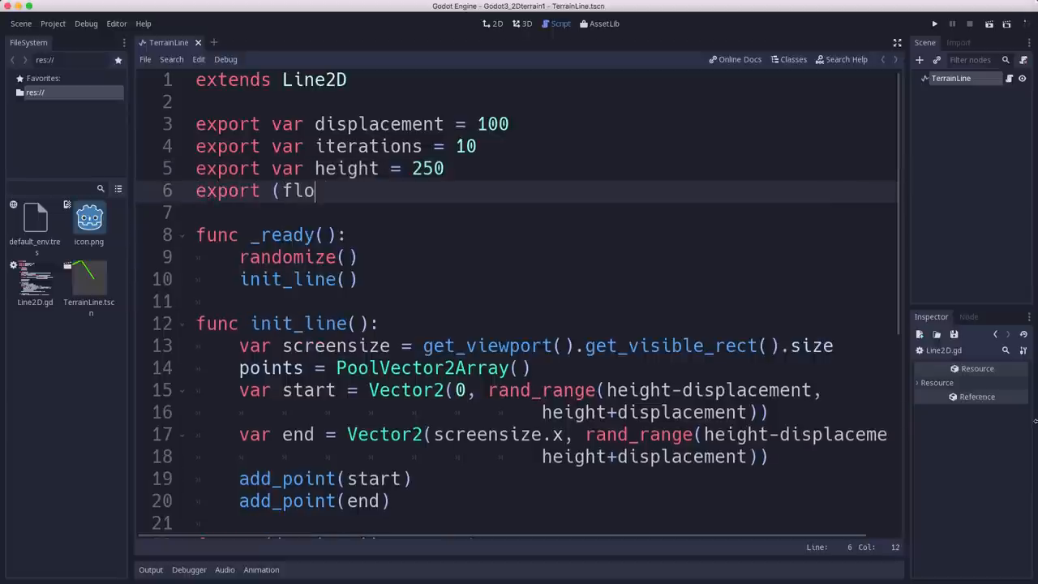
{"action": "type", "text": "at) var smooth = 1."}
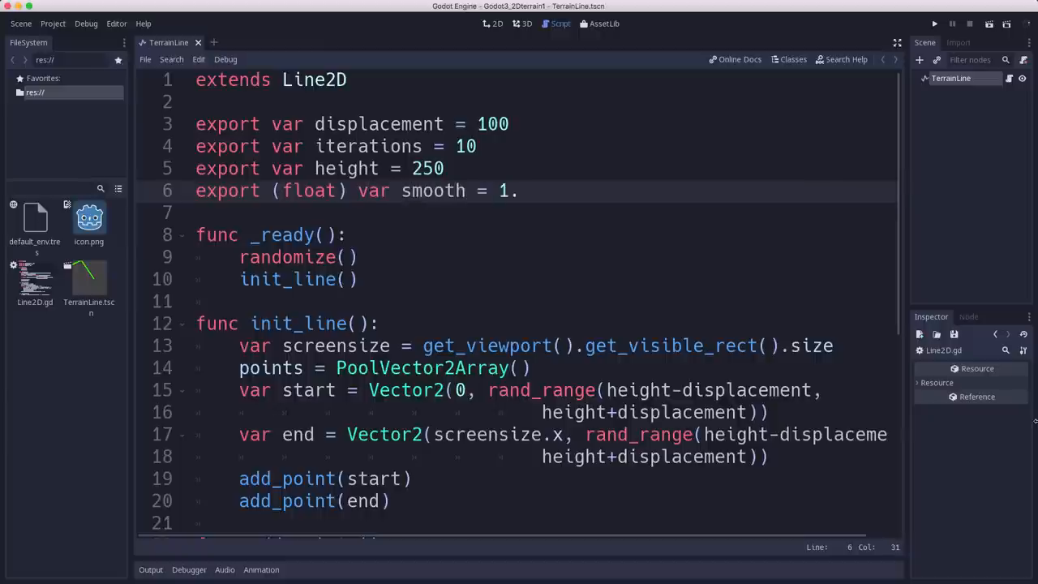
{"action": "type", "text": "1"}
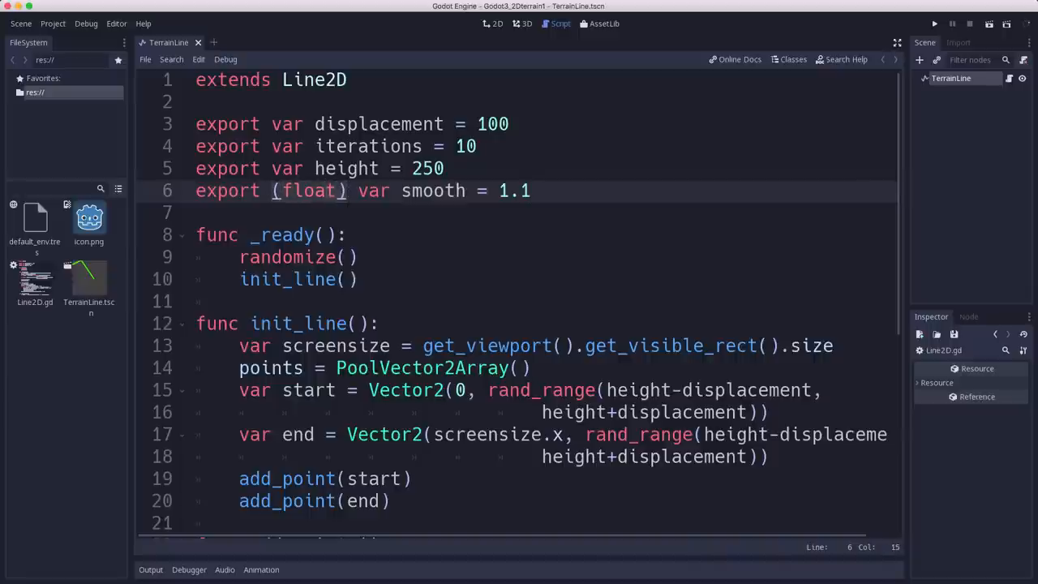
{"action": "left_click", "coordinate": [530, 191]}
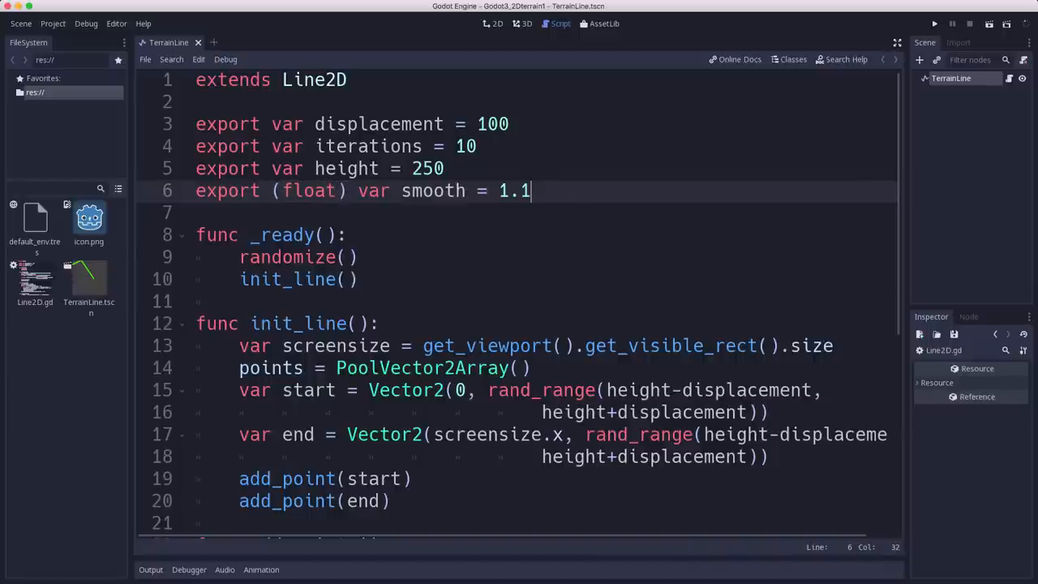
{"action": "key", "text": "BackSpace"}
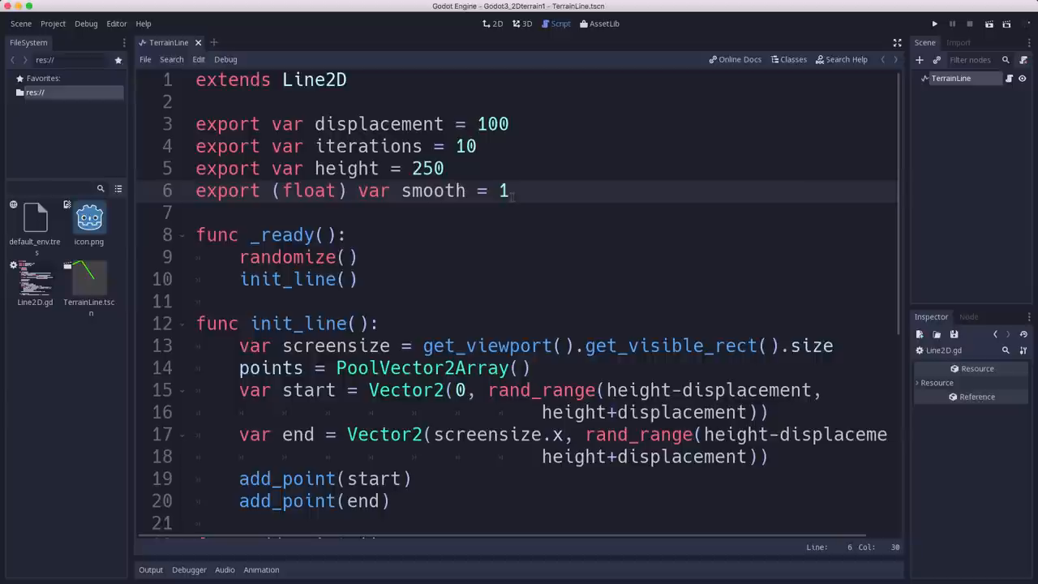
{"action": "type", "text": ".1"}
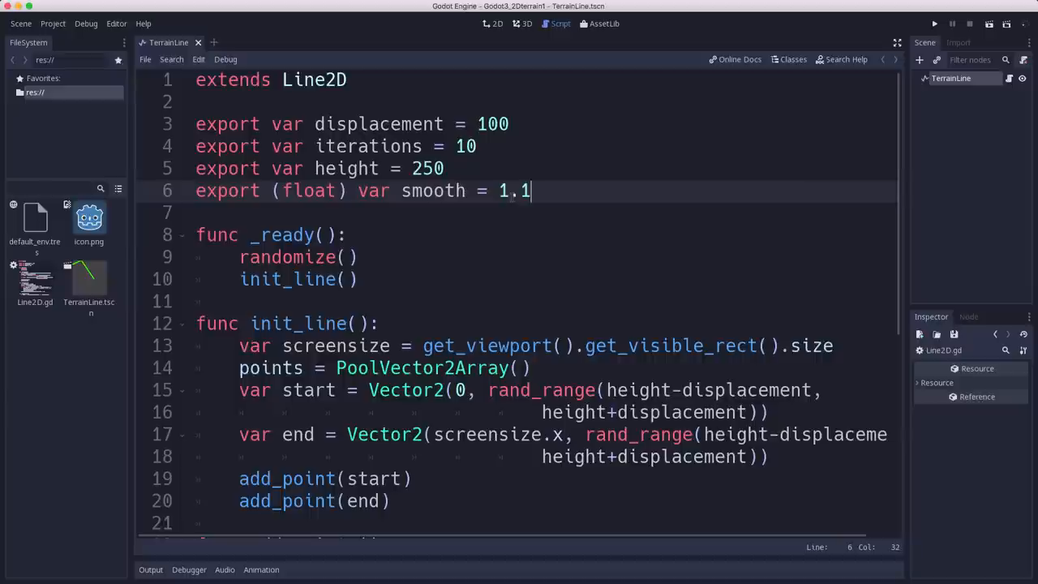
{"action": "left_click", "coordinate": [312, 190]}
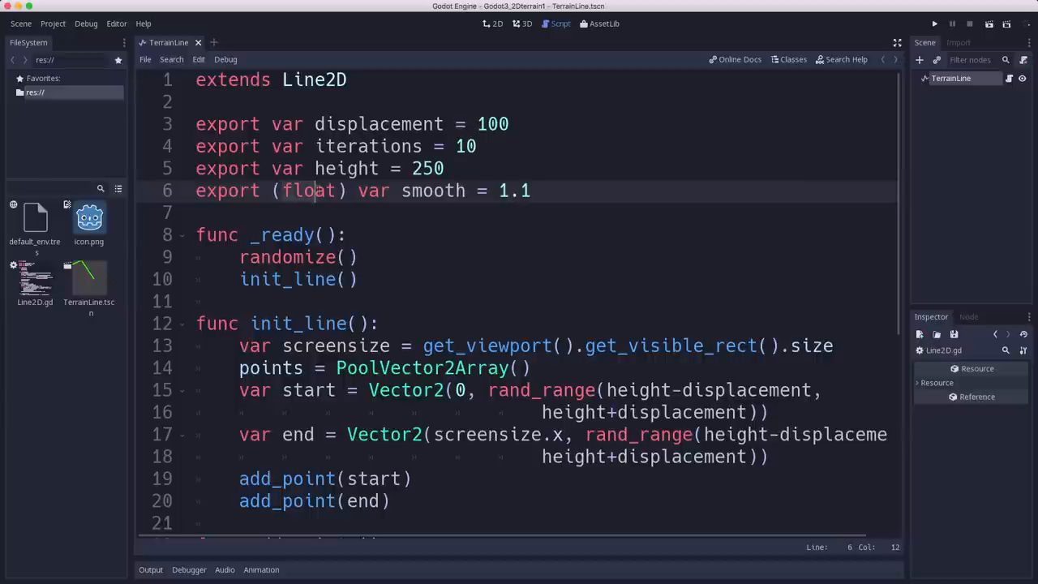
{"action": "left_click", "coordinate": [726, 191]}
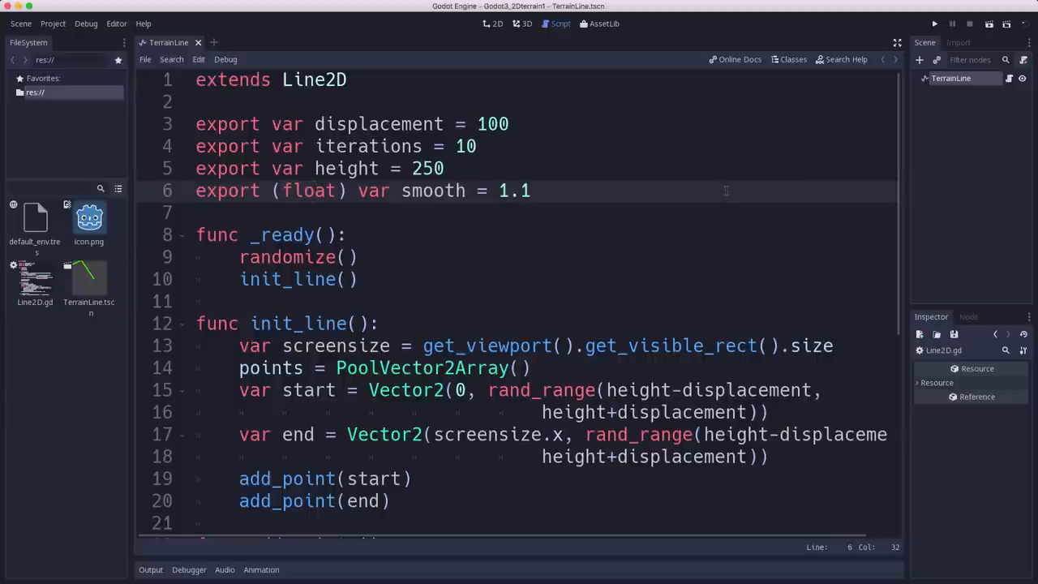
Declare var current_displacement in the script
{"action": "type", "text": "var current"}
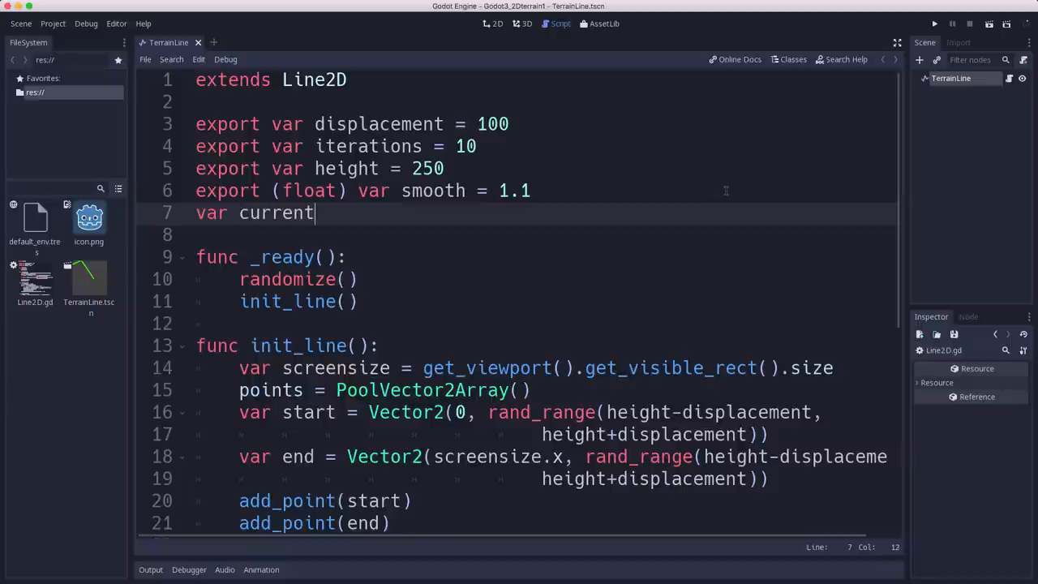
{"action": "type", "text": "_displacme"}
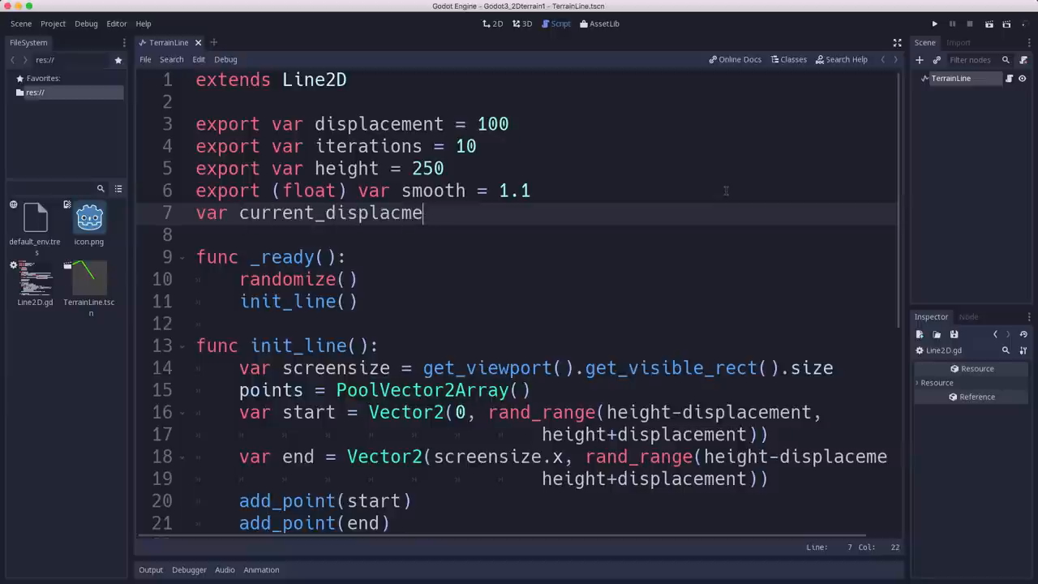
{"action": "type", "text": "ent"}
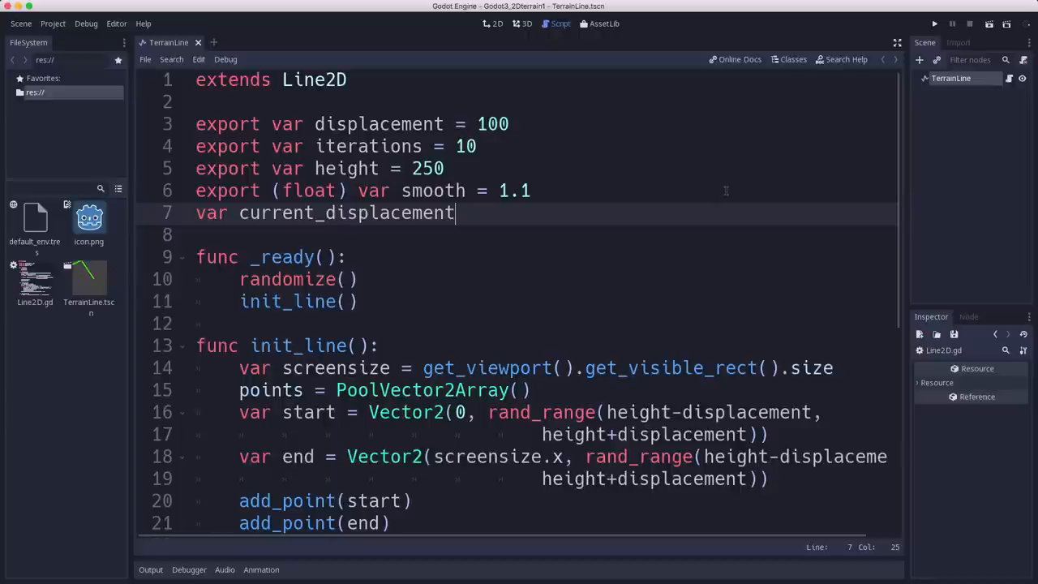
{"action": "scroll", "scroll_direction": "down", "scroll_amount": 3}
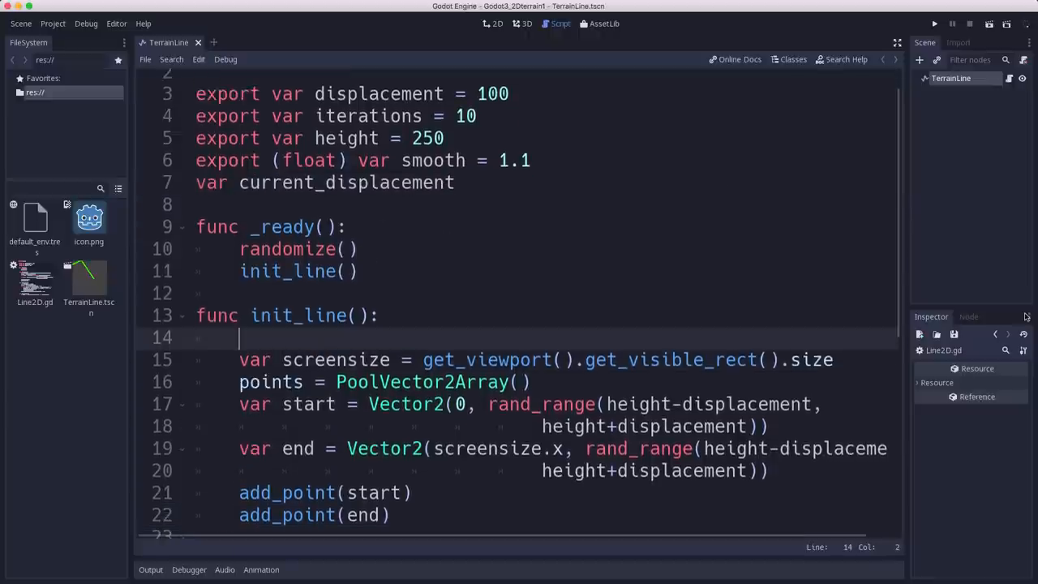
Set current_displacement from displacement in init_line and use it for the midpoint.y offset
{"action": "type", "text": "current_displacement = displacement"}
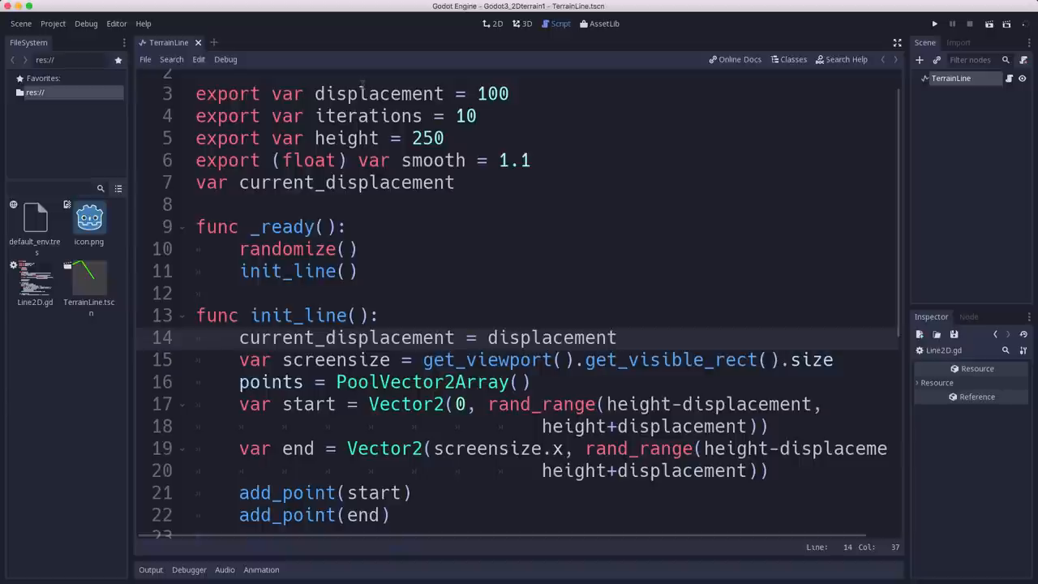
{"action": "scroll", "scroll_direction": "down", "scroll_amount": 3}
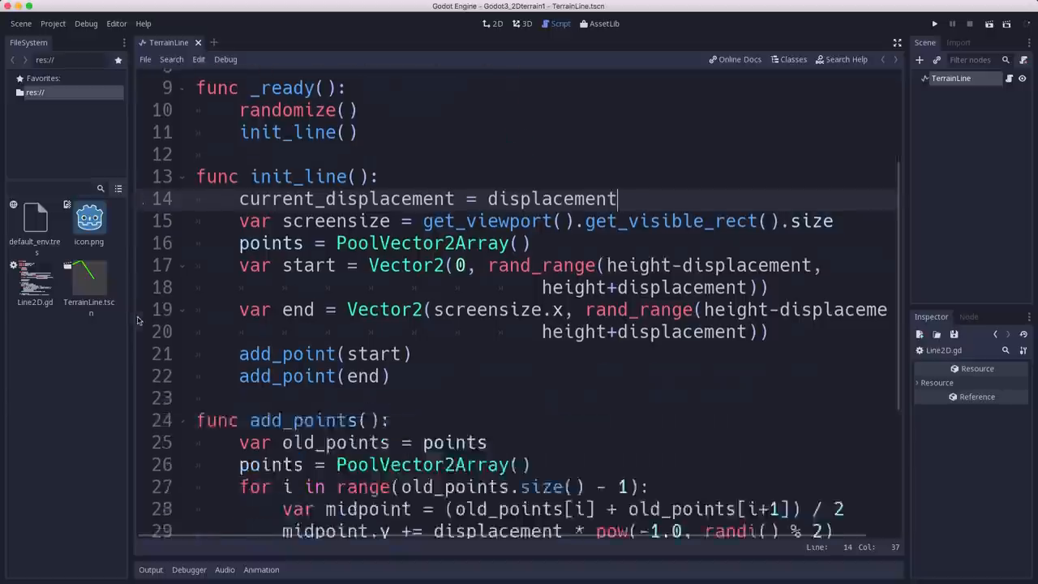
{"action": "scroll", "scroll_direction": "down", "scroll_amount": 3}
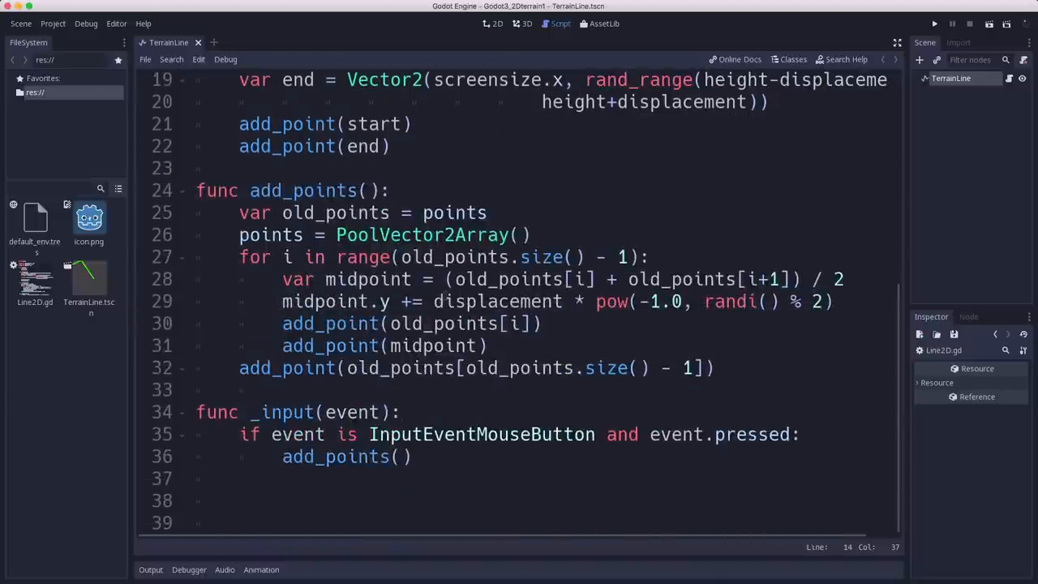
{"action": "type", "text": "current_"}
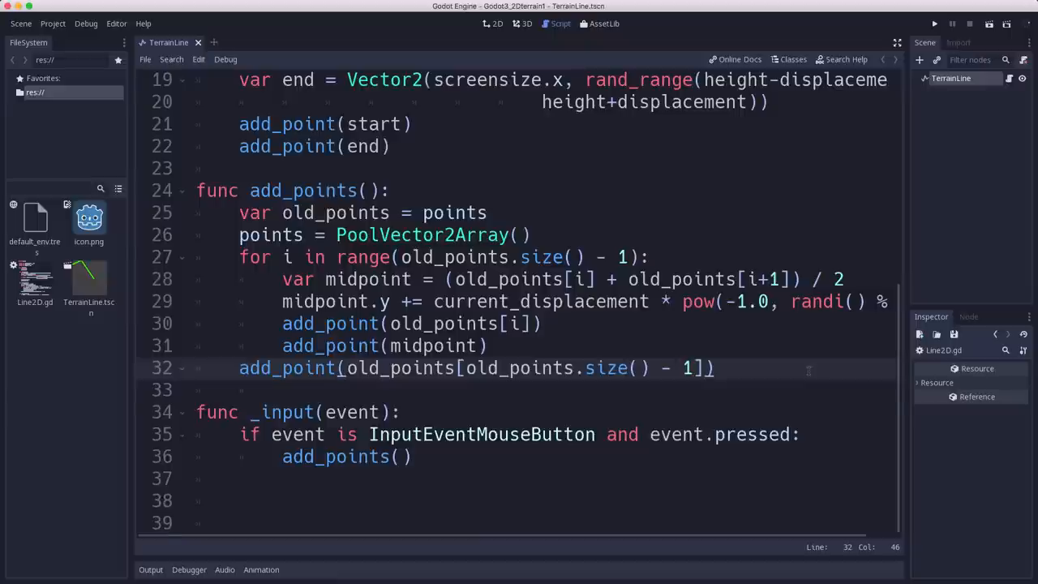
Add current_displacement *= pow(2.0, -smooth) after the final add_point in add_points
{"action": "key", "text": "Return"}
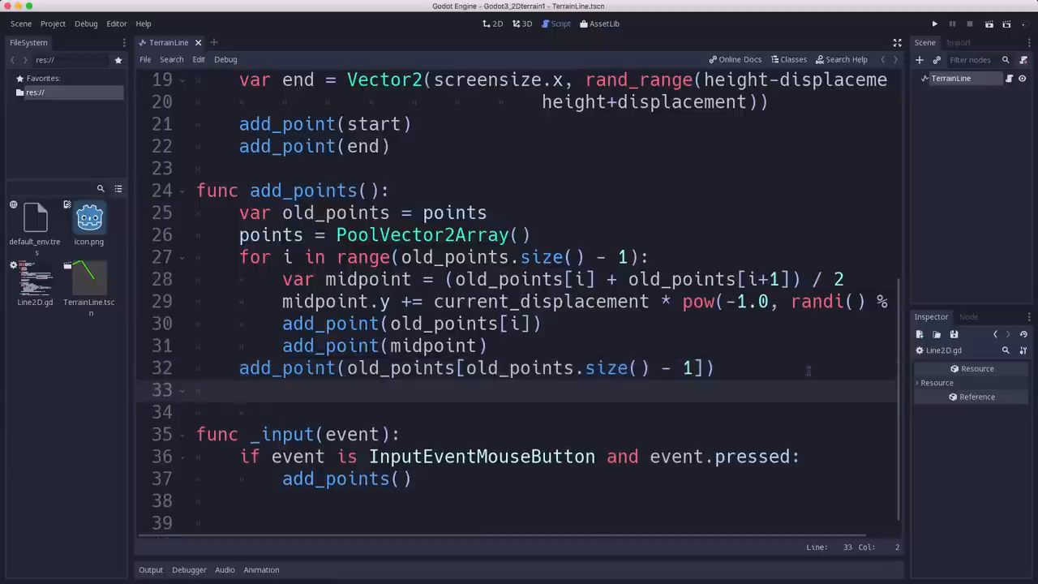
{"action": "type", "text": "current_displacement"}
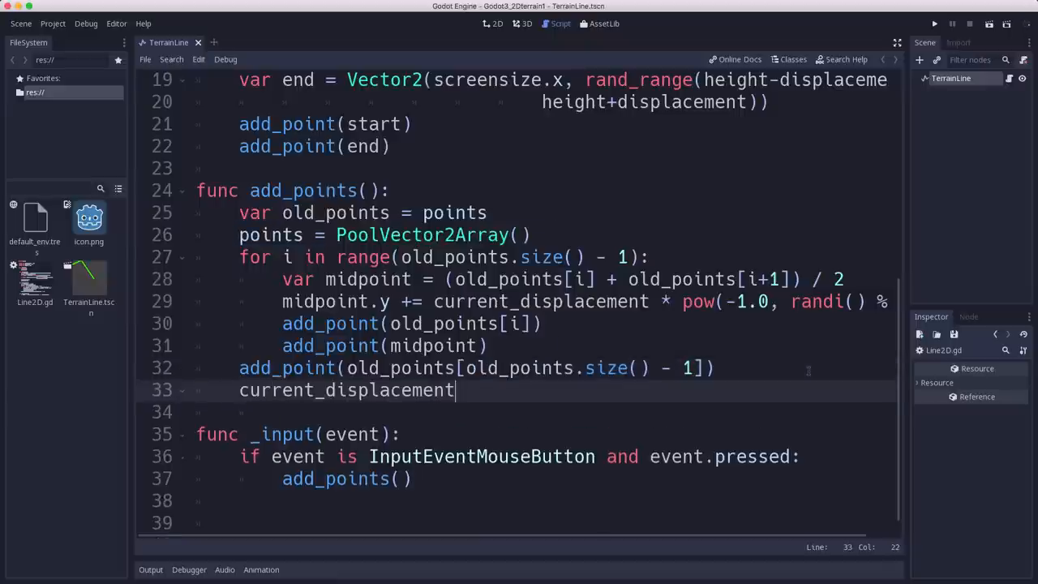
{"action": "type", "text": "*= pow"}
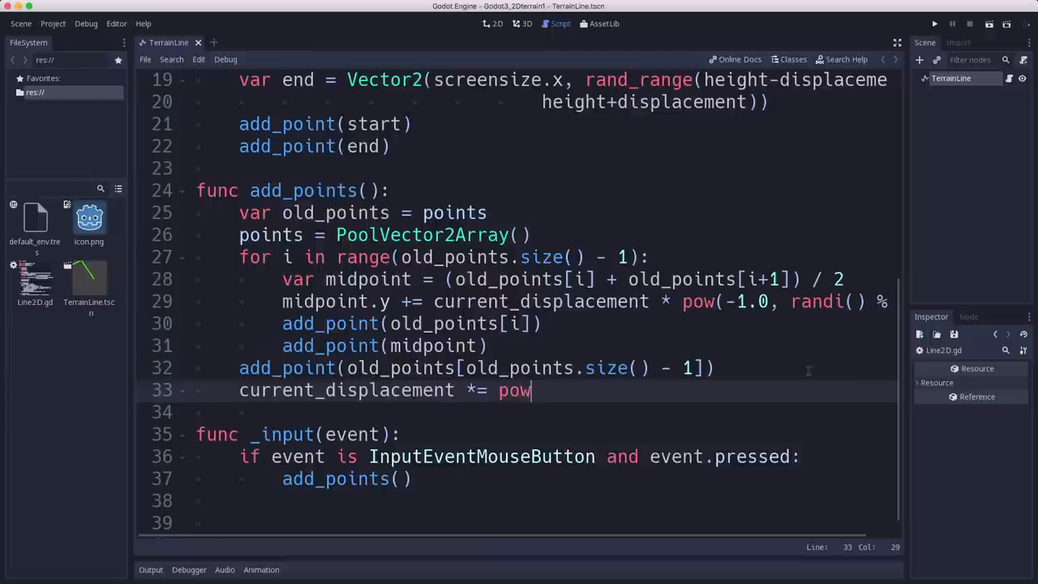
{"action": "type", "text": "(2.0"}
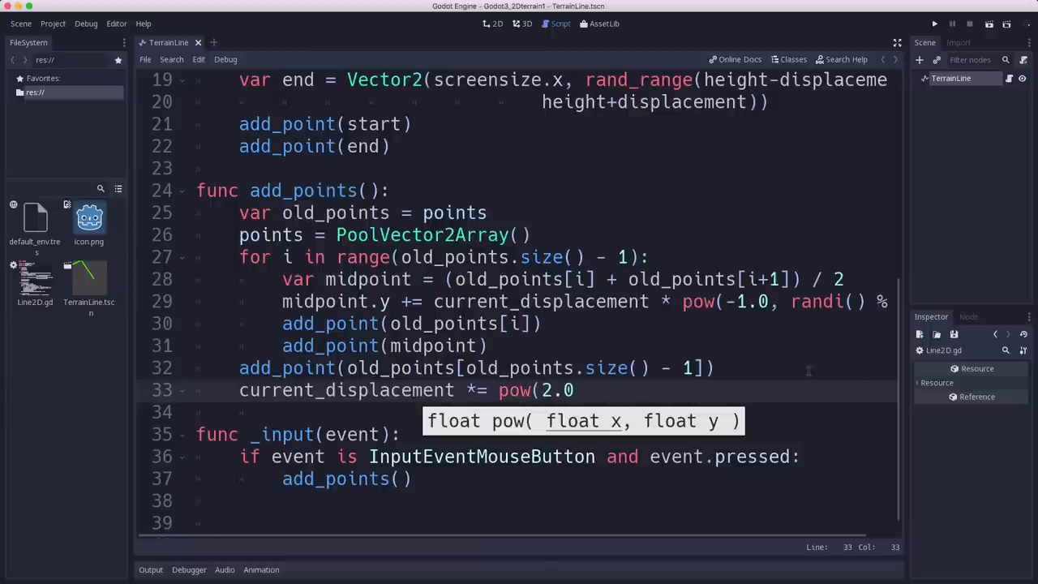
{"action": "type", "text": "-smoot"}
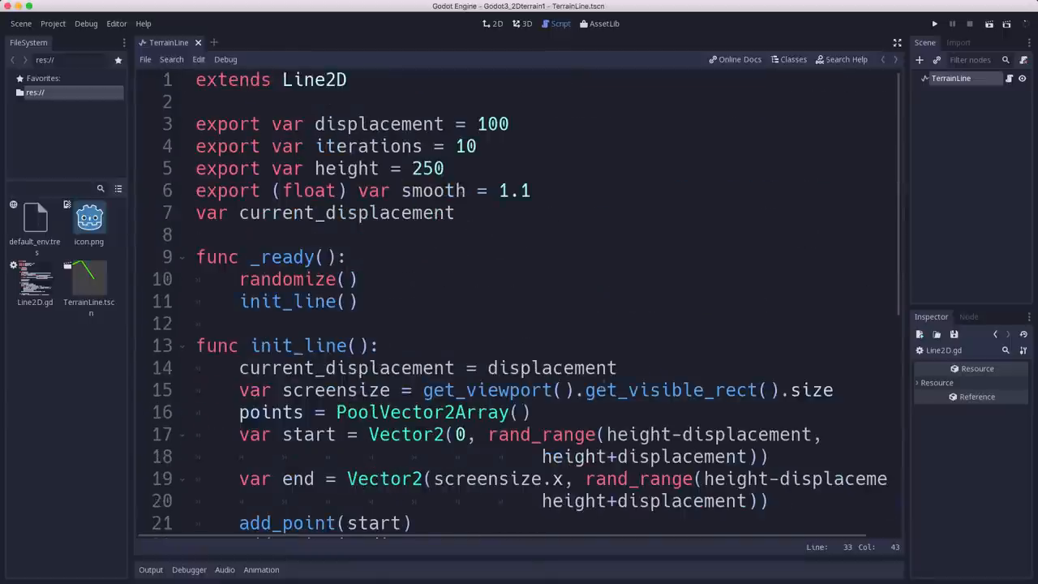
{"action": "scroll", "scroll_direction": "down", "scroll_amount": 3}
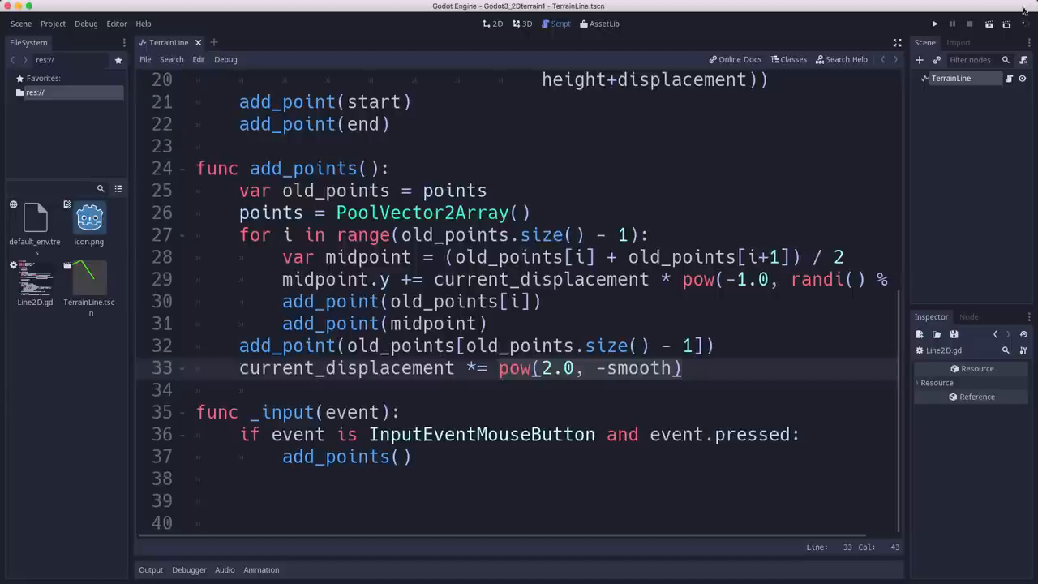
Test-run the scene to view the smoothed wavy line, then close the game window
{"action": "left_click", "coordinate": [935, 24]}
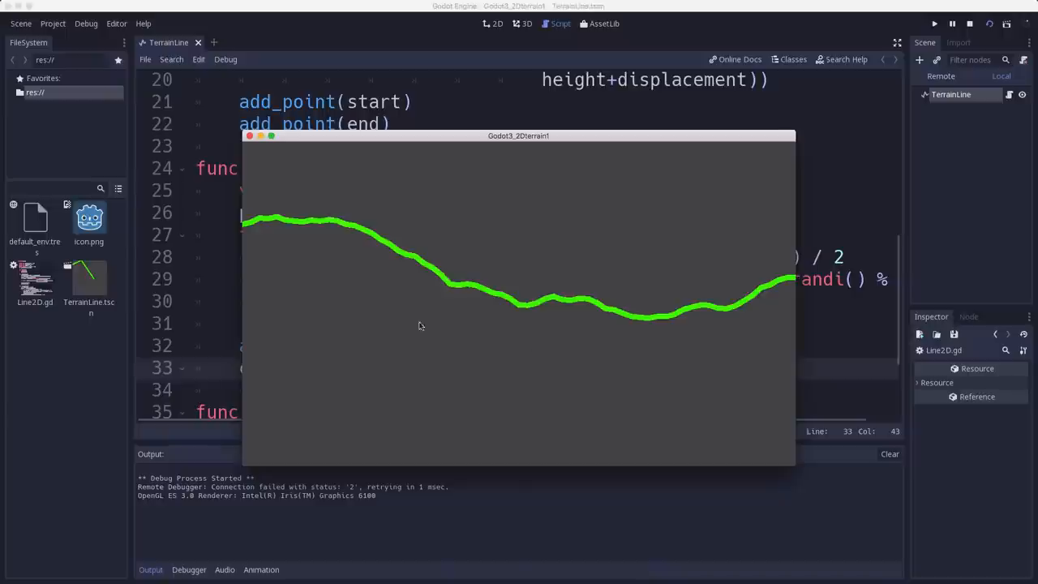
{"action": "mouse_move", "coordinate": [600, 284]}
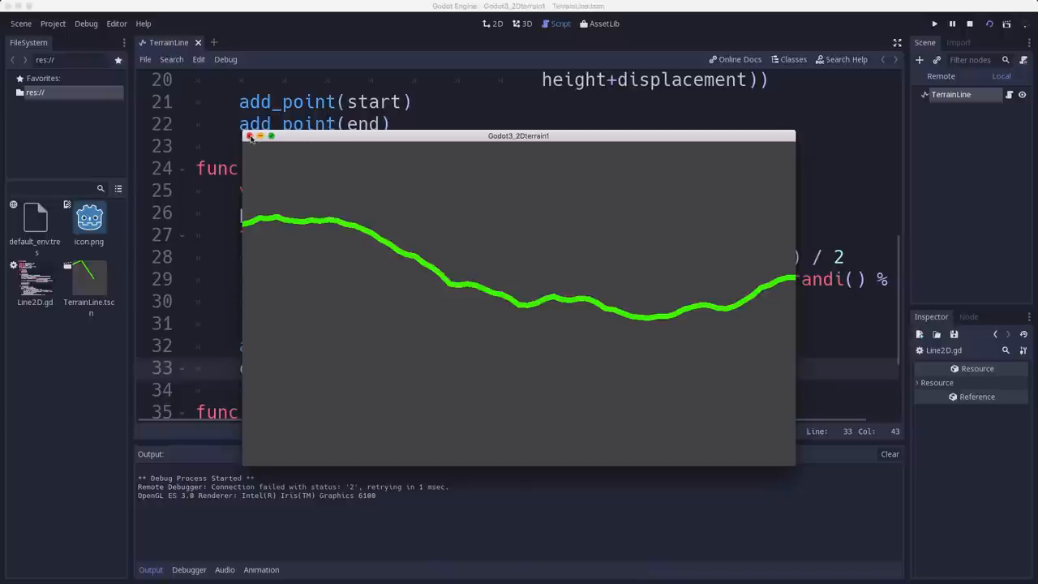
{"action": "left_click", "coordinate": [250, 136]}
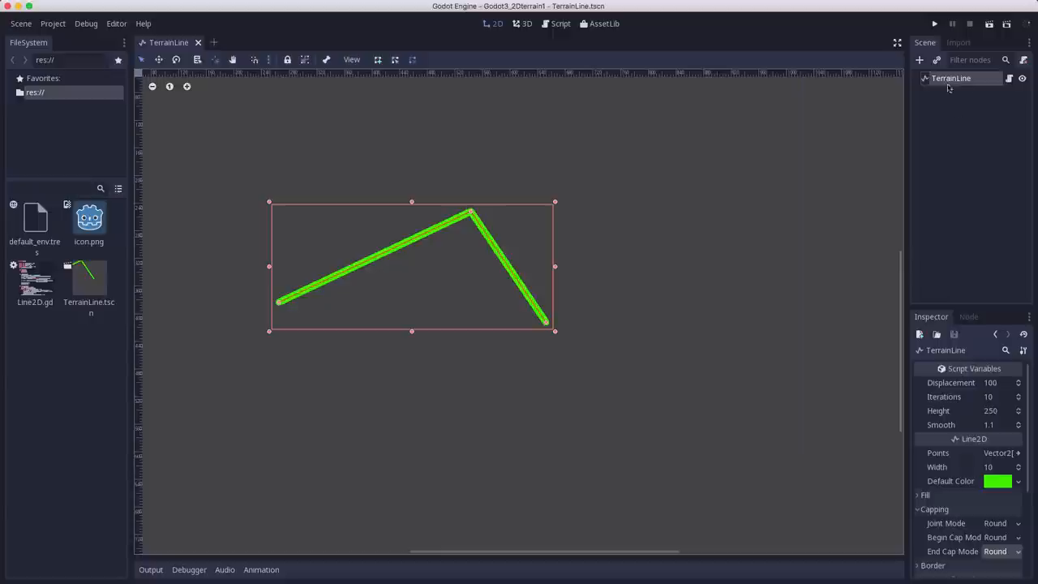
Set TerrainLine's Smooth script variable to 0.6, then test-run the scene and close it
{"action": "left_click", "coordinate": [994, 425]}
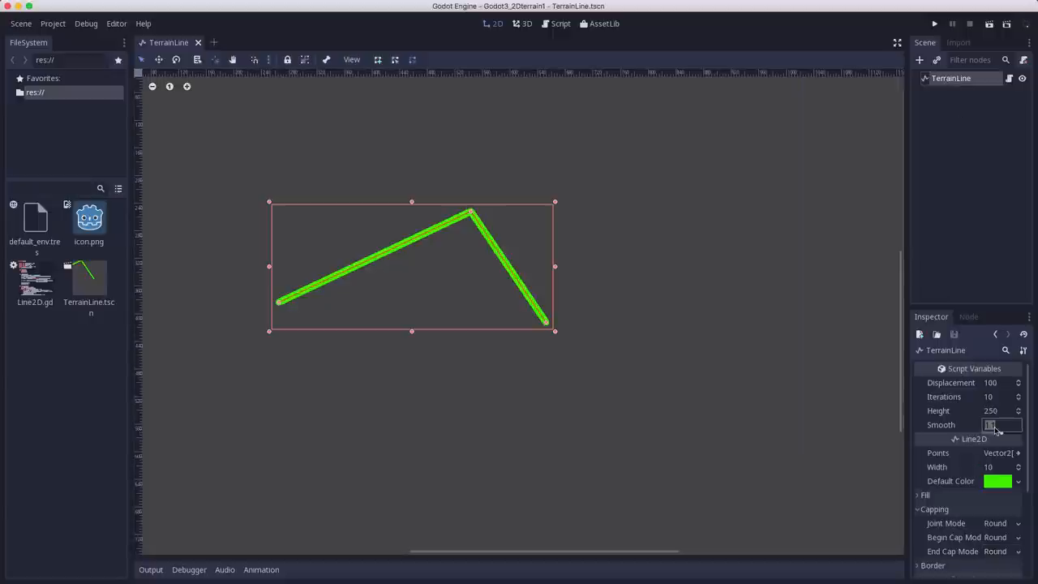
{"action": "type", "text": "0.6"}
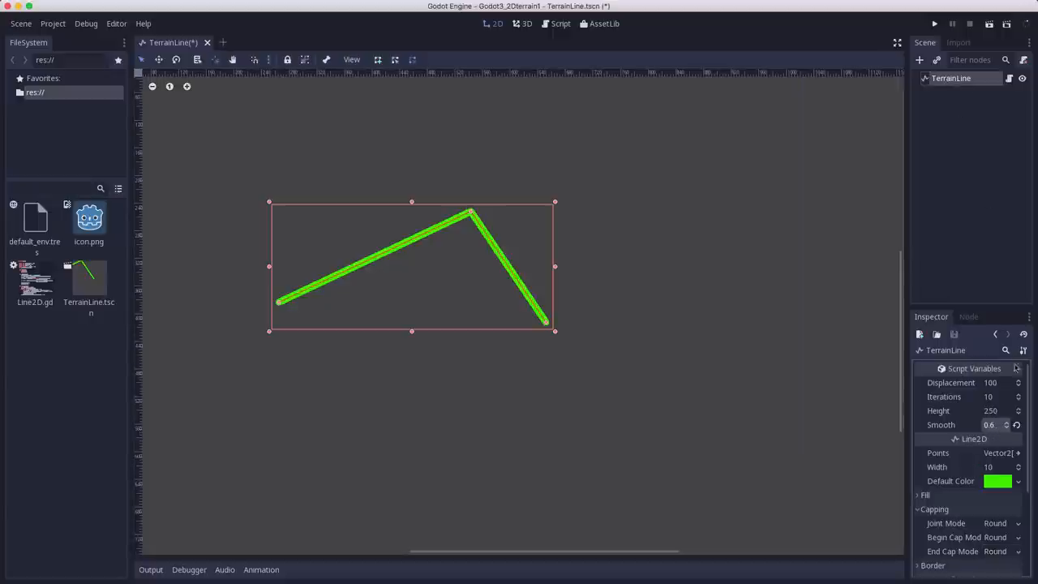
{"action": "left_click", "coordinate": [931, 24]}
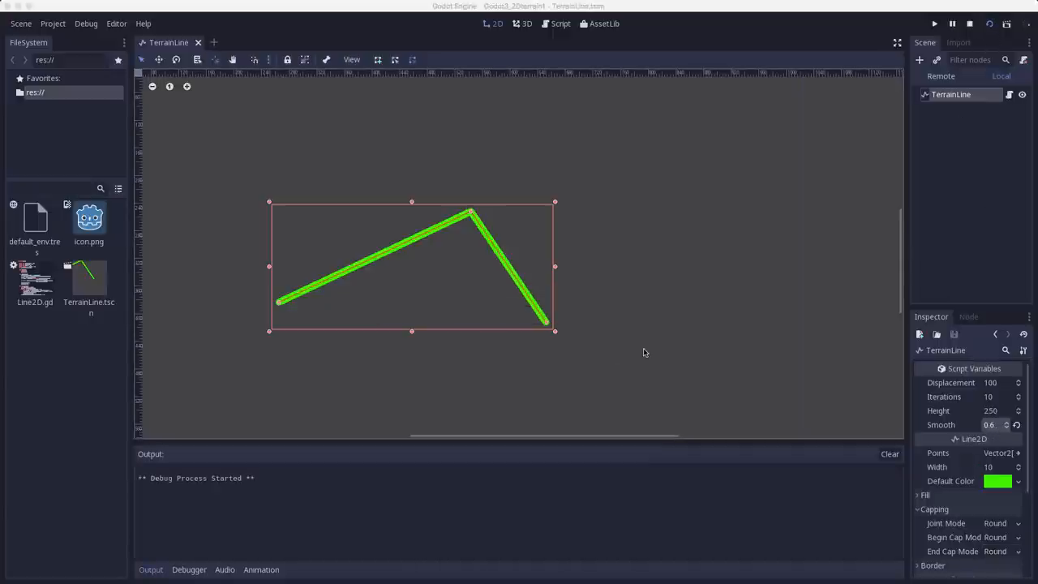
{"action": "left_click", "coordinate": [928, 23]}
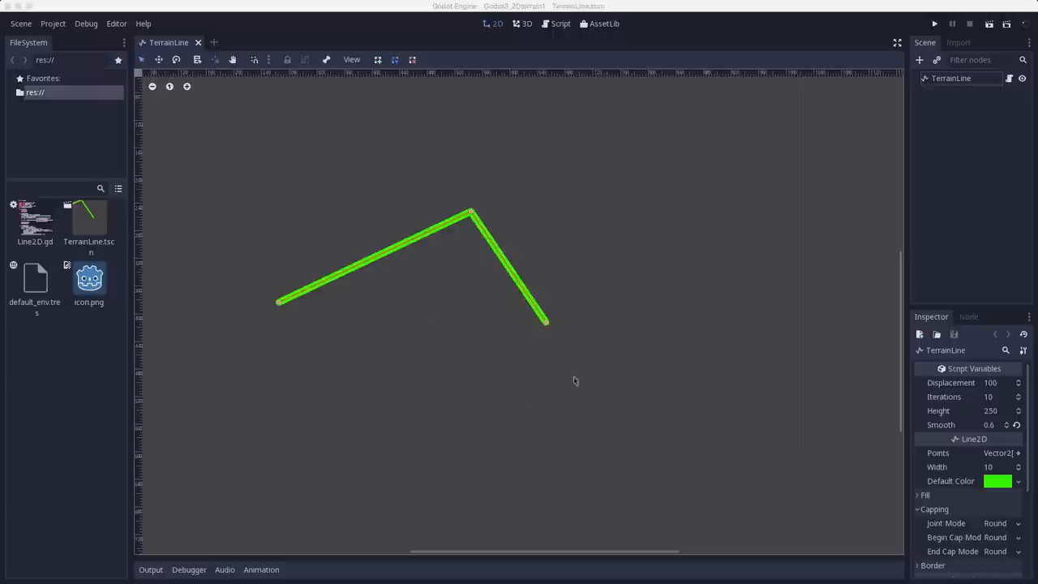
{"action": "mouse_move", "coordinate": [919, 117]}
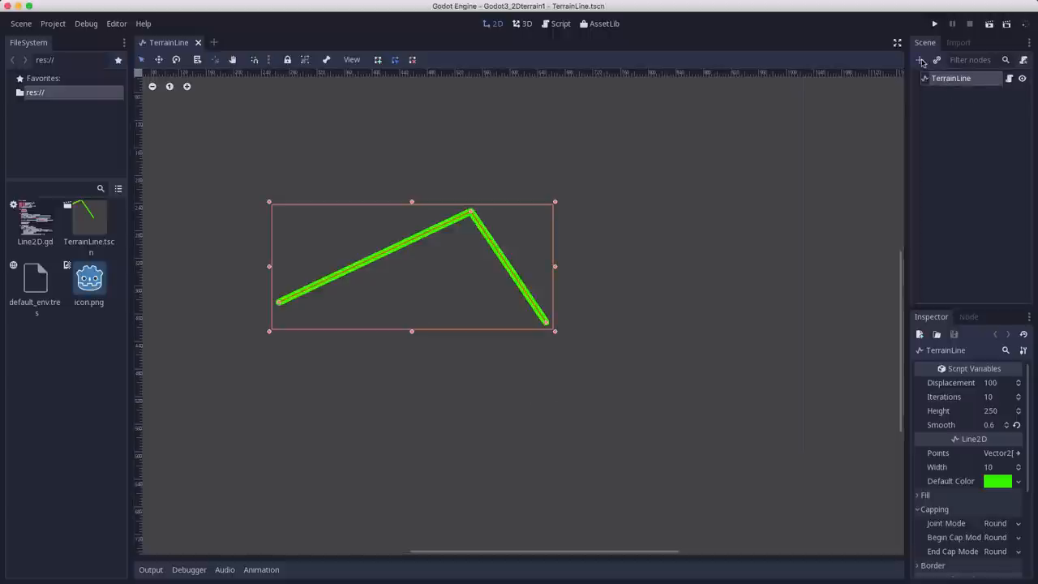
Create a Polygon2D child node under TerrainLine and reopen the TerrainLine script
{"action": "left_click", "coordinate": [921, 60]}
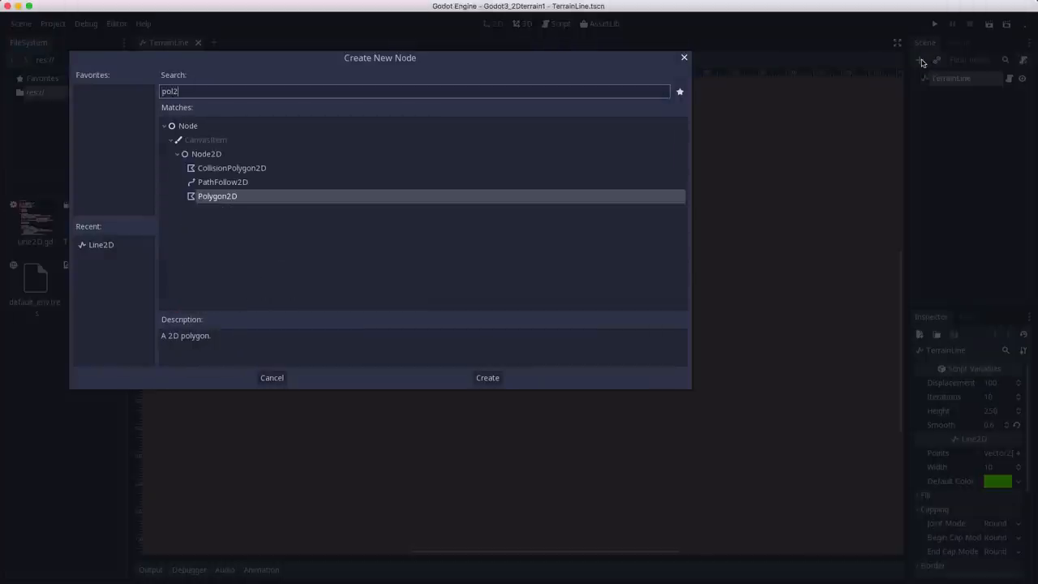
{"action": "left_click", "coordinate": [487, 378]}
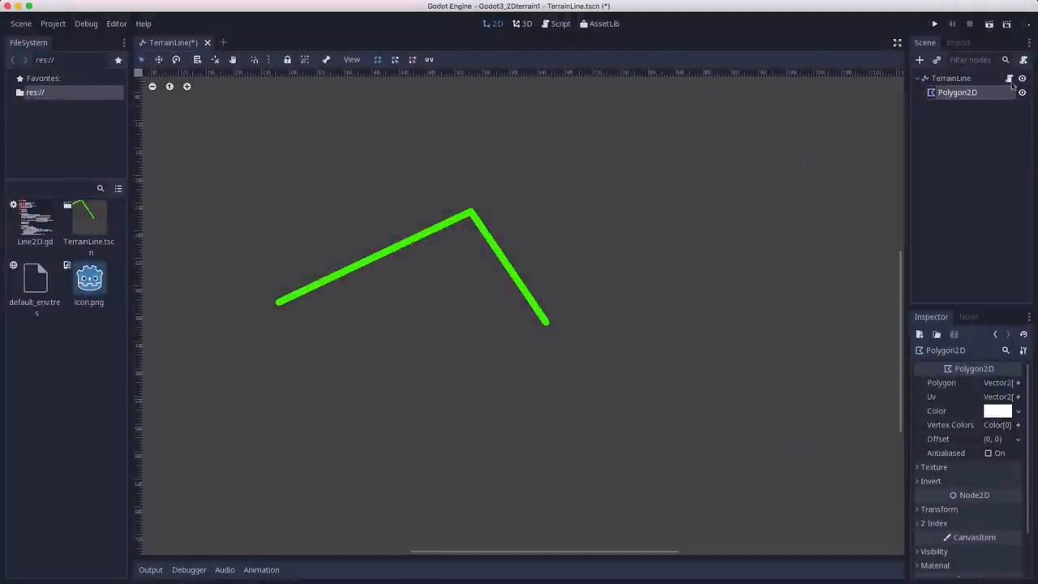
{"action": "left_click", "coordinate": [557, 24]}
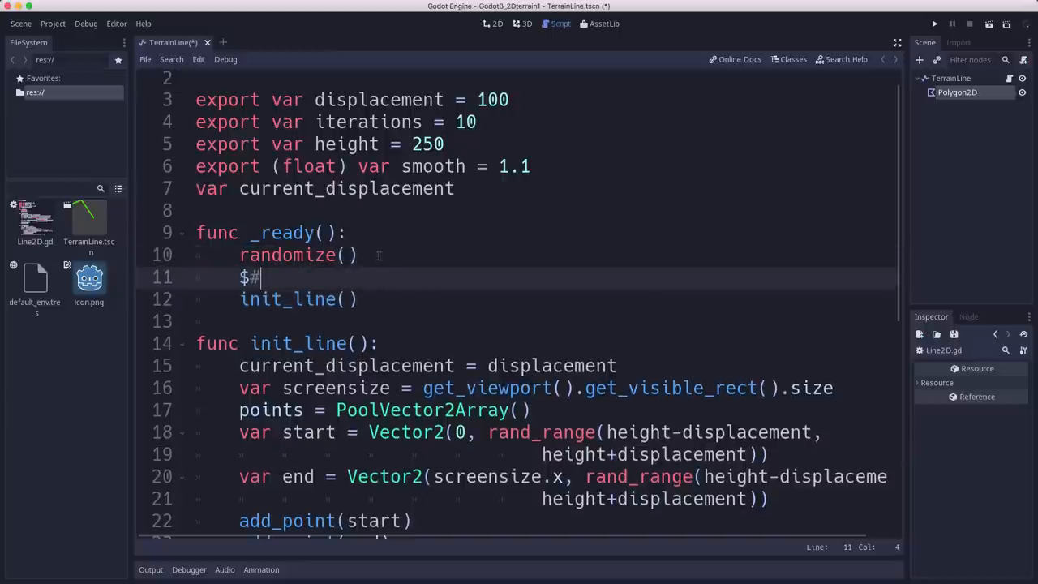
Set $Polygon2D.color = default_color, stub a commented polygon assignment, and test-run
{"action": "type", "text": "Polygon2D."}
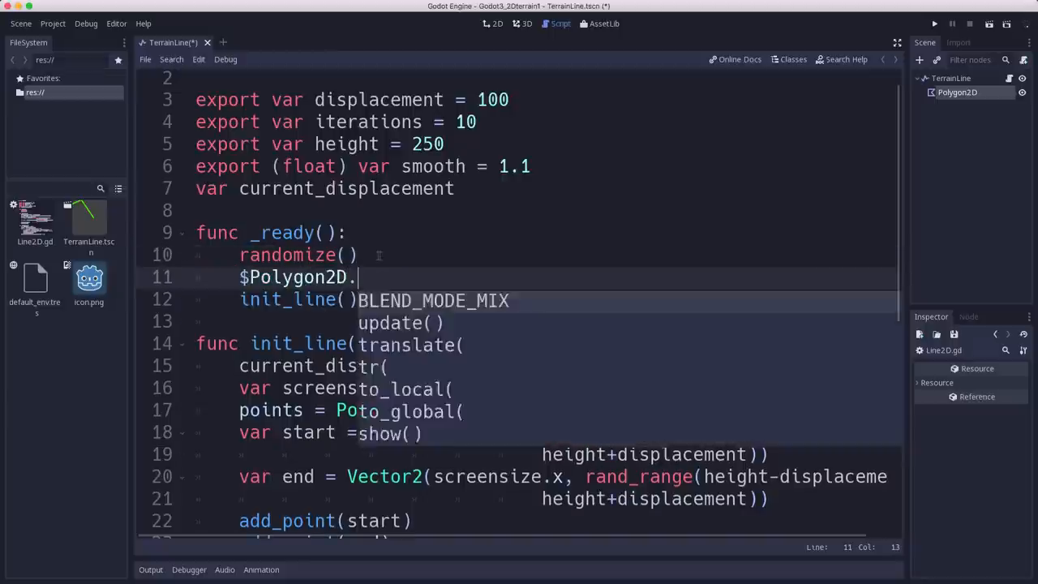
{"action": "type", "text": "color = default_color"}
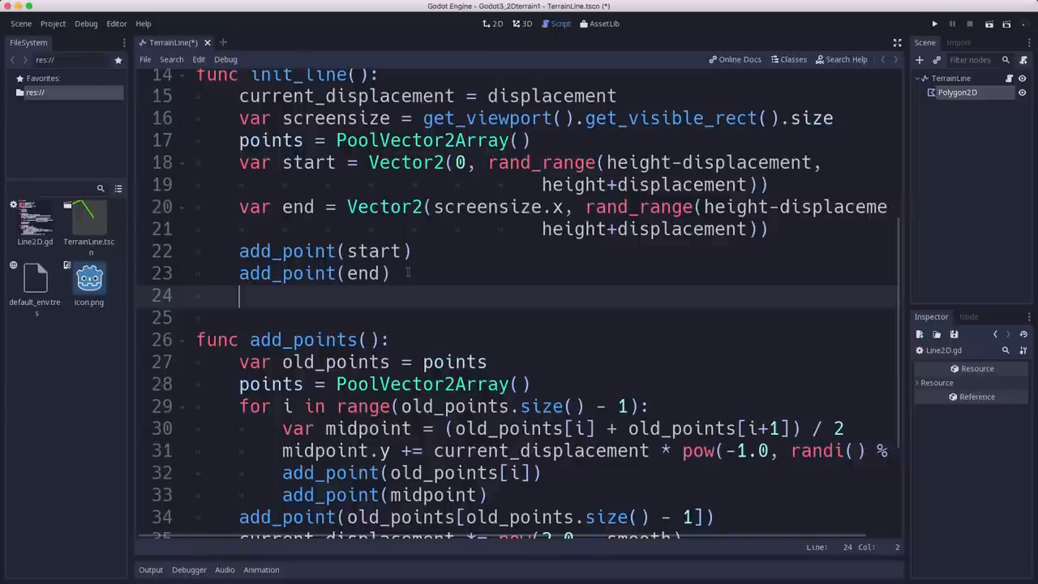
{"action": "type", "text": "$Polygon2D.p"}
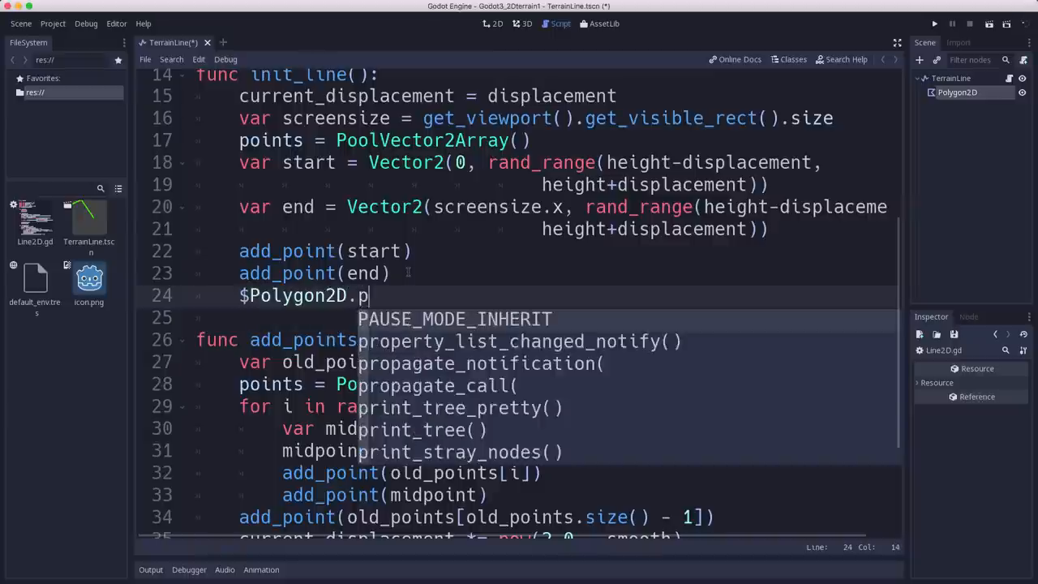
{"action": "type", "text": "olygon ="}
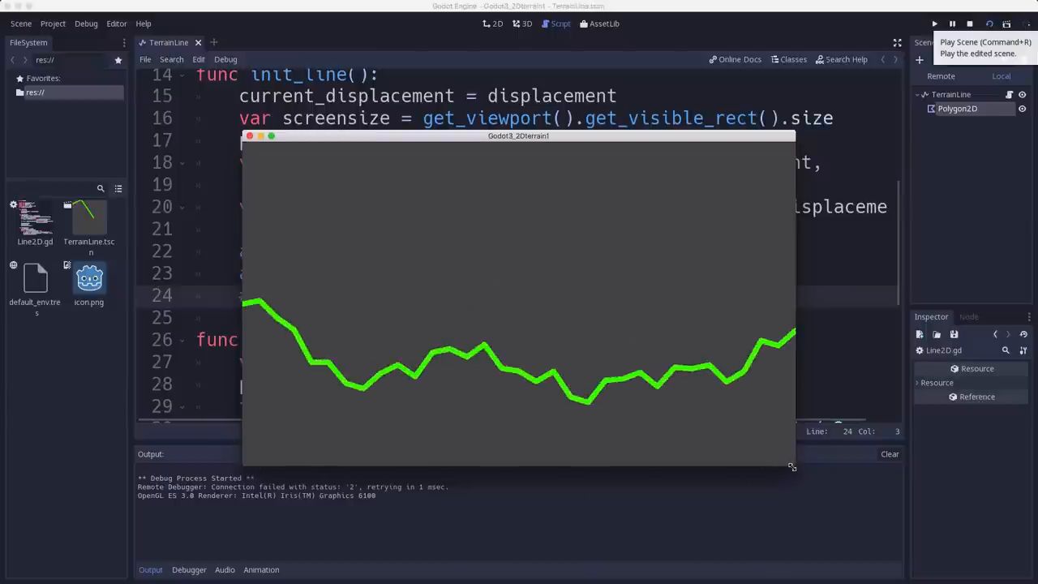
{"action": "mouse_move", "coordinate": [310, 400]}
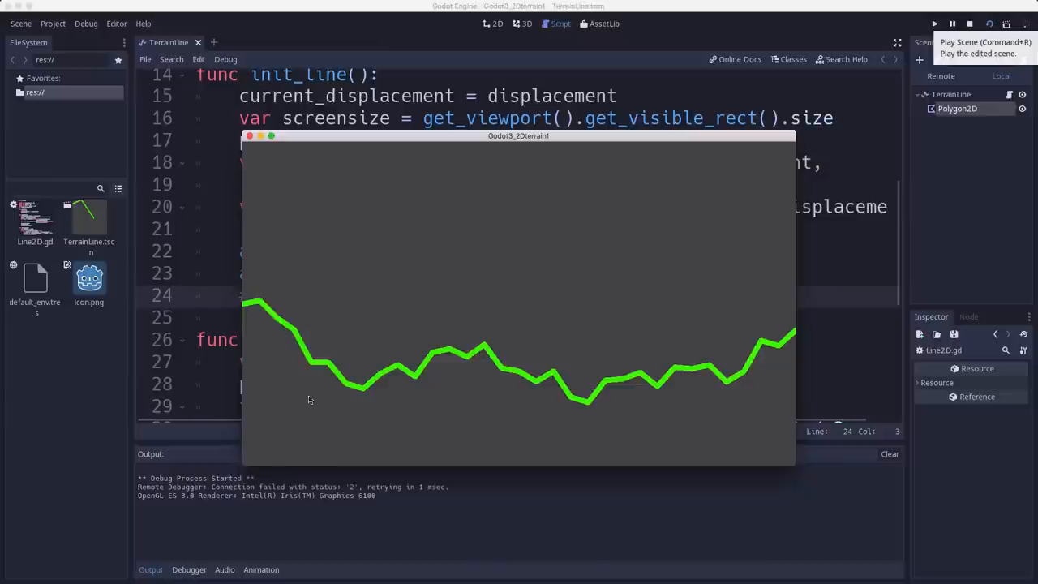
{"action": "left_click", "coordinate": [252, 135]}
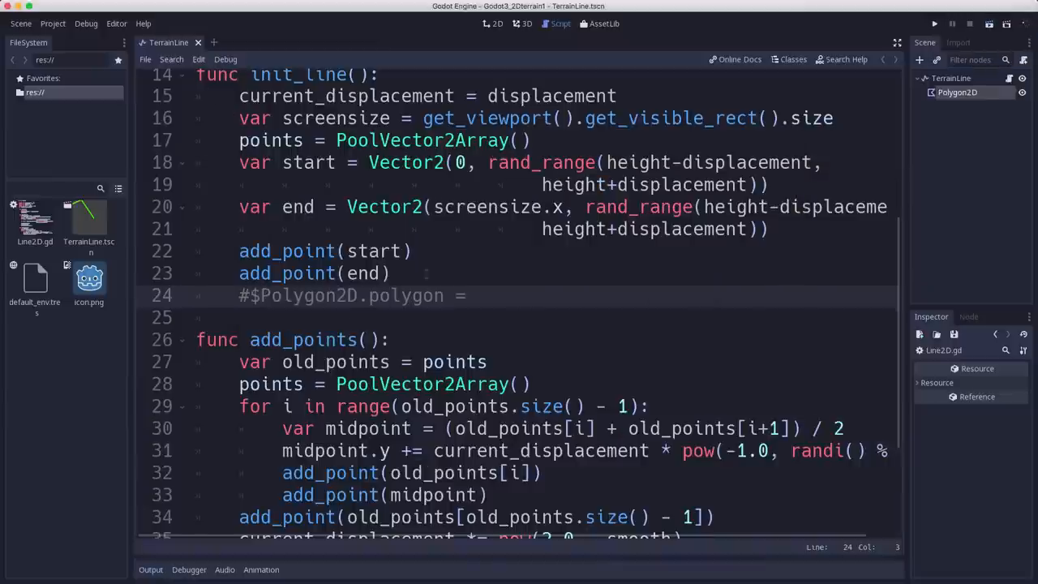
Below add_point(end), append Vector2(screensize.x, screensize.y) to the copied points p
{"action": "left_click", "coordinate": [391, 274]}
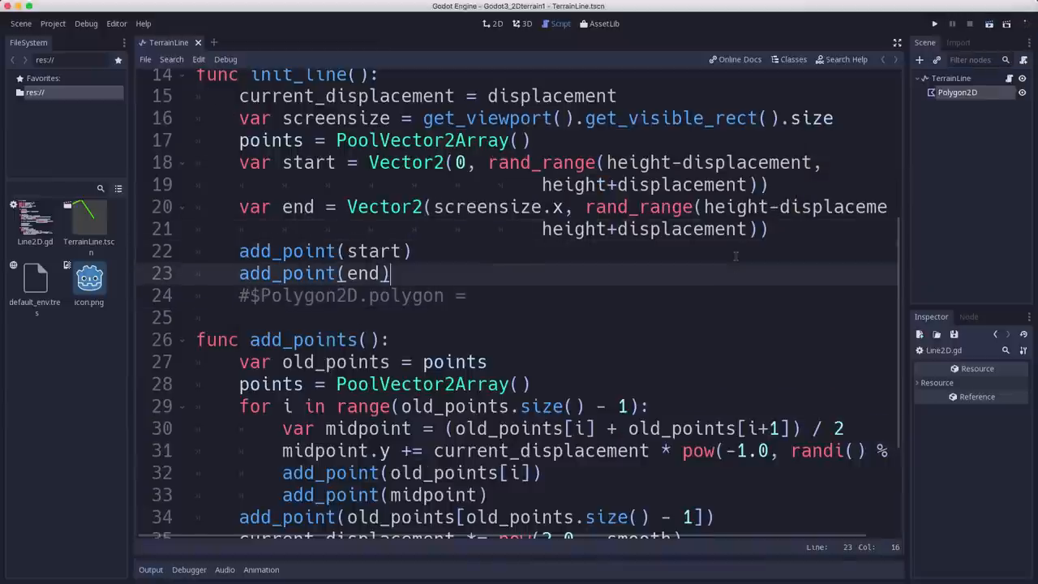
{"action": "key", "text": "Enter"}
{"action": "type", "text": "var p = points"}
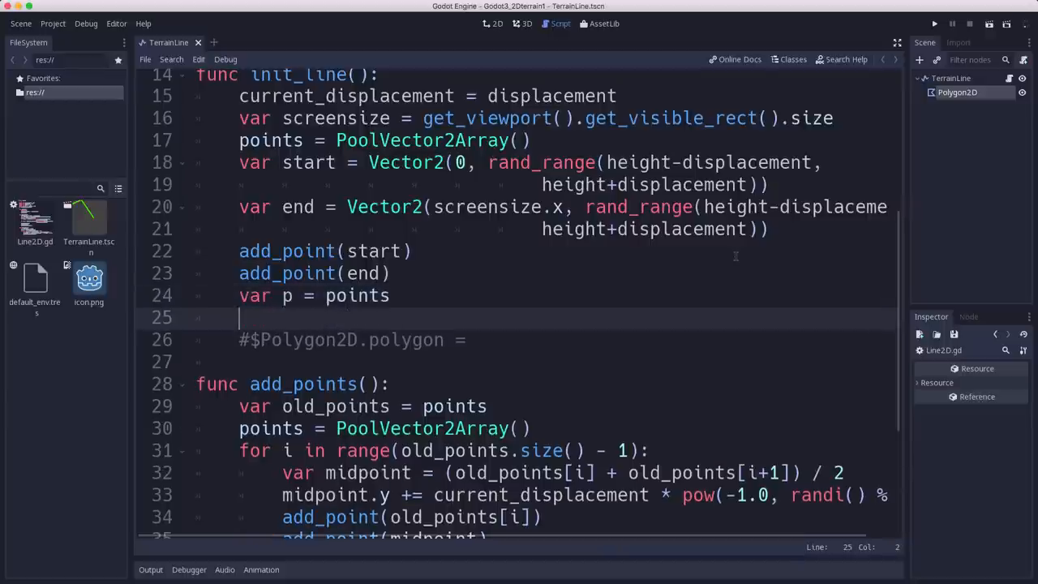
{"action": "type", "text": "p.ap"}
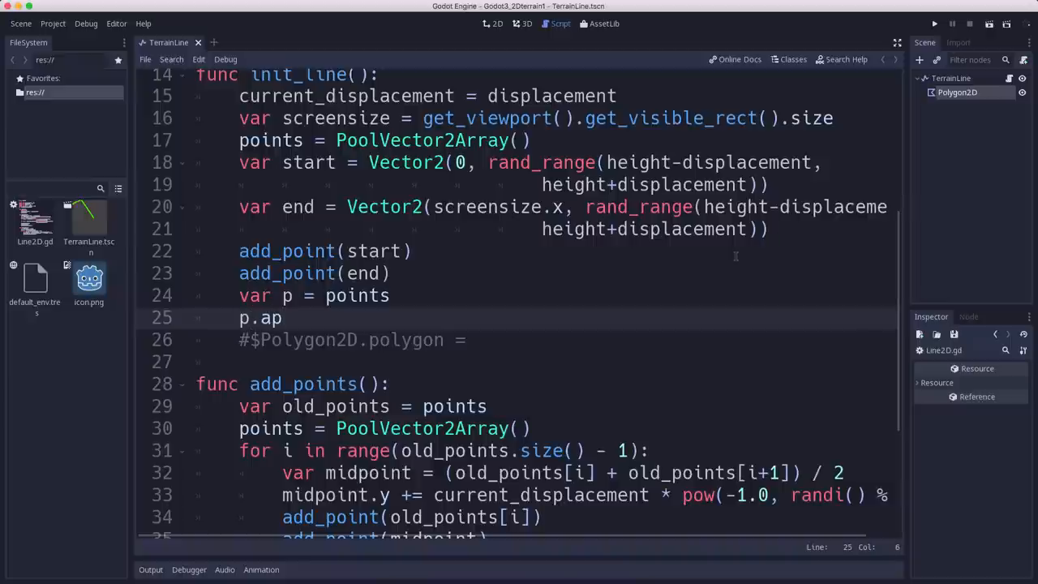
{"action": "type", "text": "pend("}
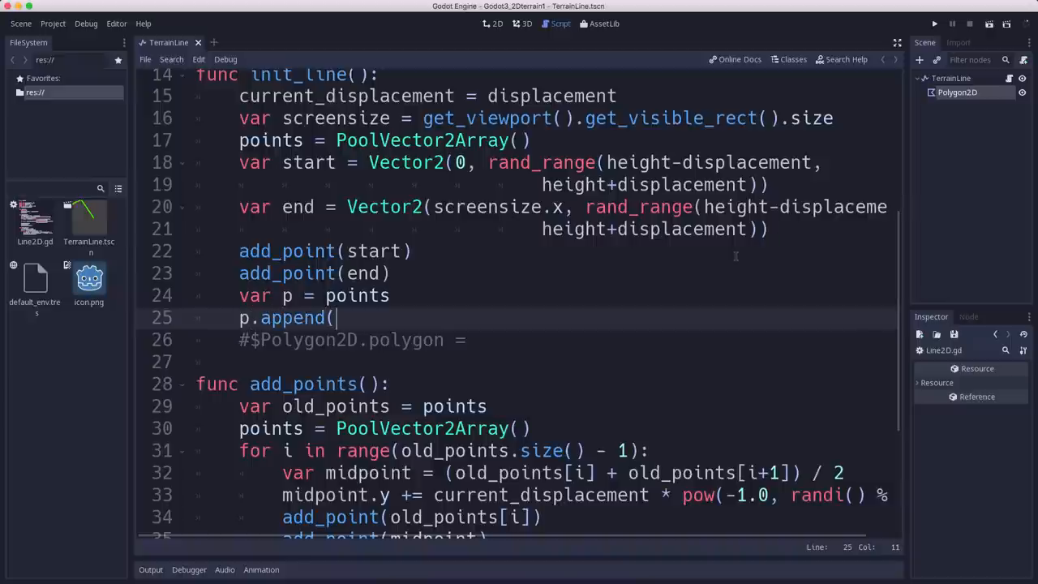
{"action": "type", "text": "Vector2"}
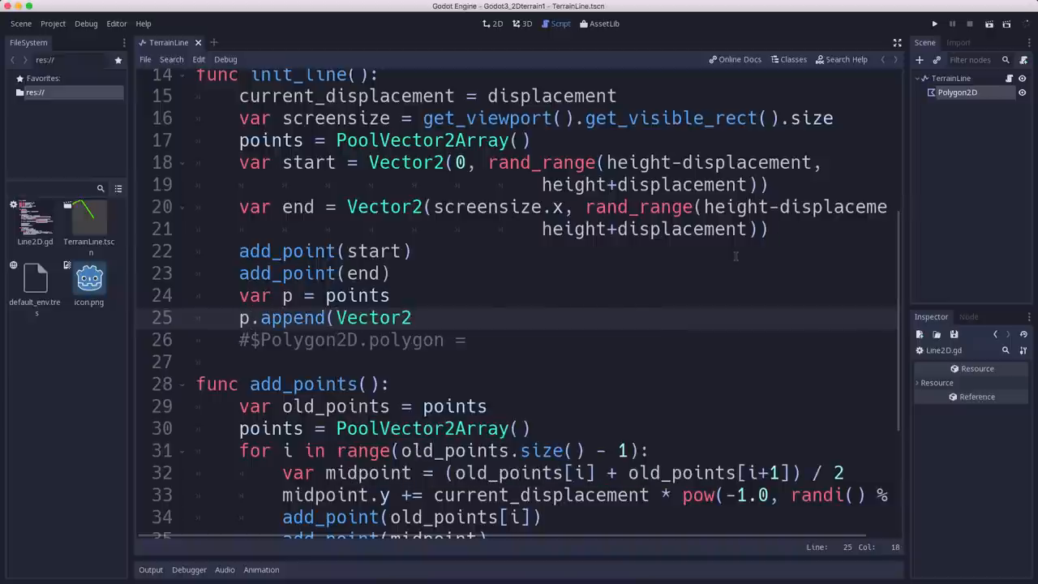
{"action": "type", "text": "screensize.x, screensize."}
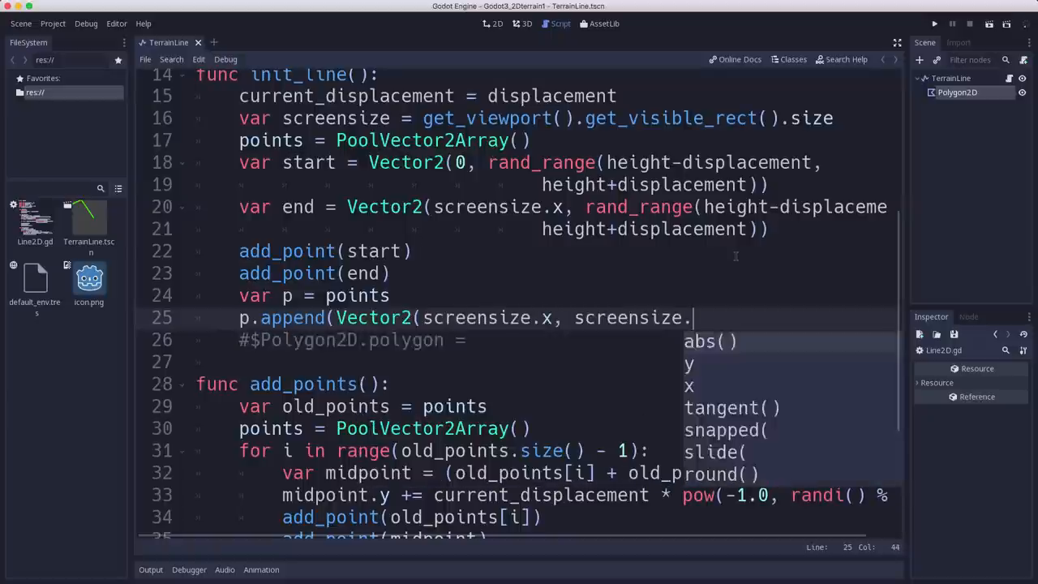
{"action": "type", "text": "y))"}
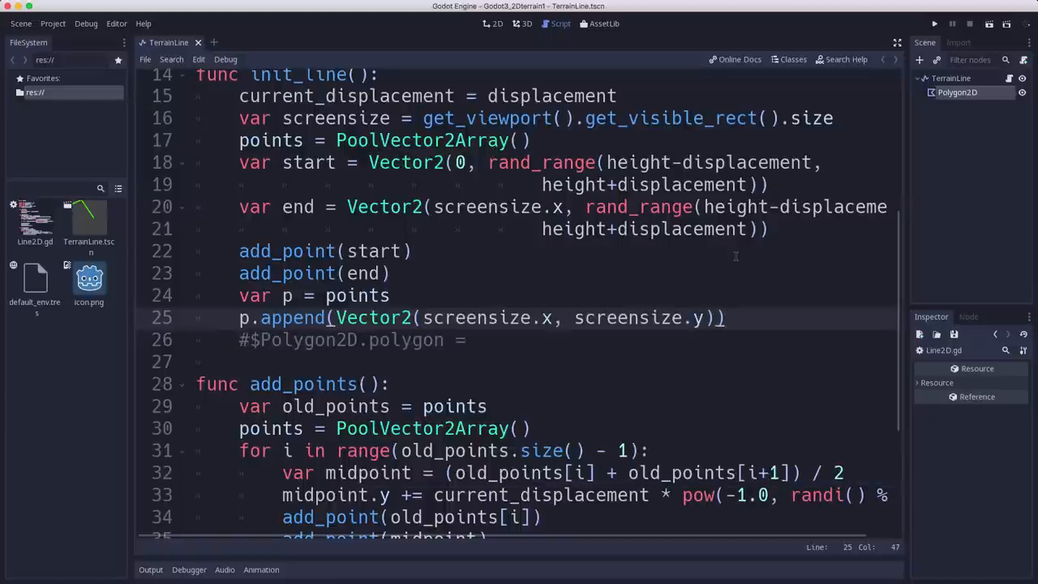
Append Vector2(0, screensize.y) to p and assign p to $Polygon2D.polygon
{"action": "type", "text": "p.appen"}
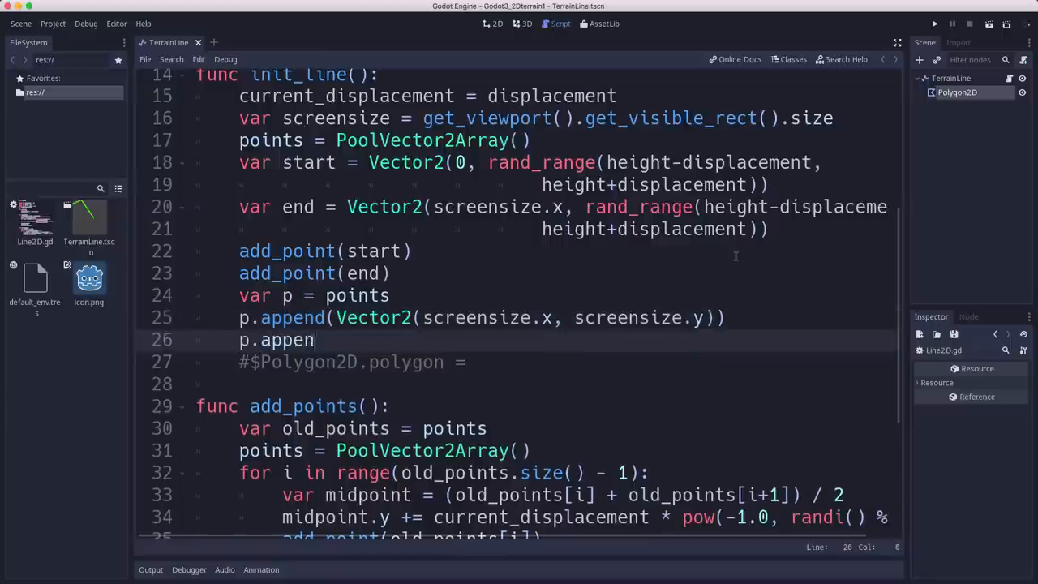
{"action": "type", "text": "d(Vector2("}
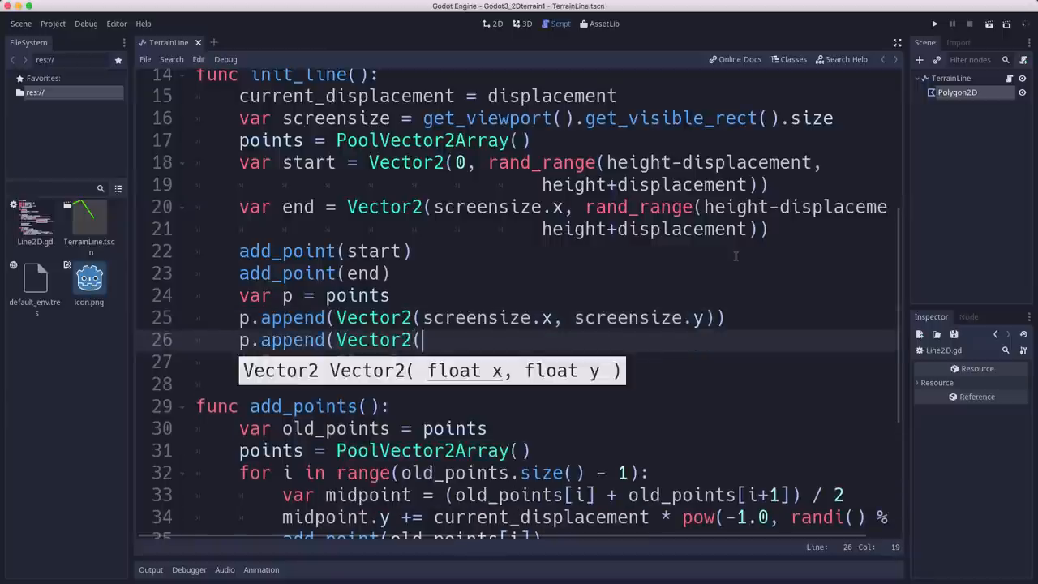
{"action": "type", "text": "0, sc"}
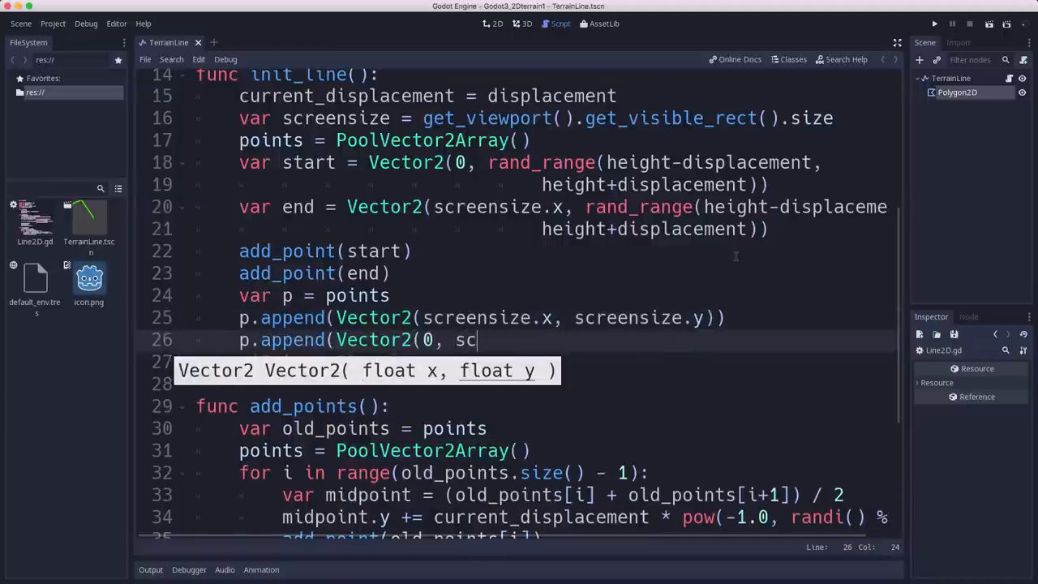
{"action": "type", "text": "c"}
{"action": "left_click", "coordinate": [544, 362]}
{"action": "type", "text": "$Polygon2D.polygon ="}
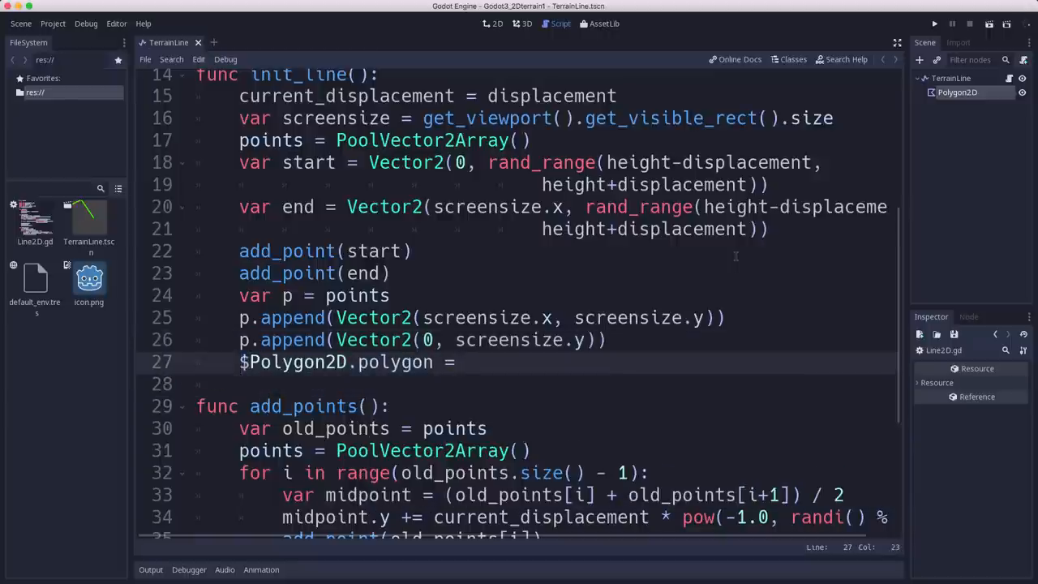
{"action": "type", "text": "p"}
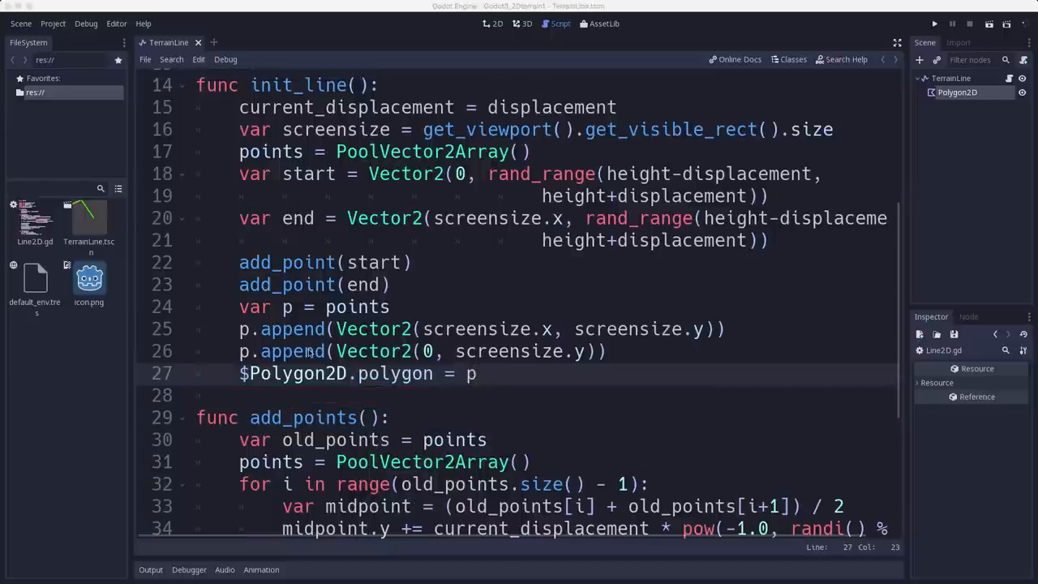
Repeat add_points() inside a 'for i in range(iterations):' loop in init_line
{"action": "scroll", "scroll_direction": "down", "scroll_amount": 3}
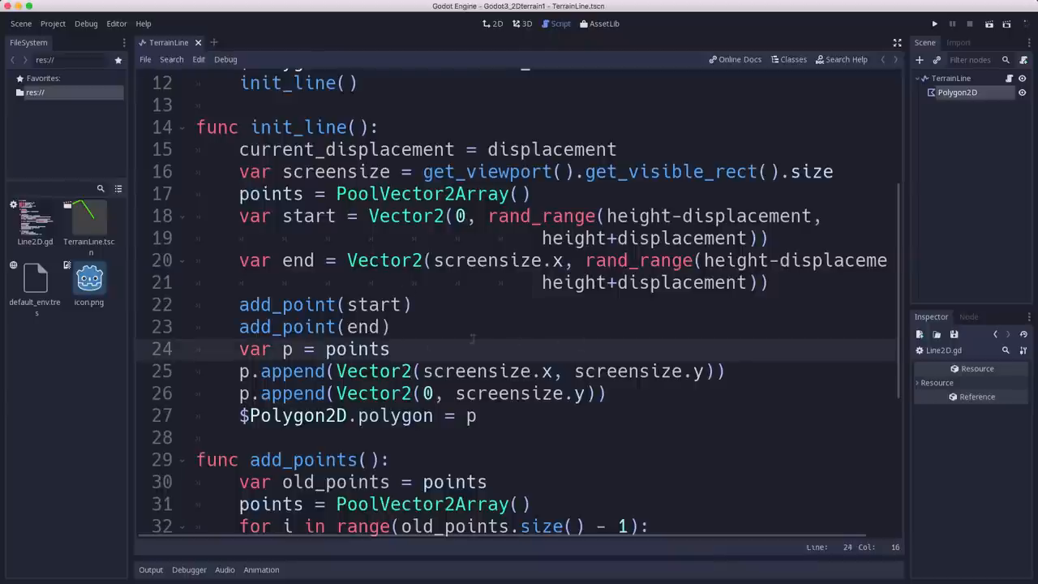
{"action": "type", "text": "for"}
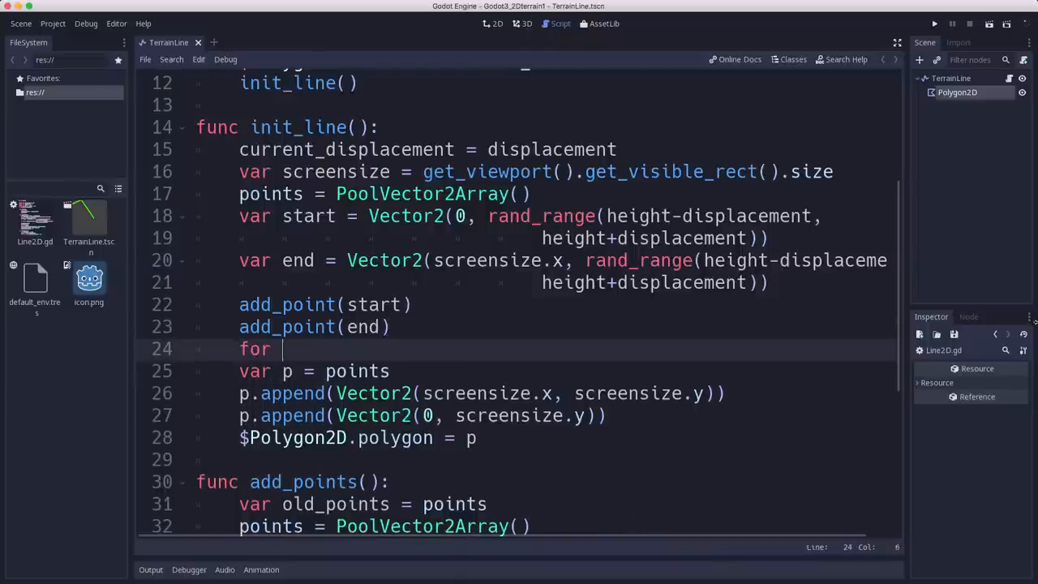
{"action": "type", "text": "i in range("}
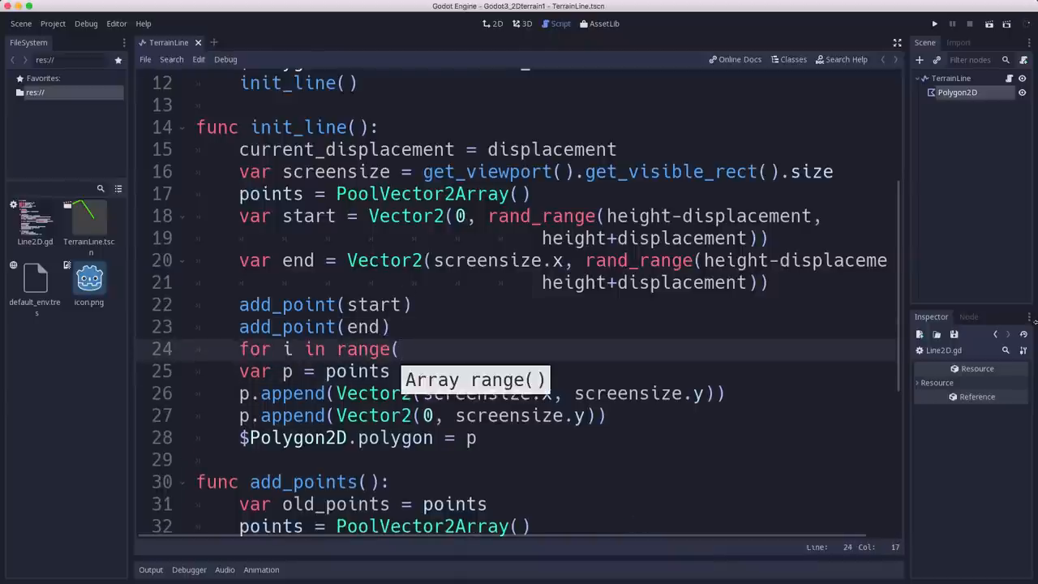
{"action": "type", "text": "iterations"}
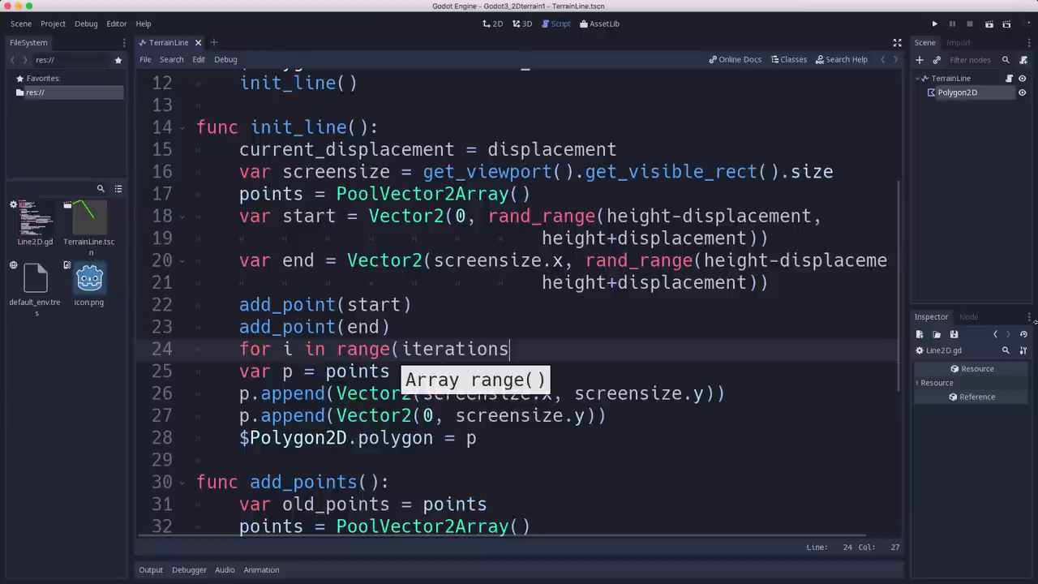
{"action": "type", "text": "):"}
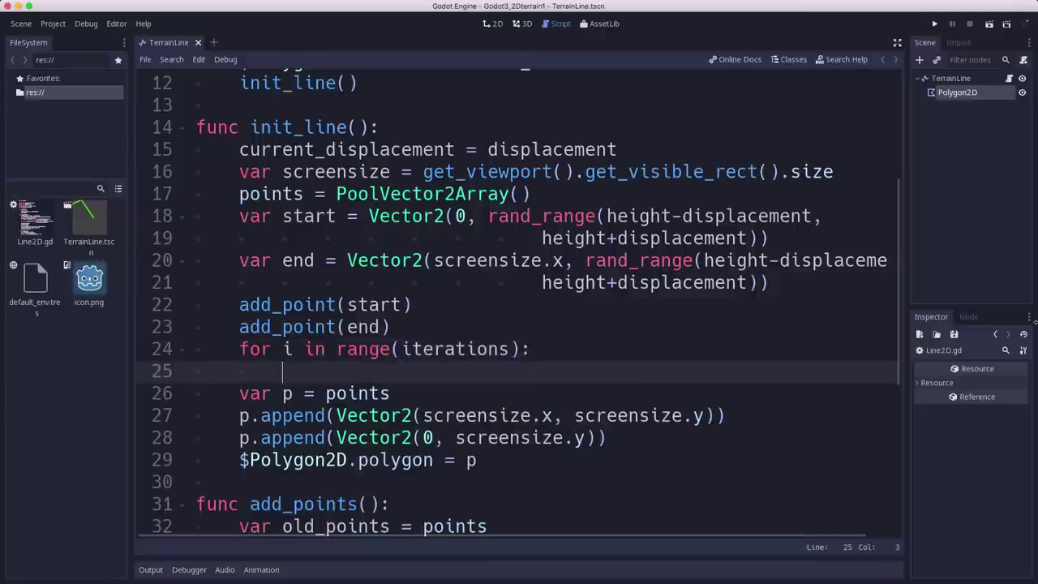
{"action": "type", "text": "add_"}
{"action": "type", "text": "ini"}
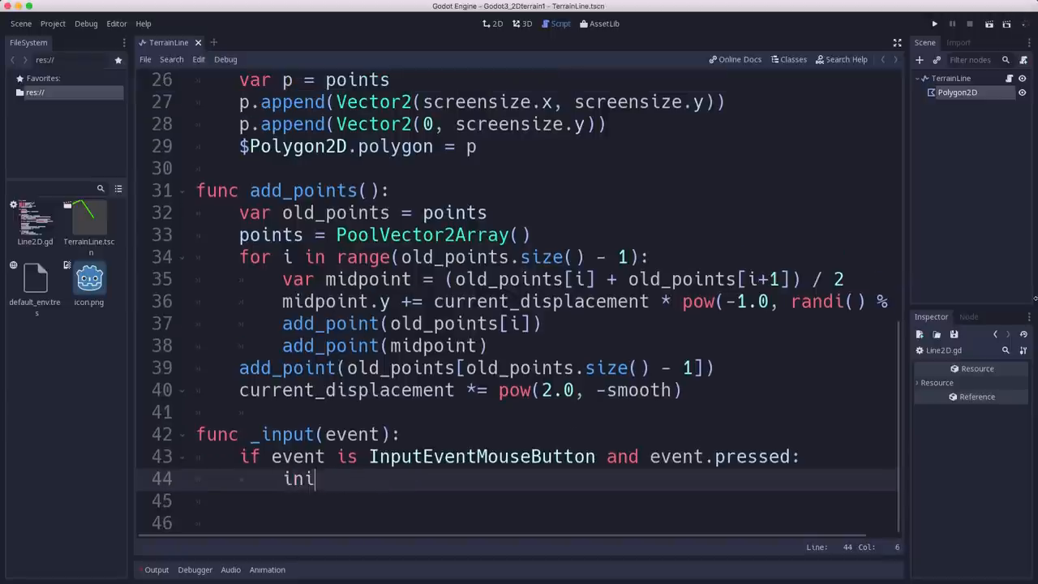
Call init_line() in the _input handler and run the scene to see layered hills
{"action": "type", "text": "t_line()"}
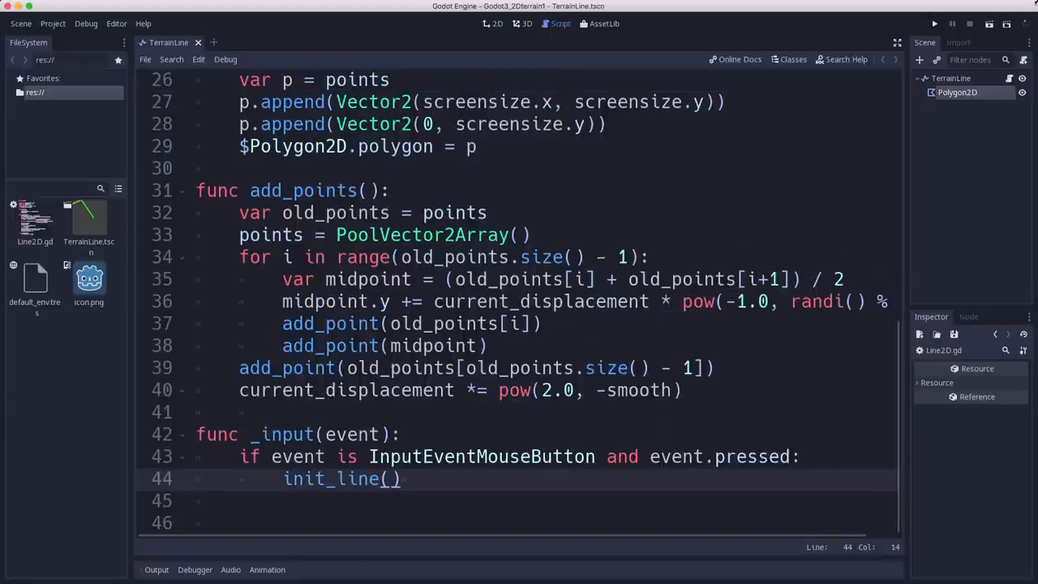
{"action": "left_click", "coordinate": [927, 24]}
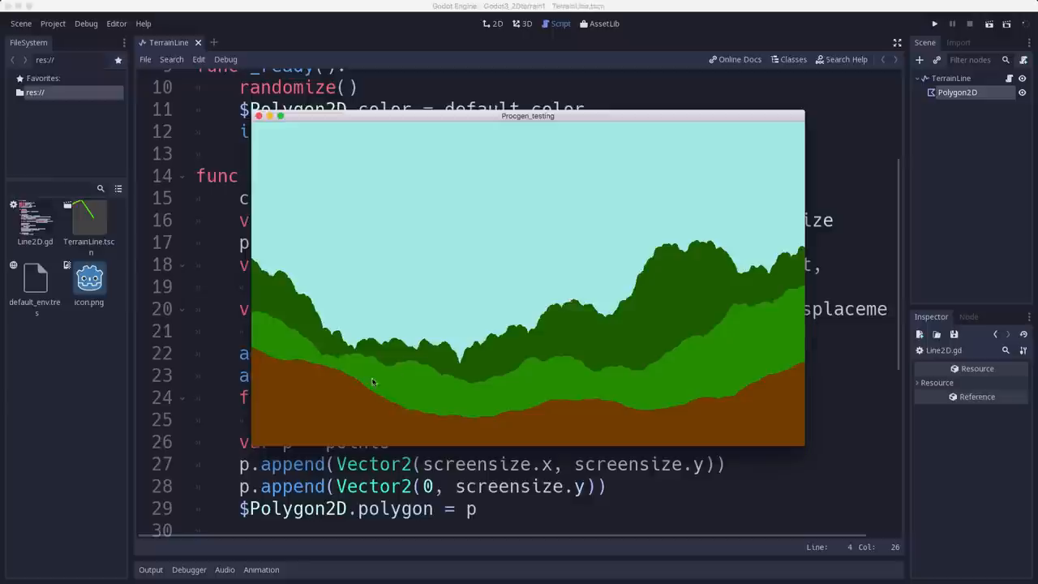
{"action": "mouse_move", "coordinate": [323, 351]}
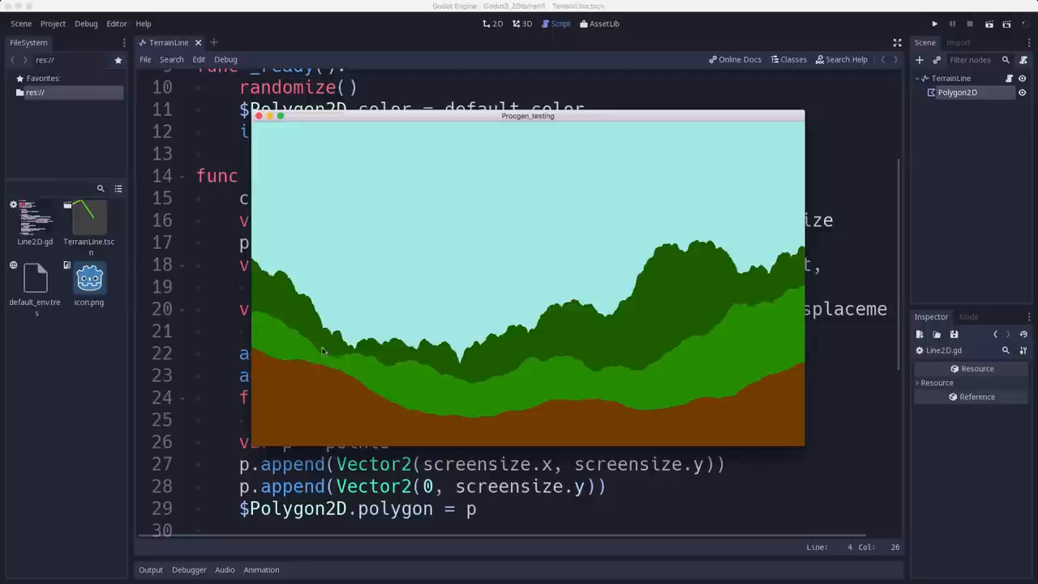
{"action": "mouse_move", "coordinate": [782, 390]}
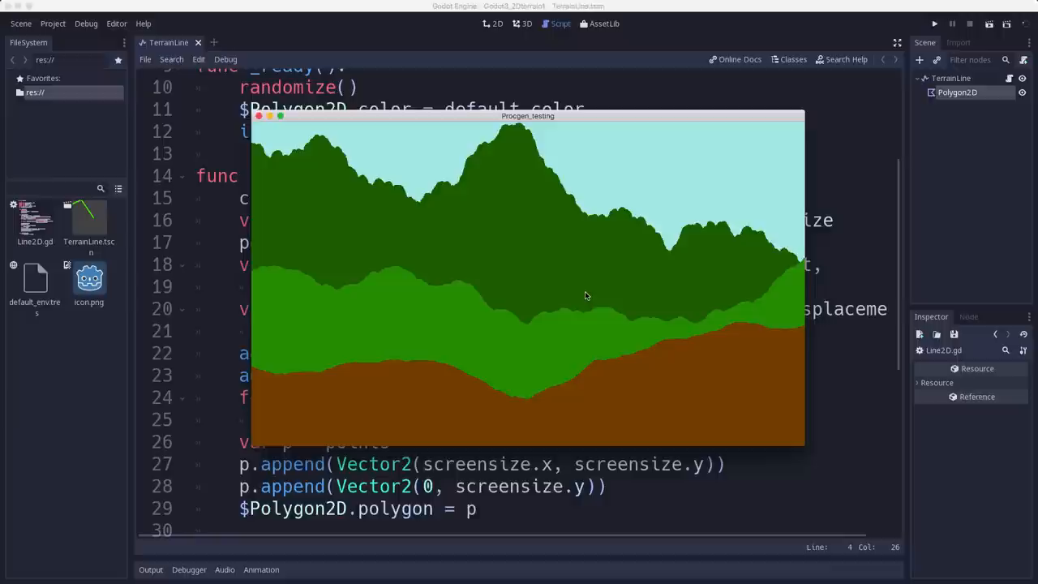
{"action": "mouse_move", "coordinate": [633, 336]}
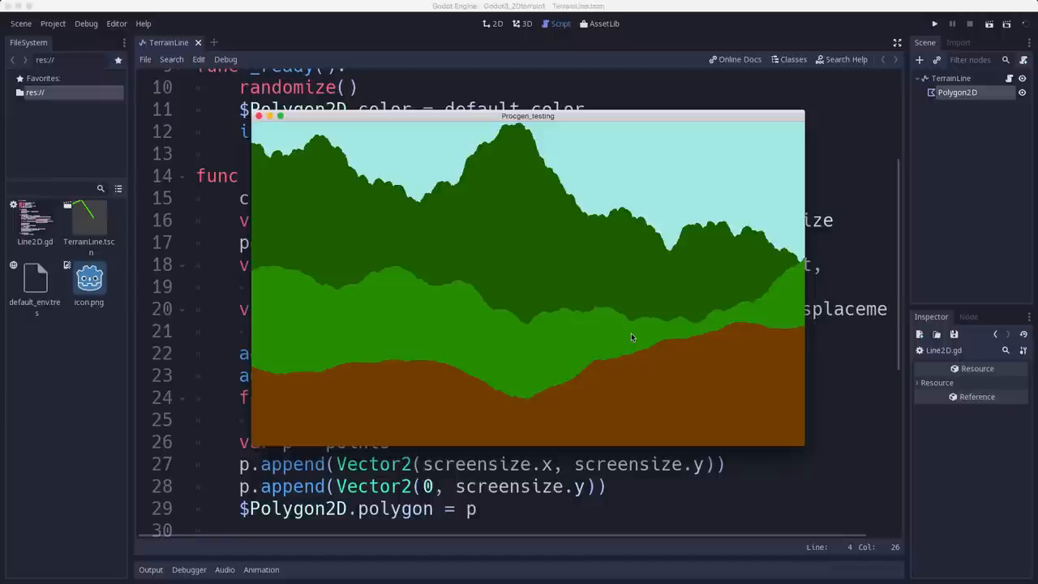
{"action": "mouse_move", "coordinate": [279, 210]}
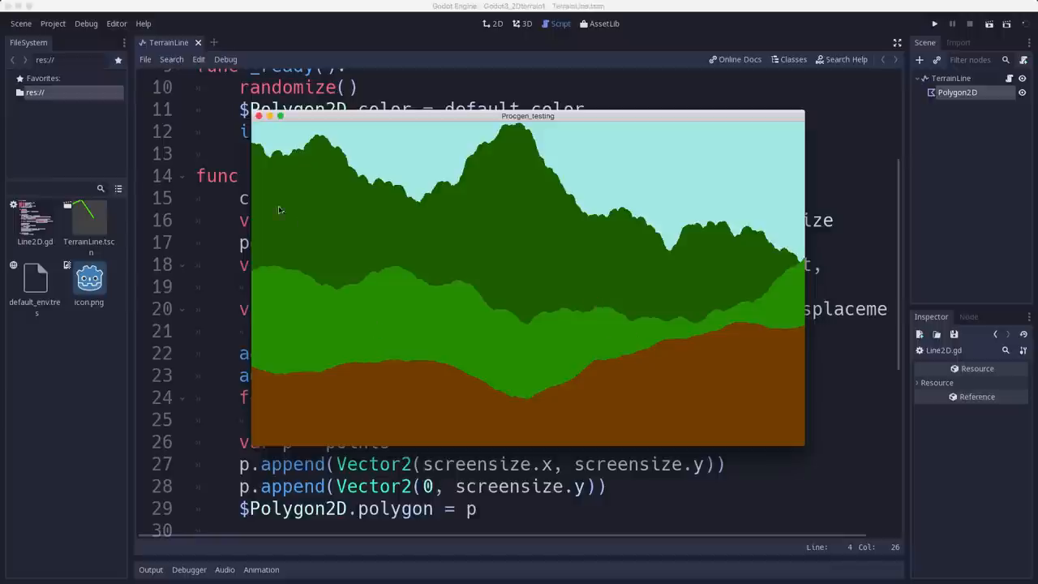